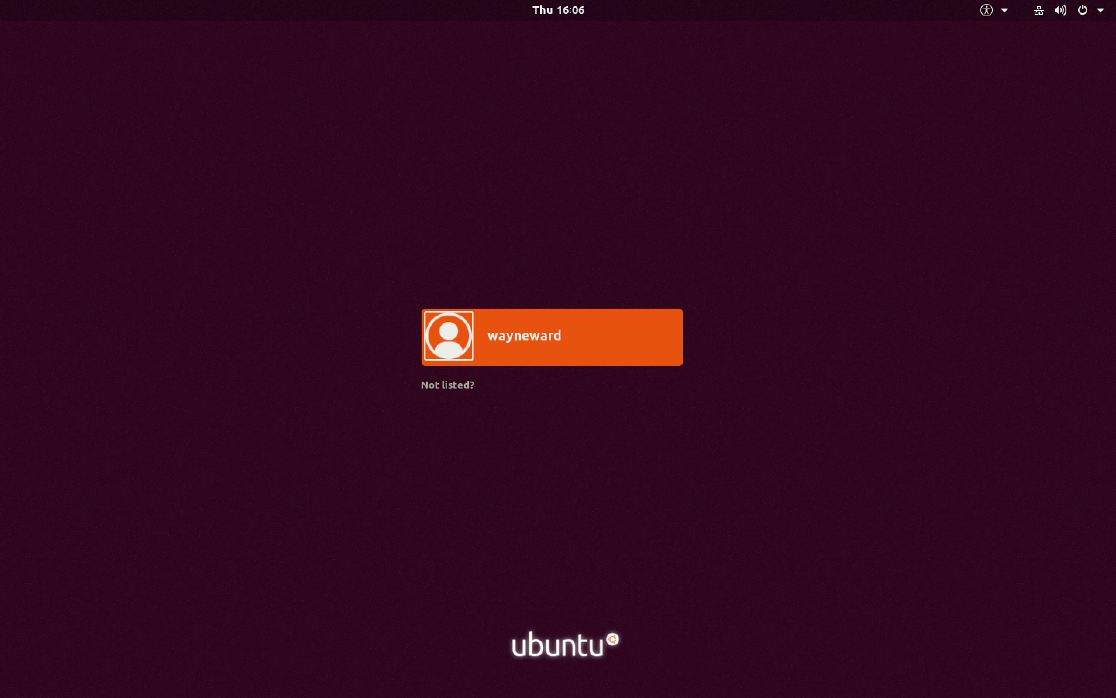
mouse_move(597, 435)
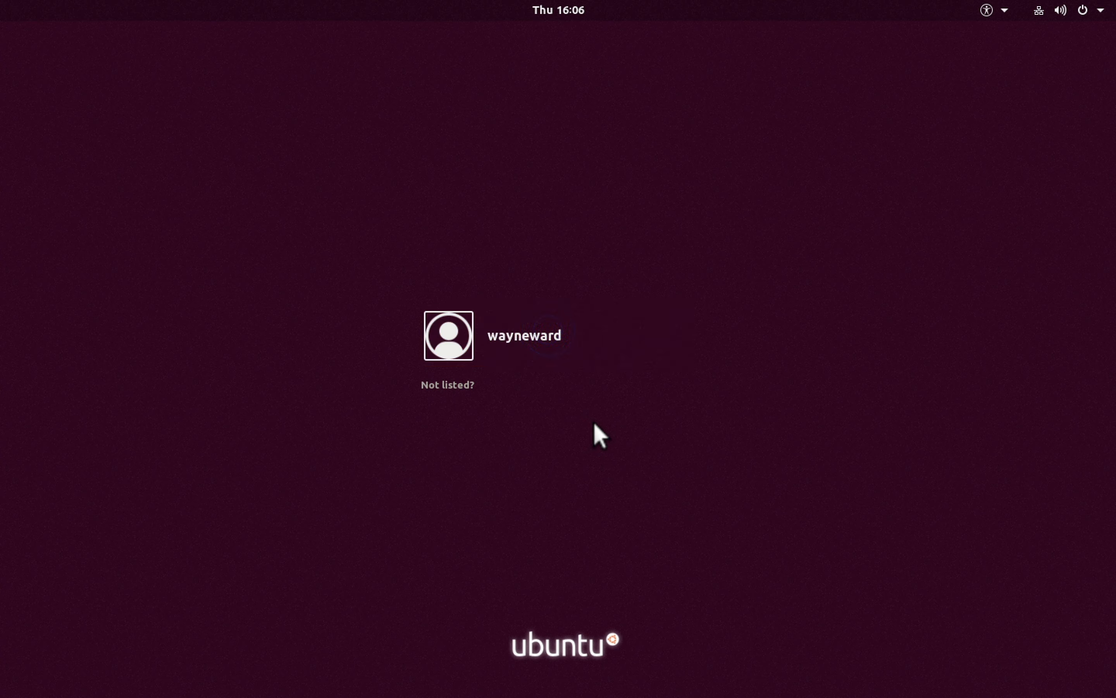
Step: Select the user account and sign in to the Xfce session from GDM
click(615, 425)
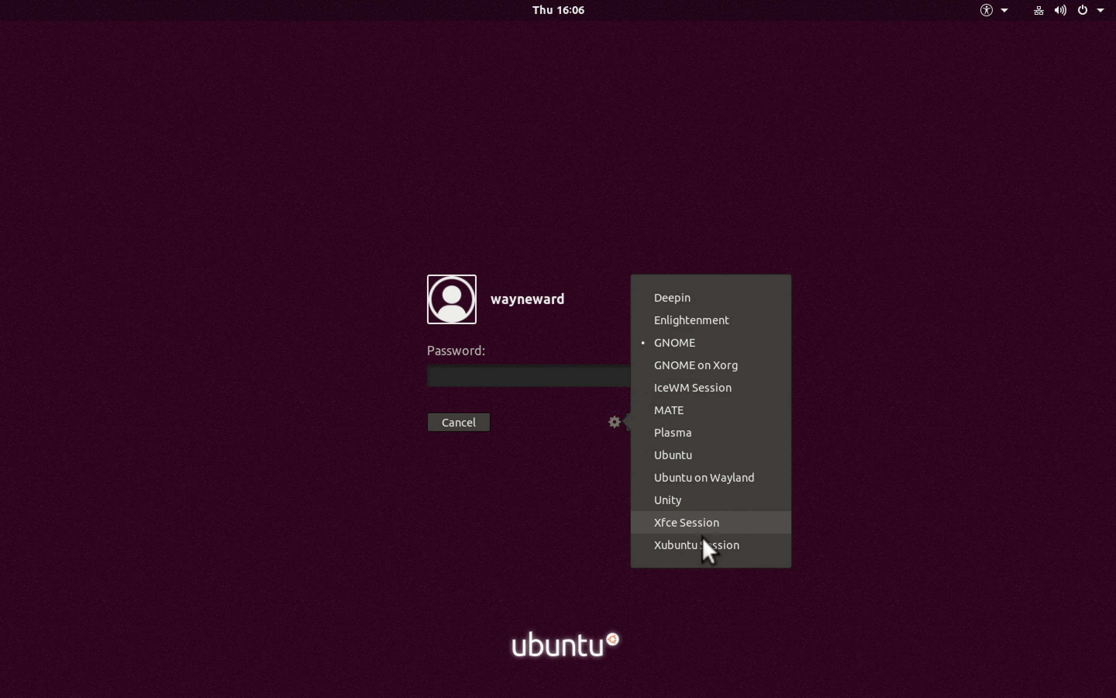
mouse_move(699, 563)
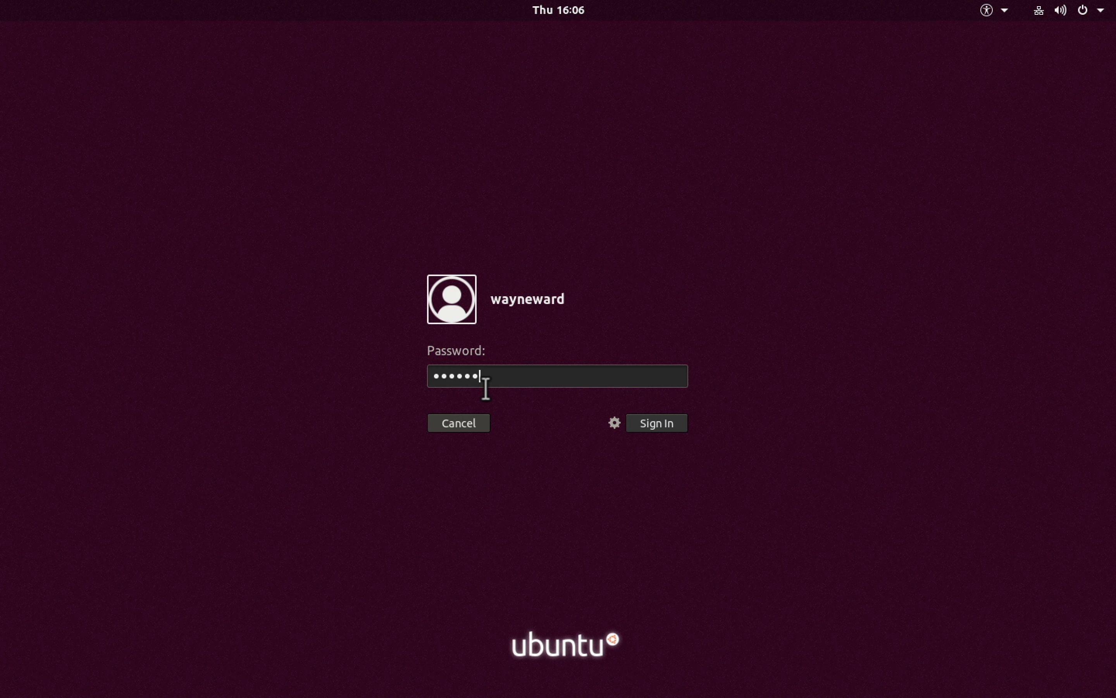
click(655, 423)
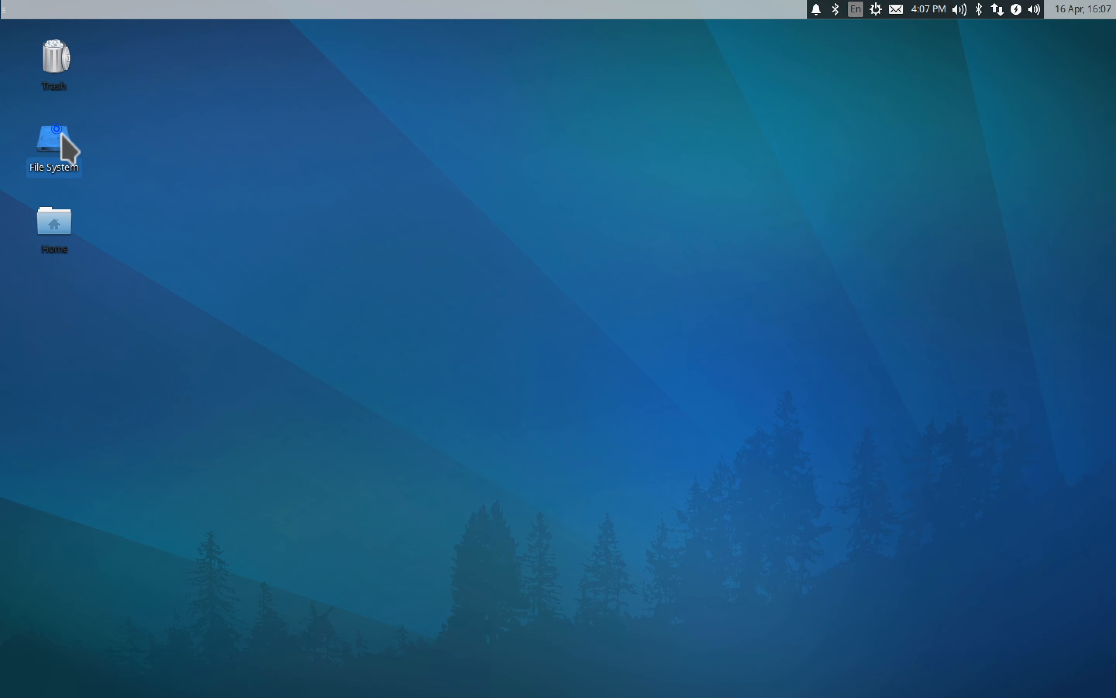
Step: Browse the File System in the file manager, then close the window
double_click(54, 140)
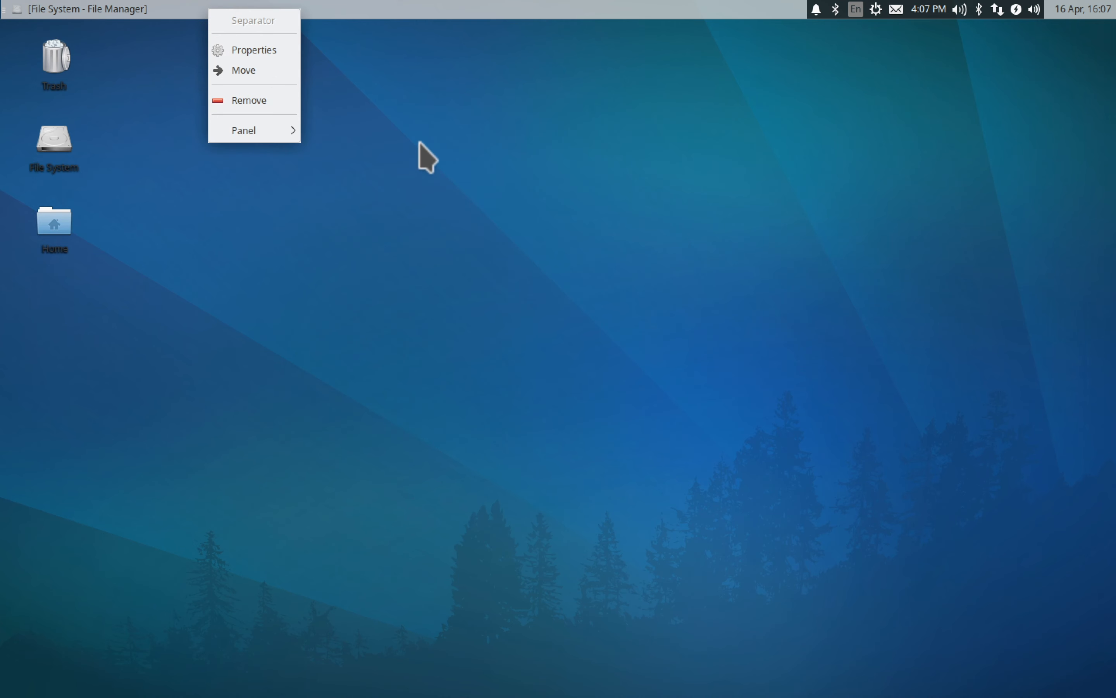
mouse_move(243, 131)
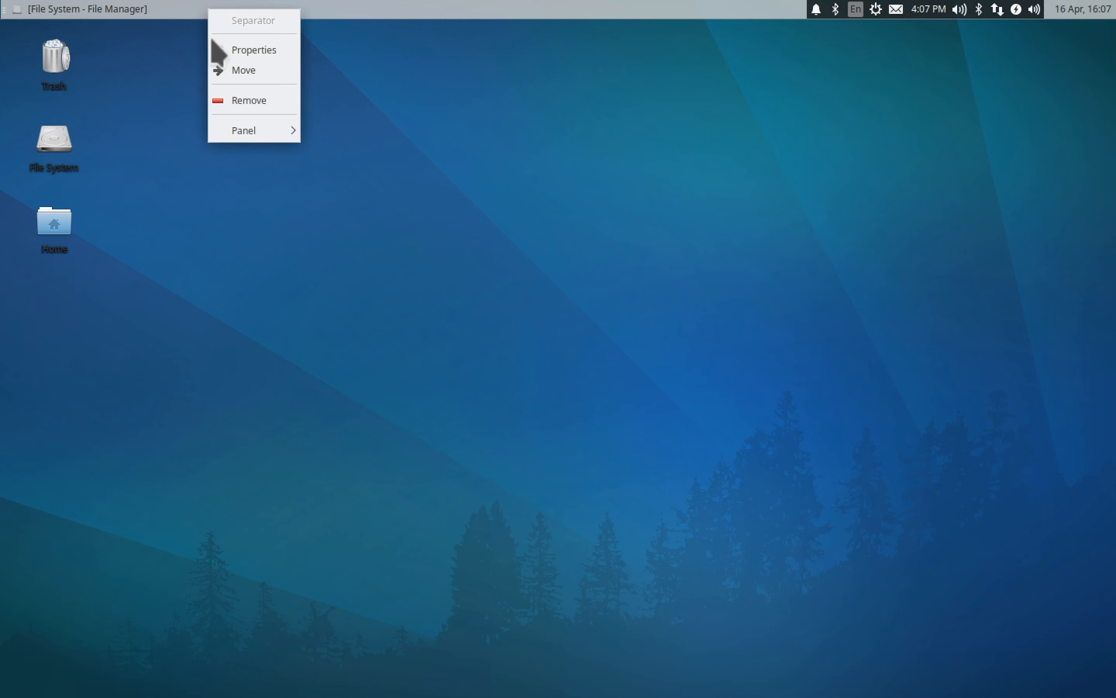
click(32, 34)
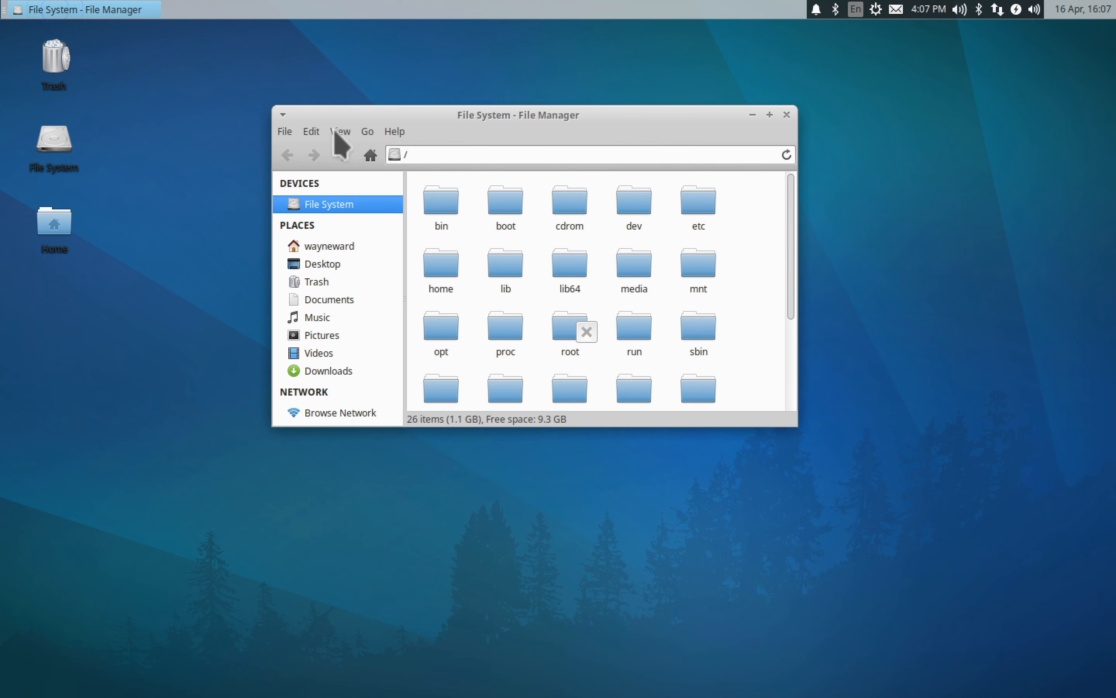
click(786, 115)
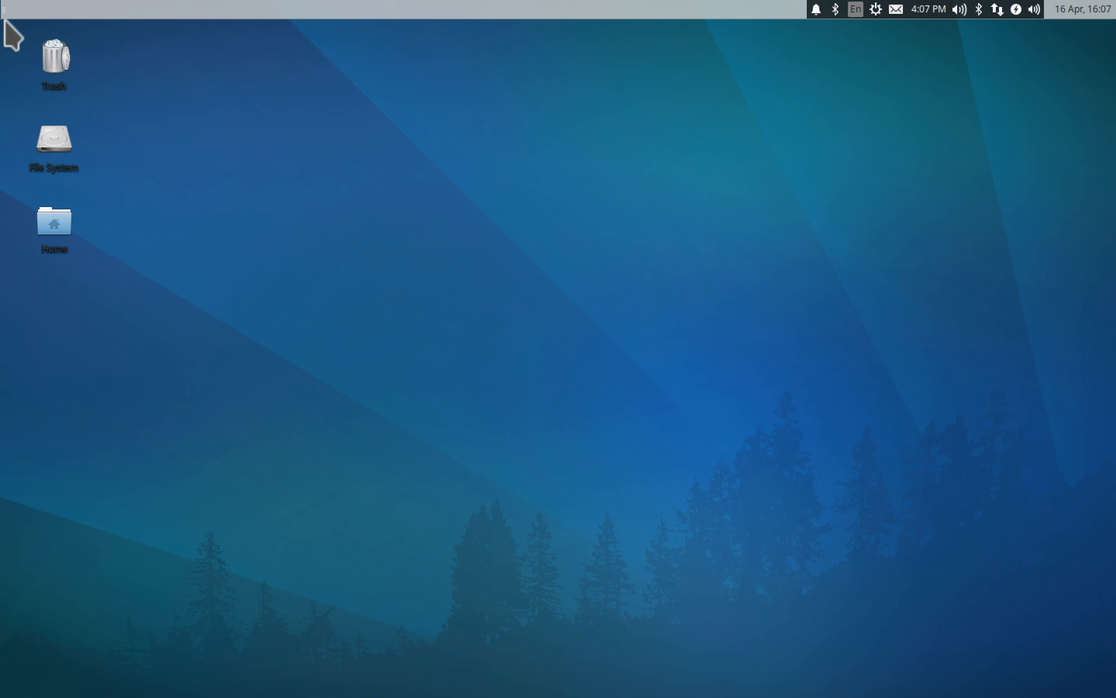
Step: Bring up the top panel's Add New Items dialog from its right-click menu
right_click(48, 7)
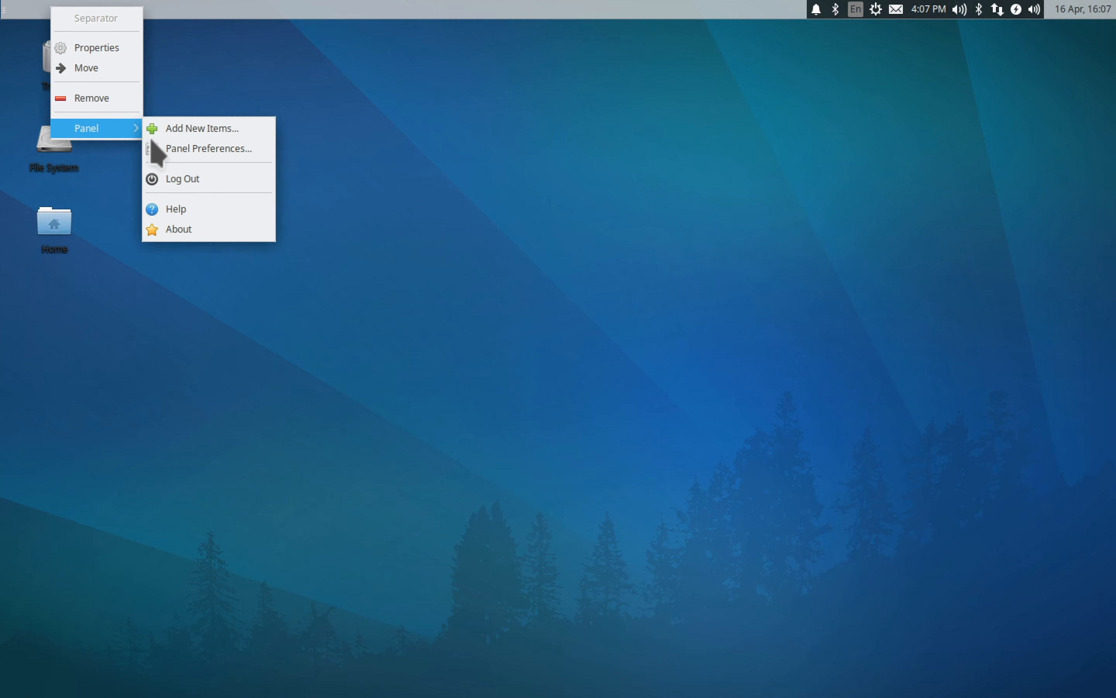
mouse_move(206, 127)
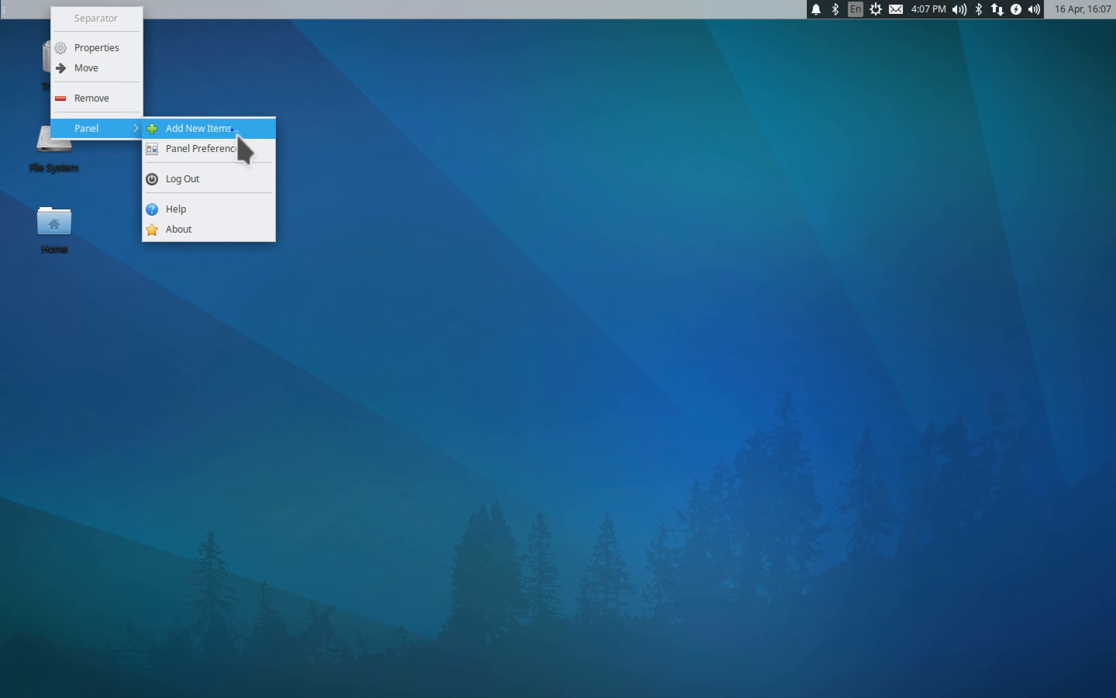
click(193, 128)
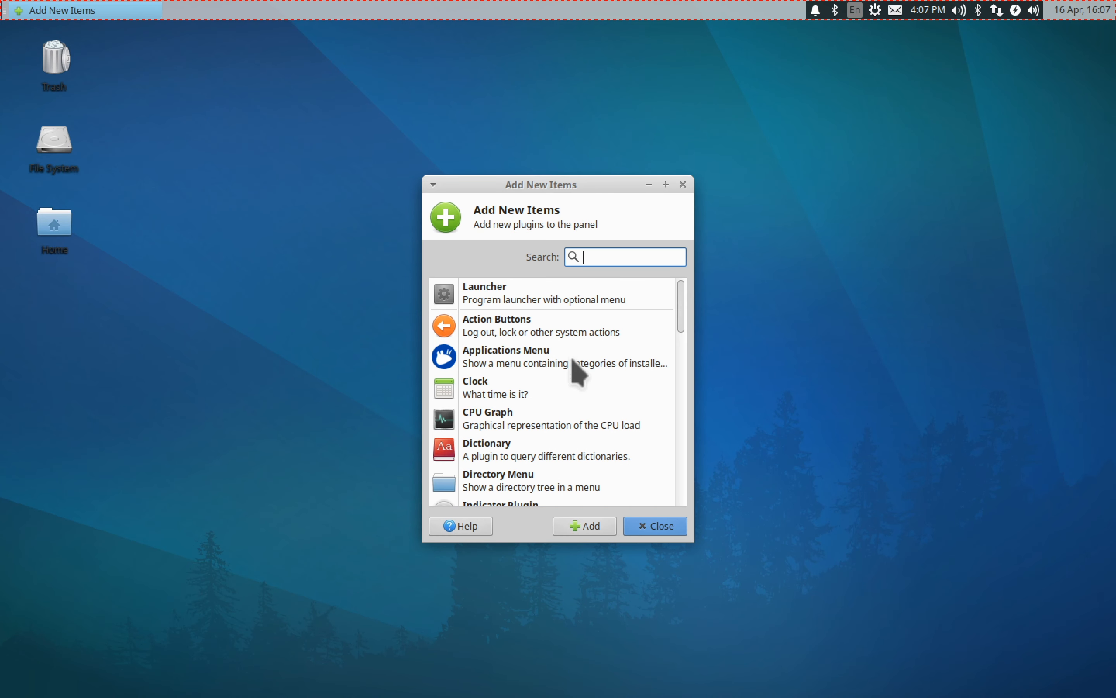
mouse_move(539, 311)
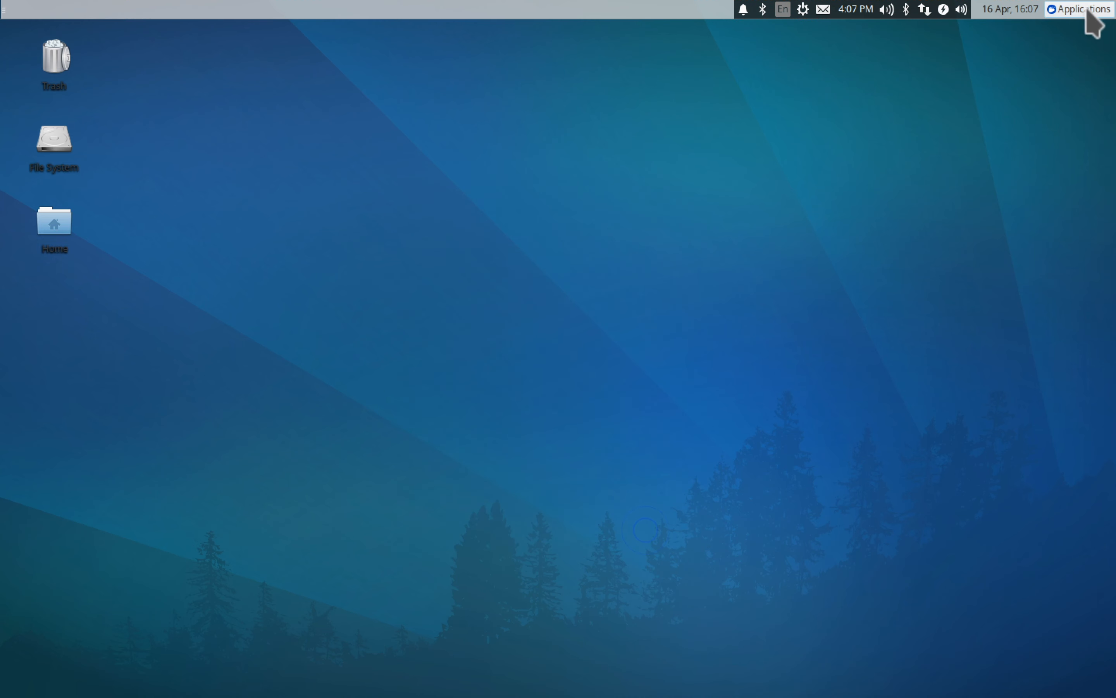
Step: Try the new Applications menu and drag it to the panel's left end
click(1079, 9)
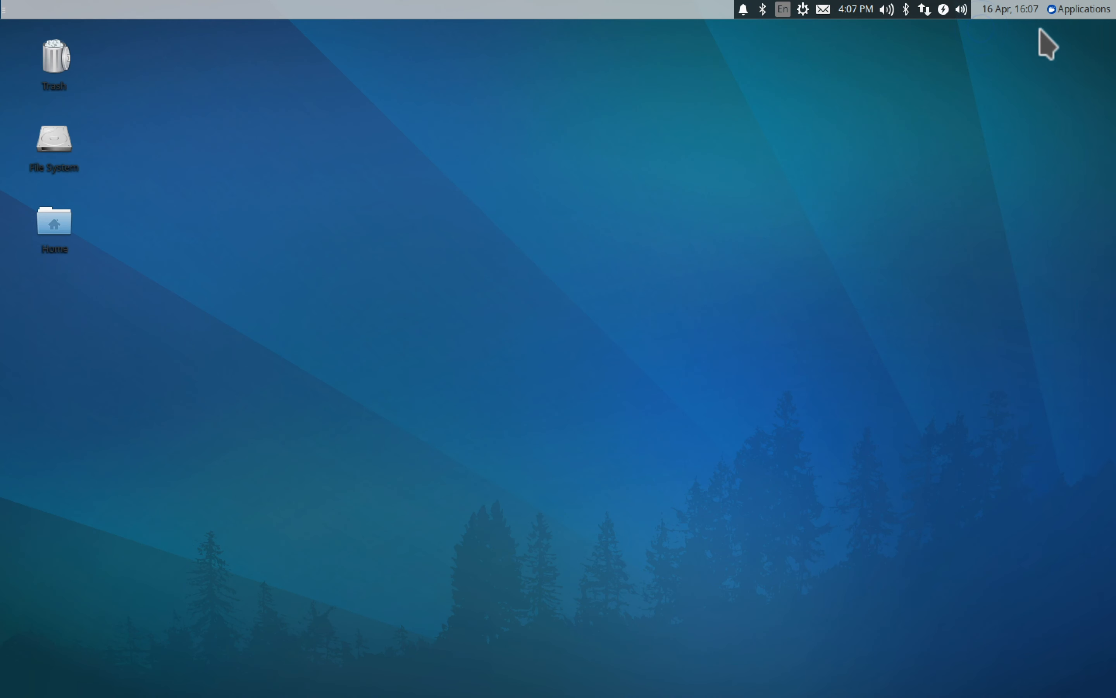
click(1080, 9)
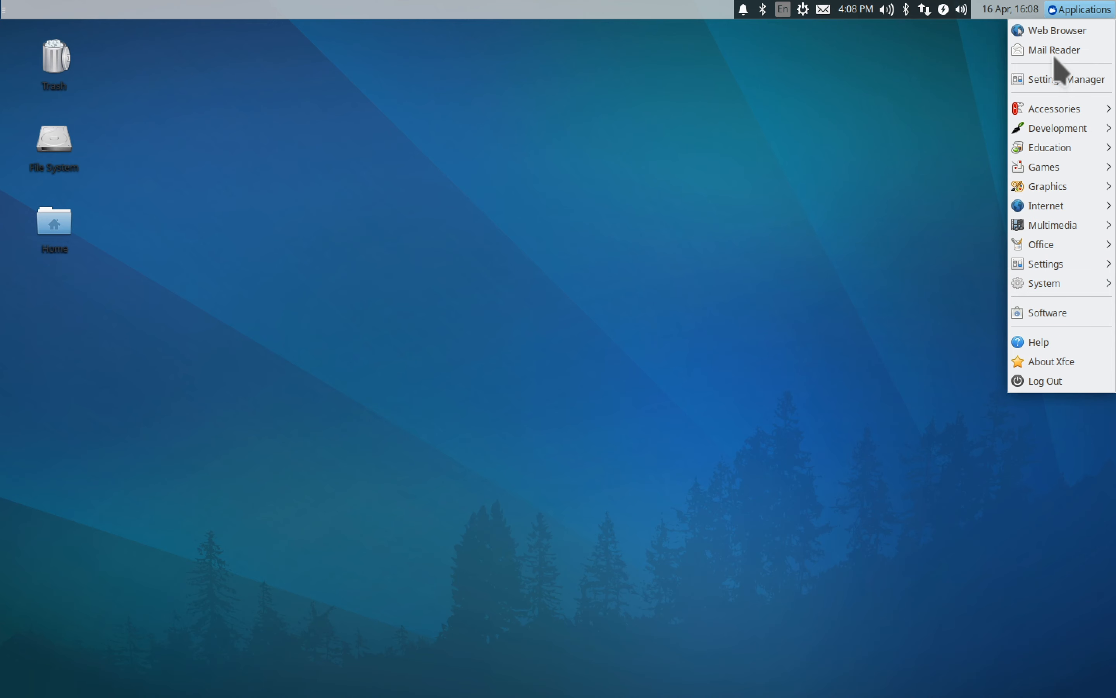
click(1079, 9)
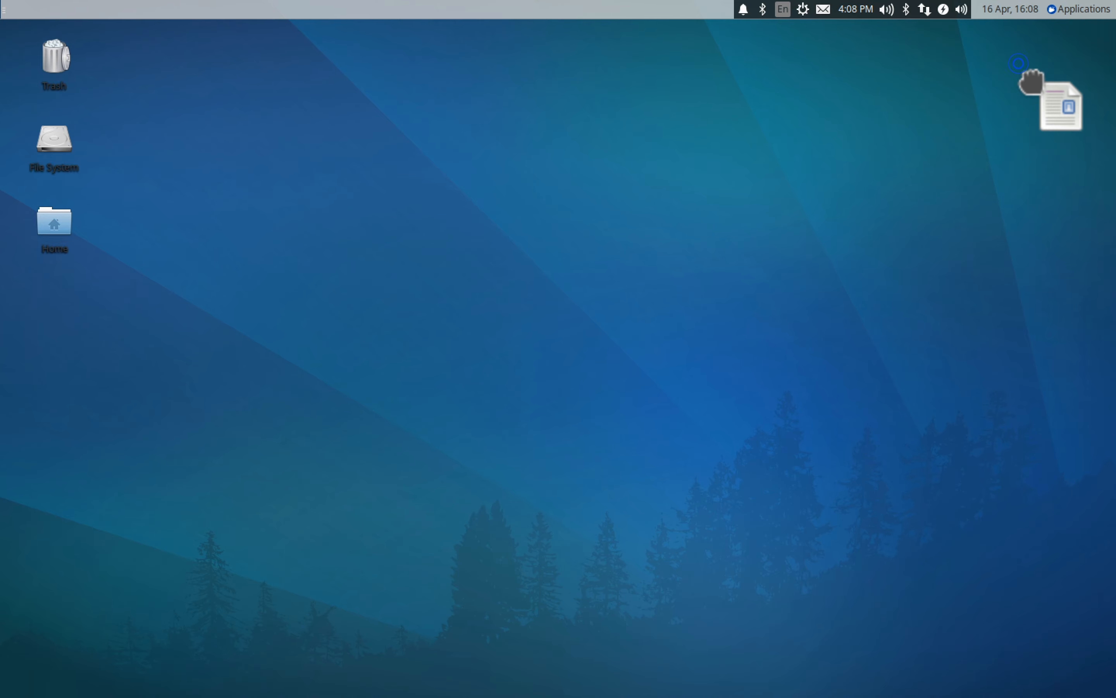
drag(1060, 104, 282, 48)
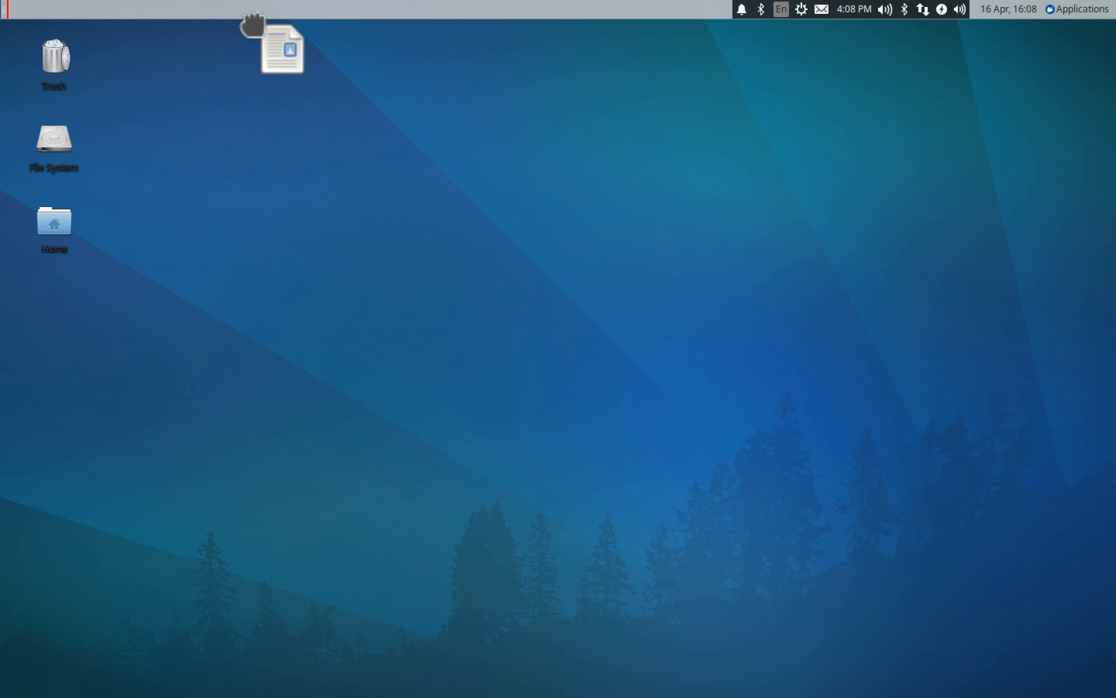
Step: Launch the Web Browser from the Applications menu, close Firefox, and reopen the menu
click(1077, 9)
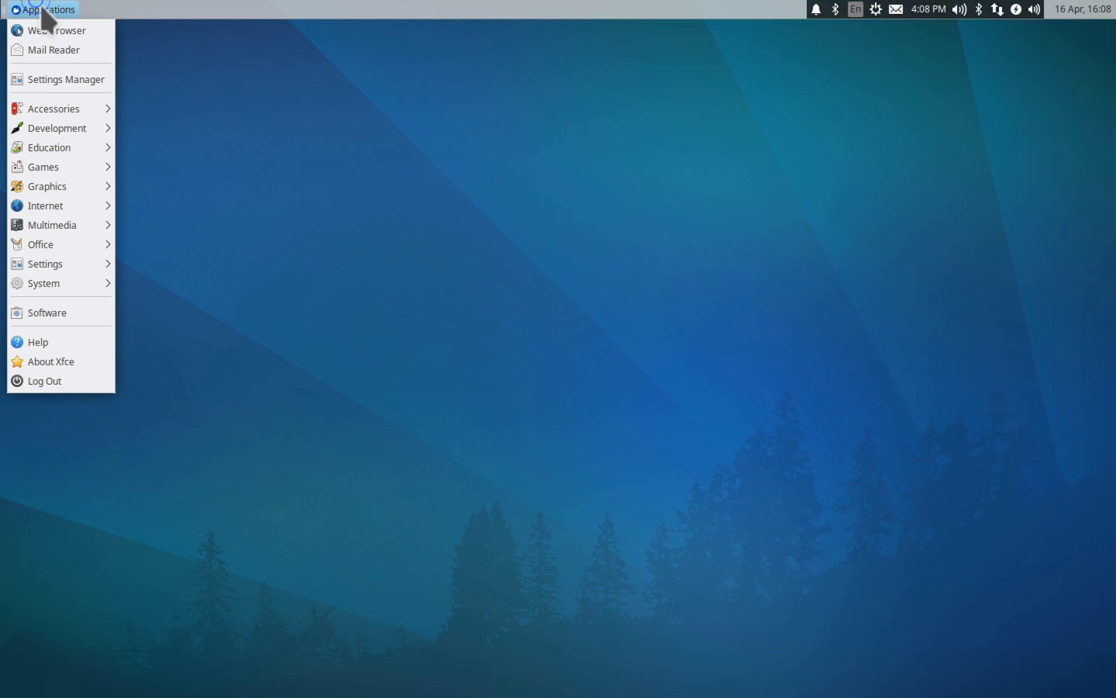
mouse_move(57, 30)
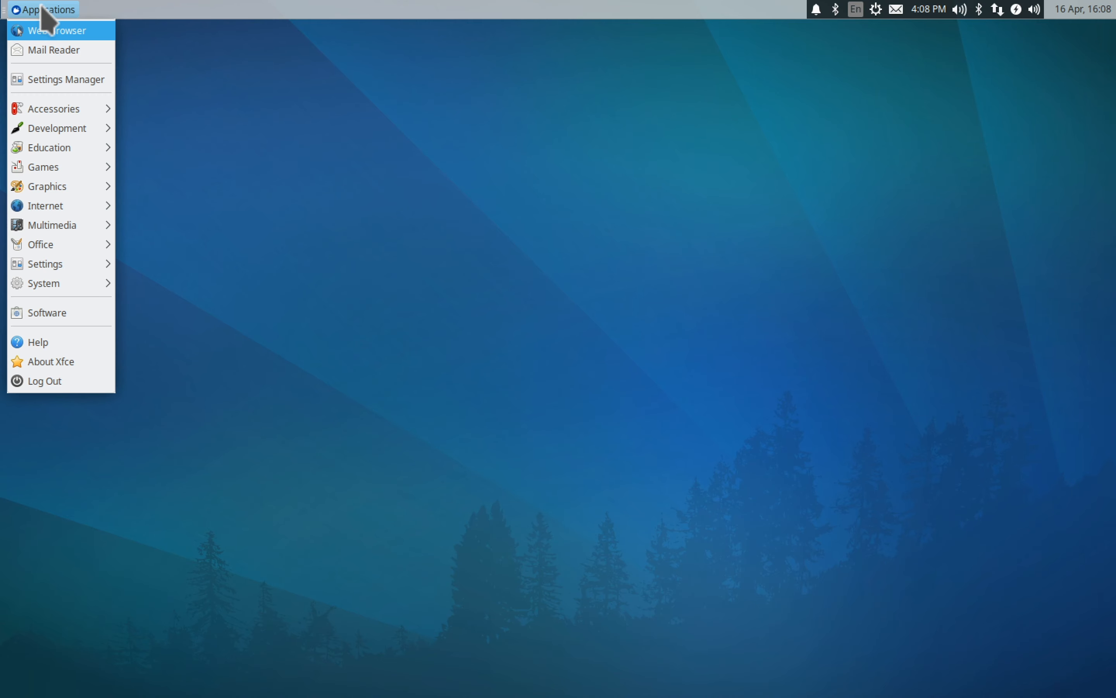
click(56, 30)
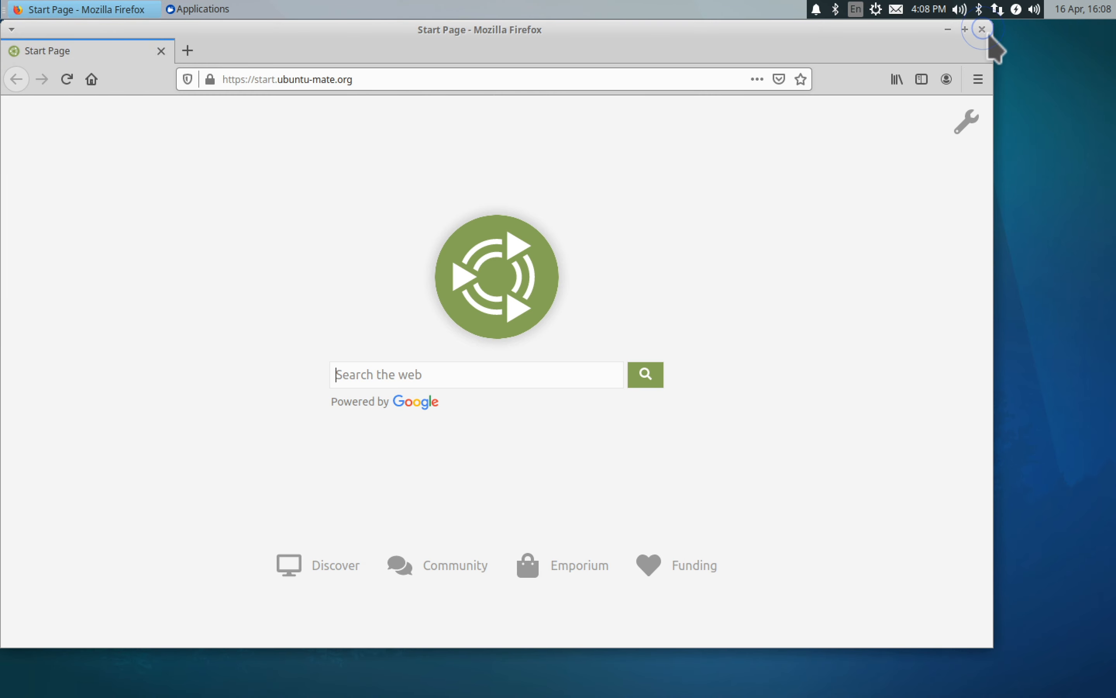
click(982, 29)
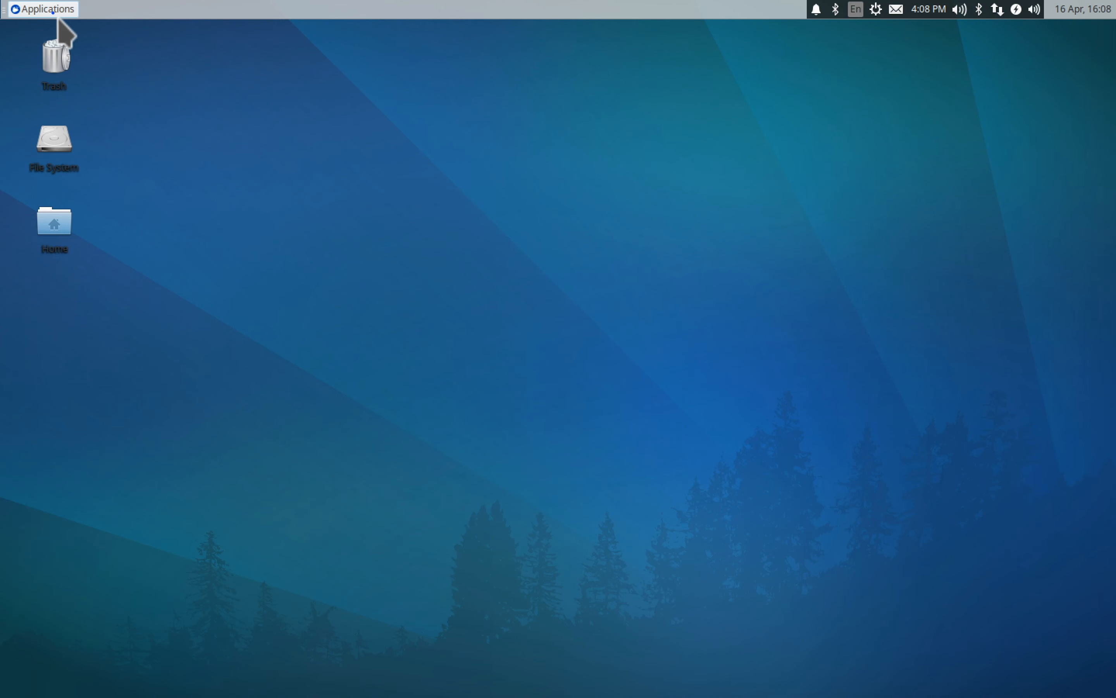
click(44, 10)
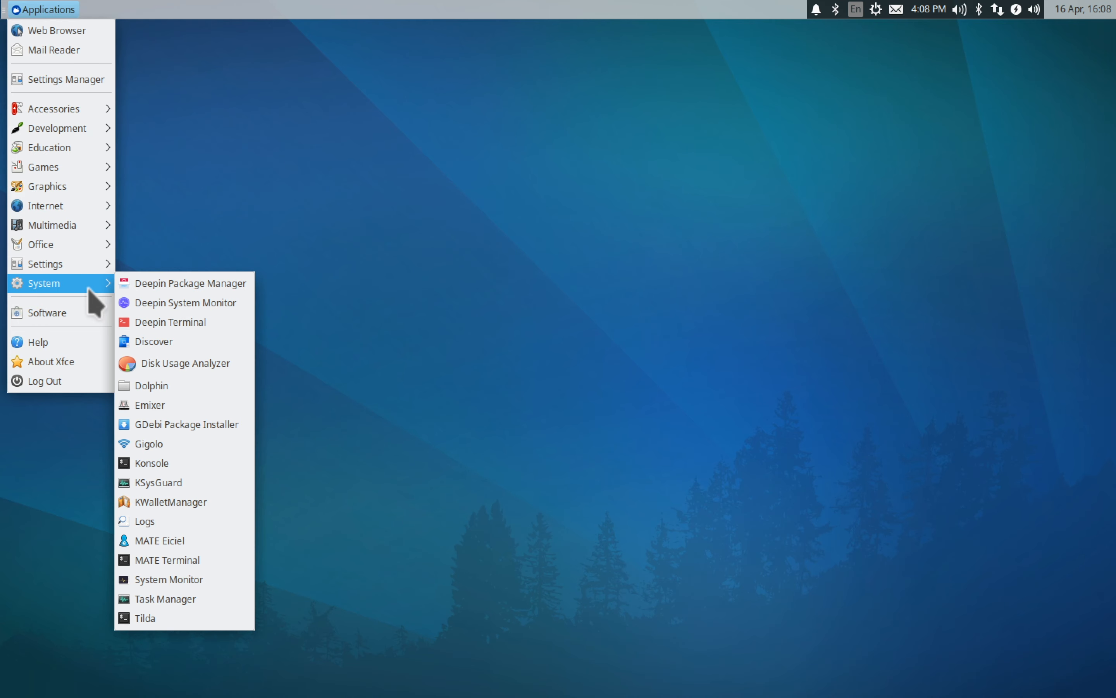
mouse_move(47, 313)
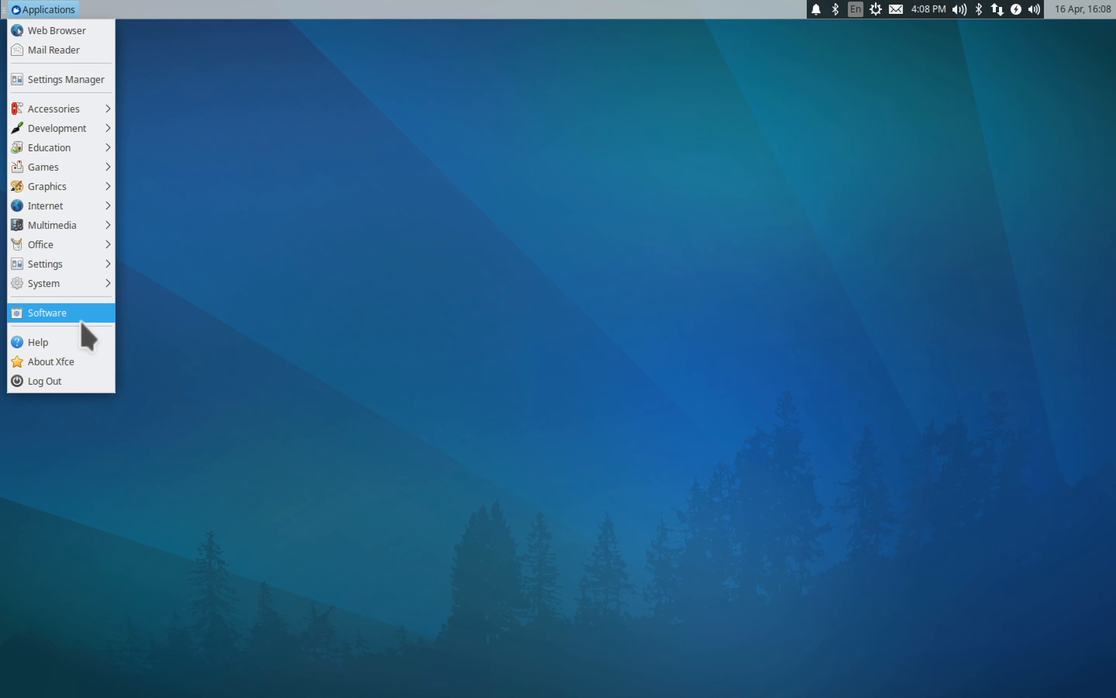
mouse_move(40, 244)
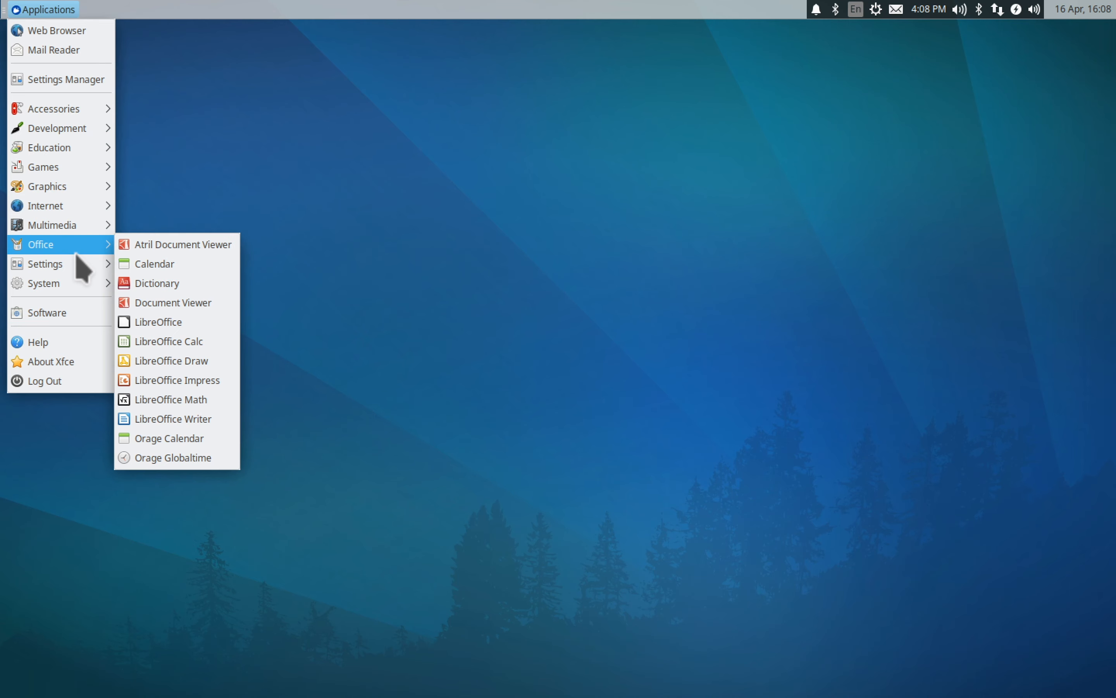
mouse_move(107, 262)
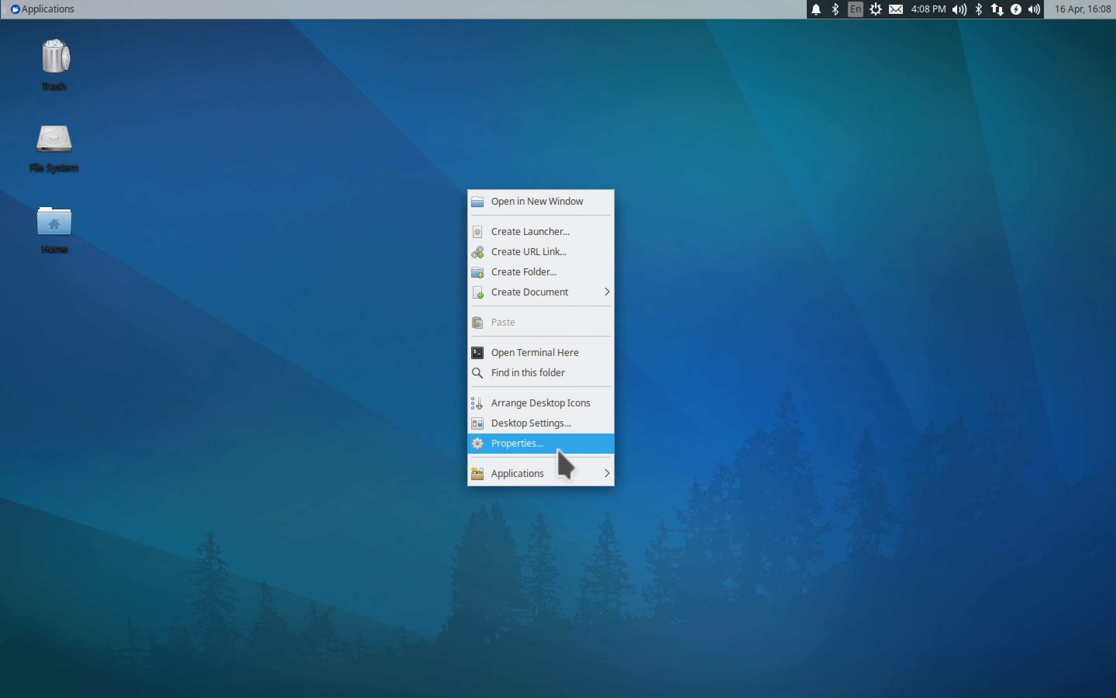
Step: Check the desktop background settings, then log out of the Xfce session
click(516, 443)
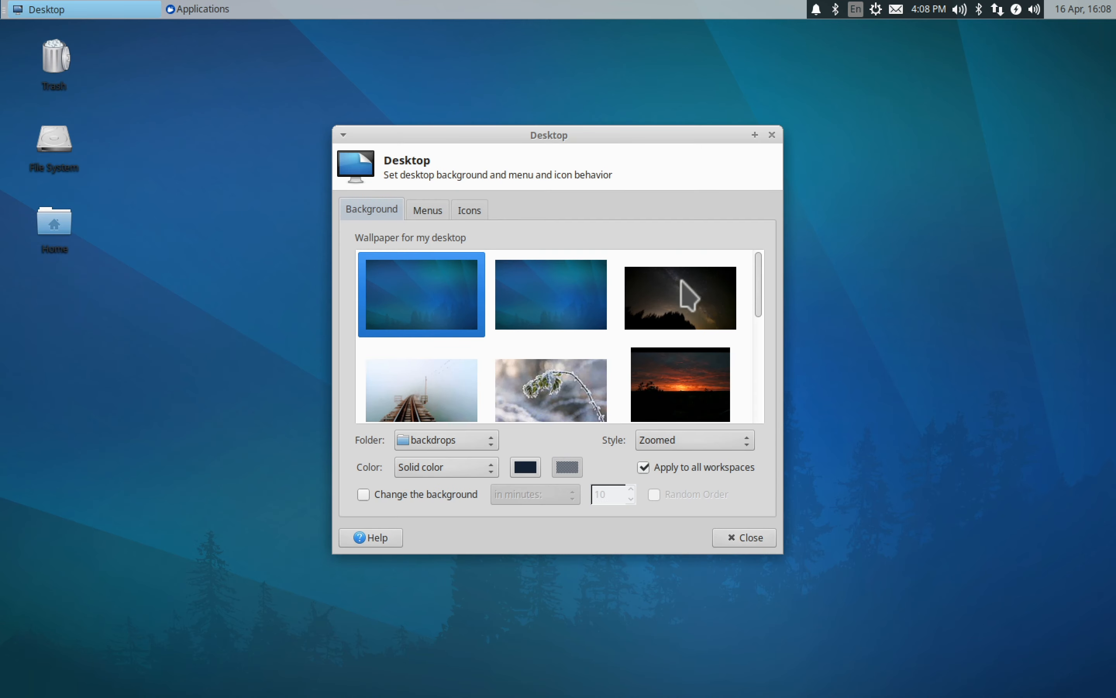
click(550, 294)
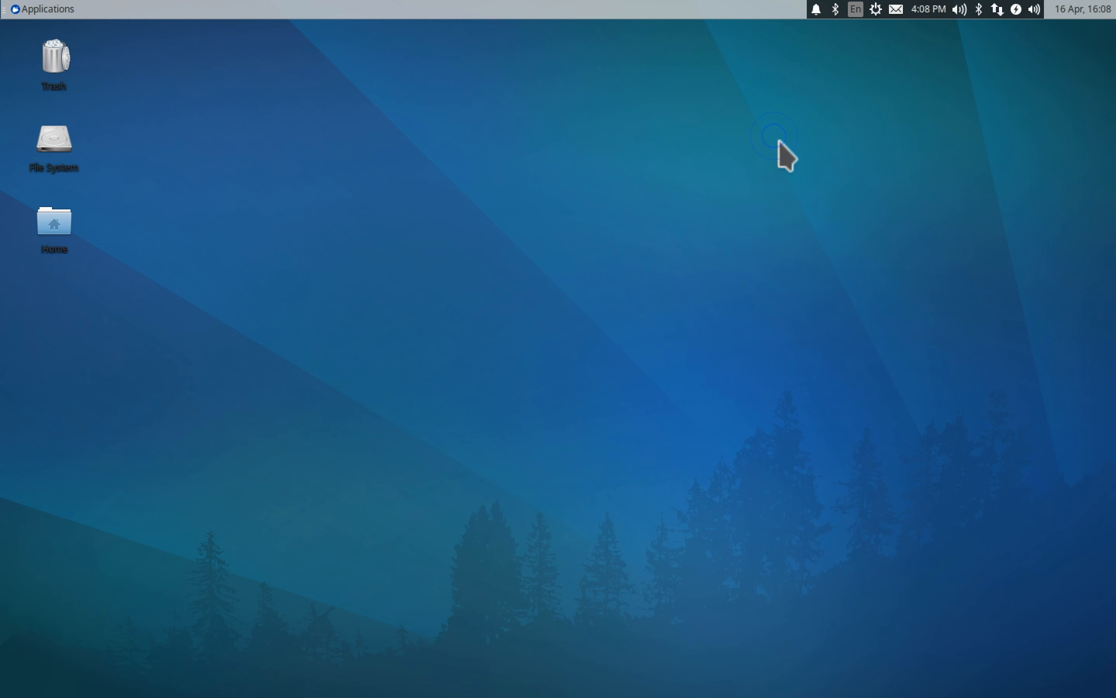
mouse_move(96, 36)
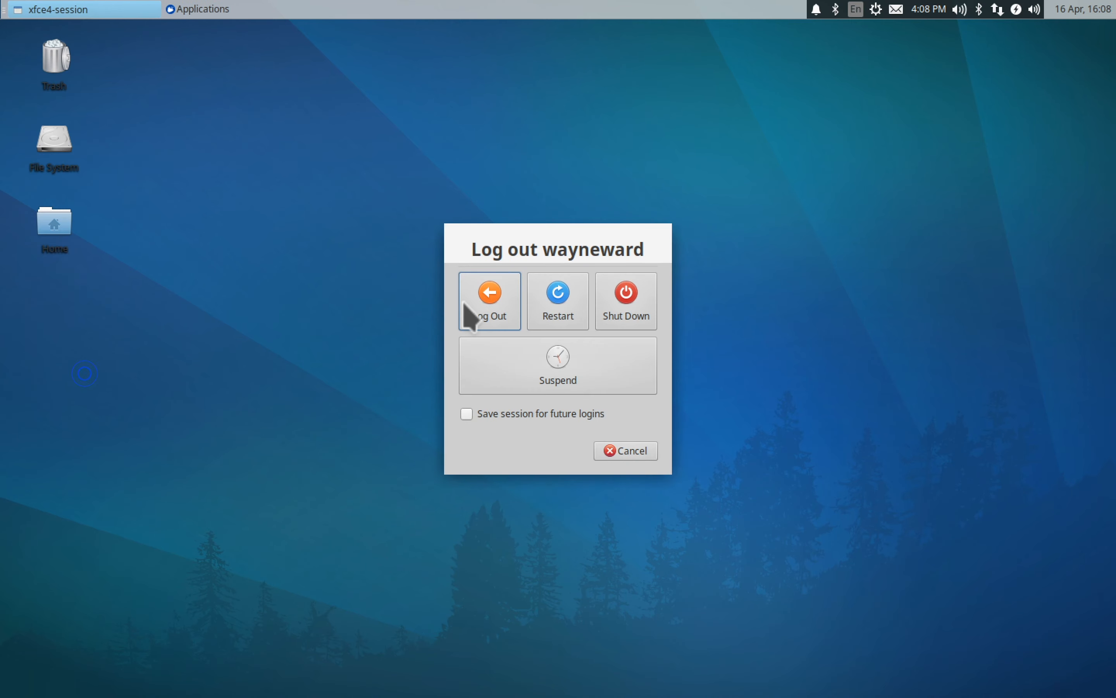
click(490, 300)
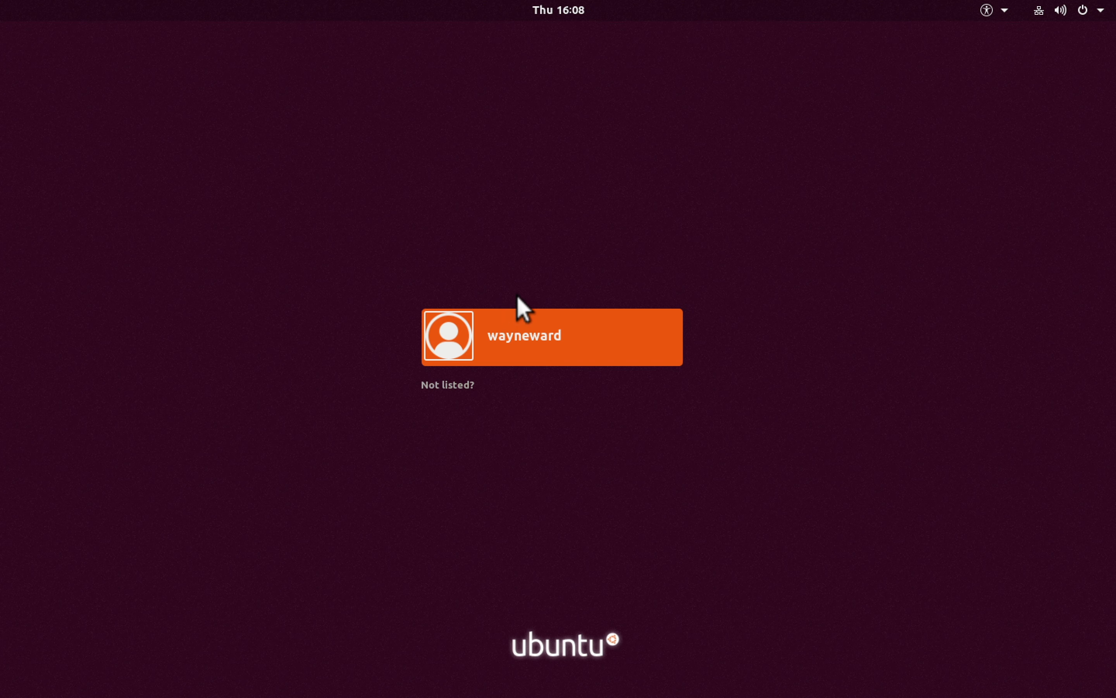
Step: Select the user, enter the password and choose the IceWM session to sign in
click(552, 336)
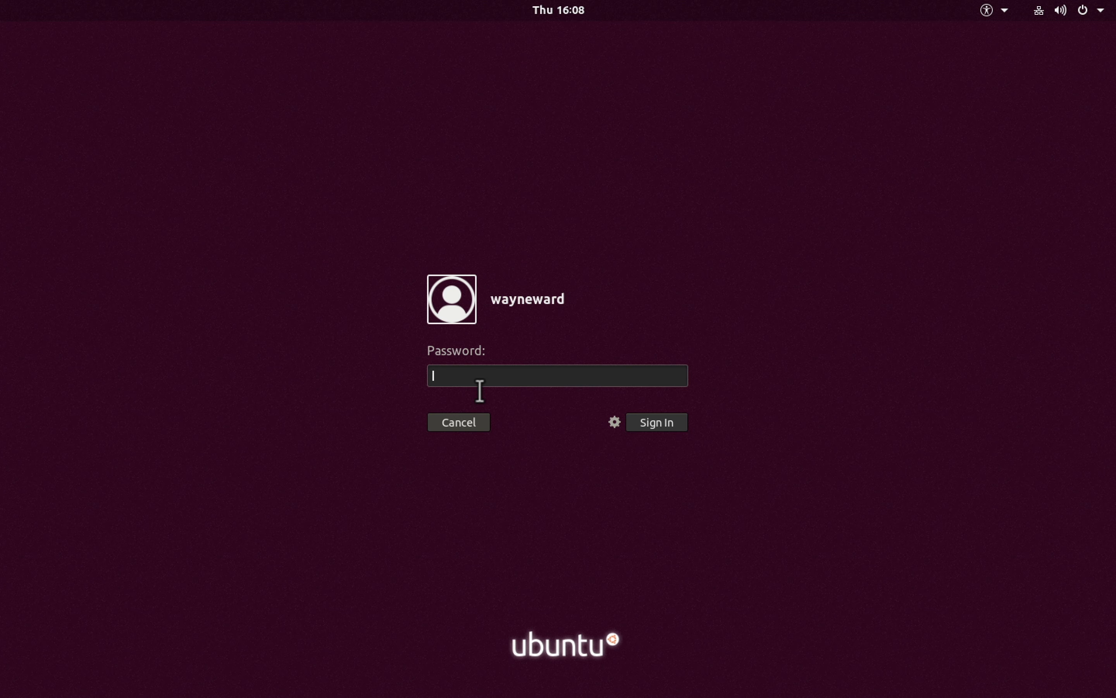
text(password)
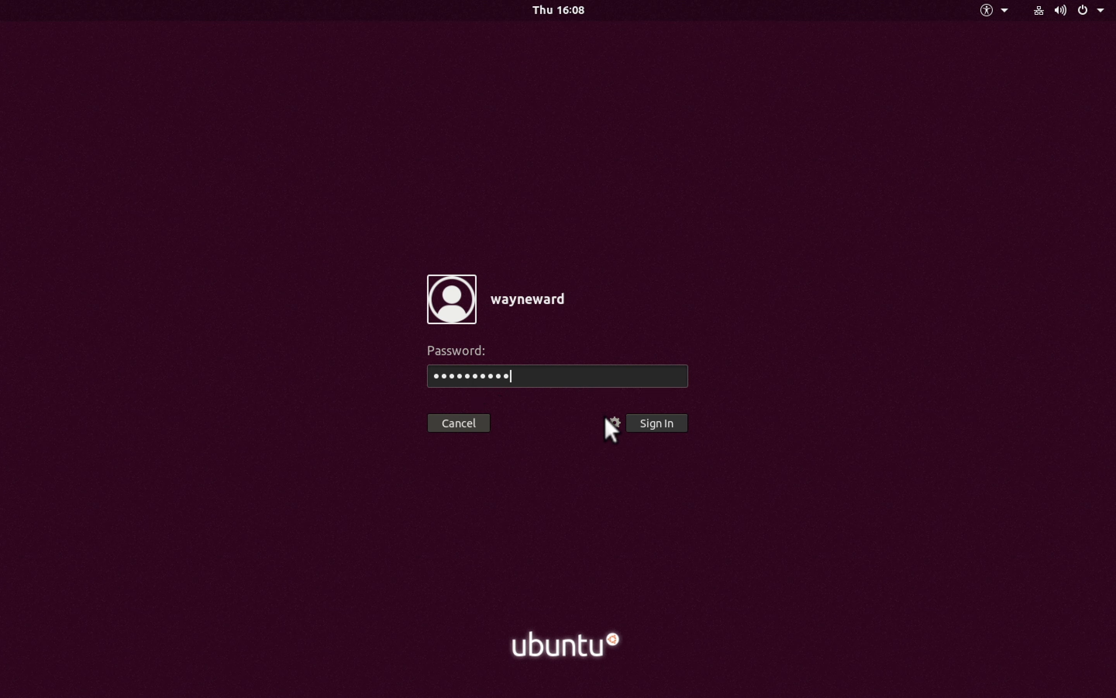
click(614, 422)
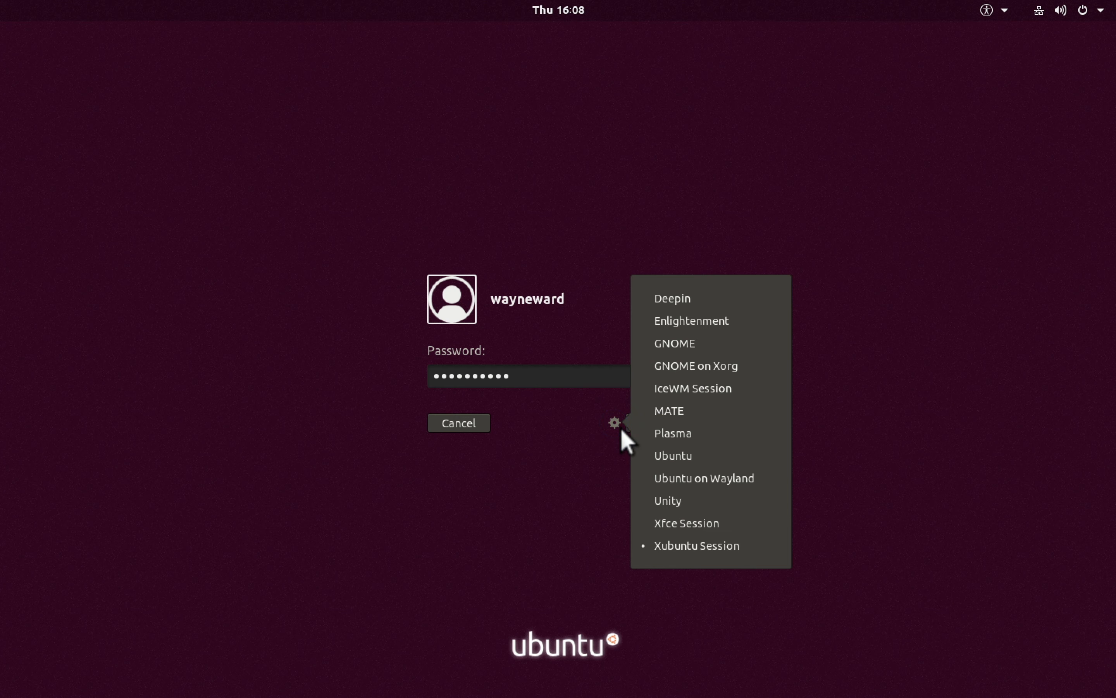
click(692, 389)
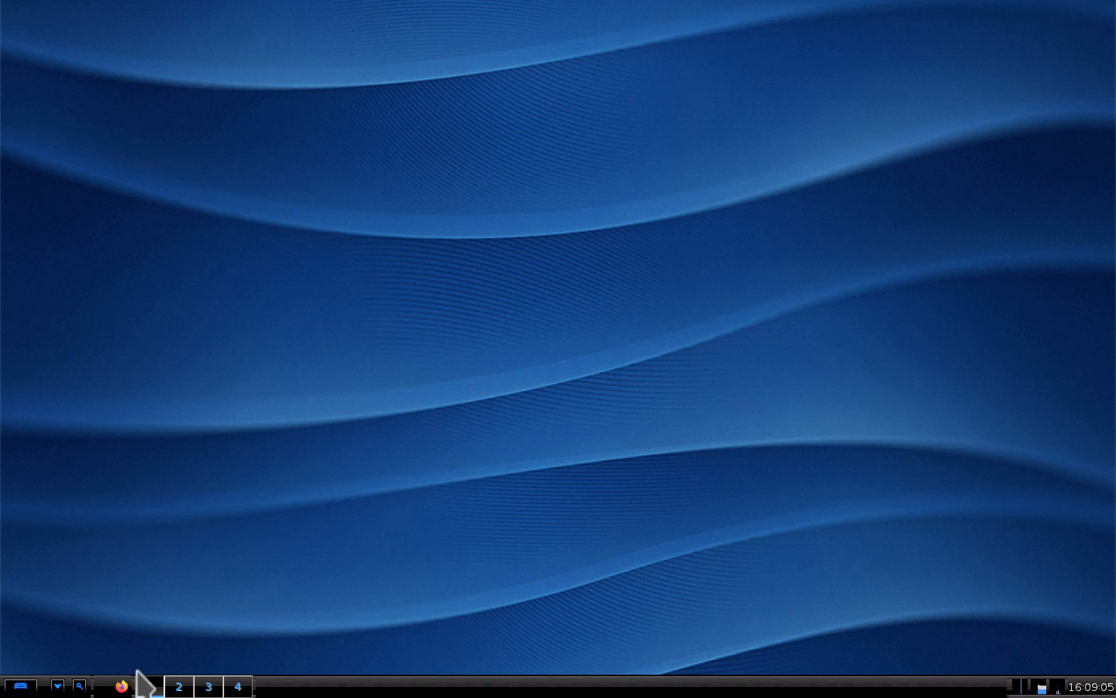
Step: Launch Firefox from the IceWM taskbar and search for 'googl'
click(120, 685)
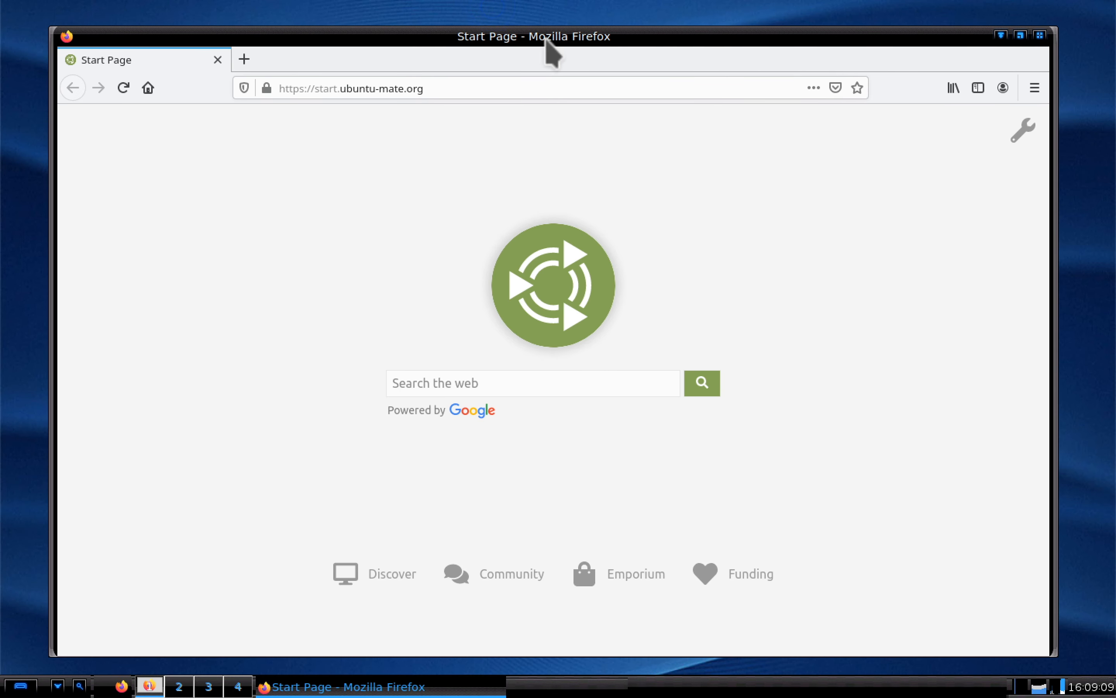
text(googl)
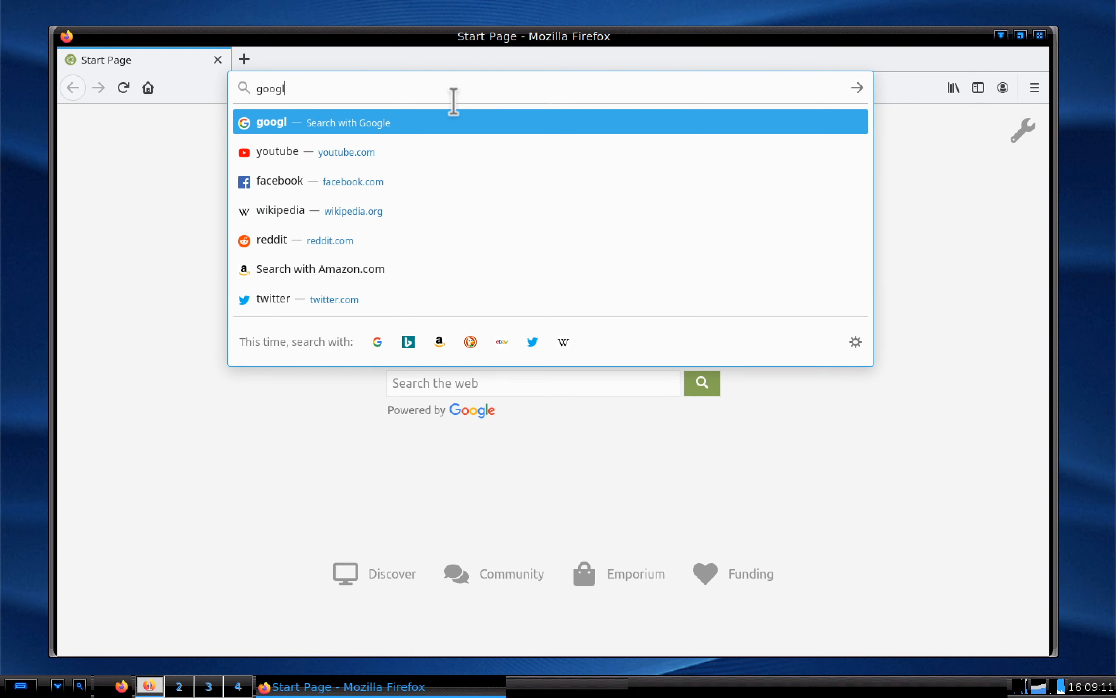
key(Return)
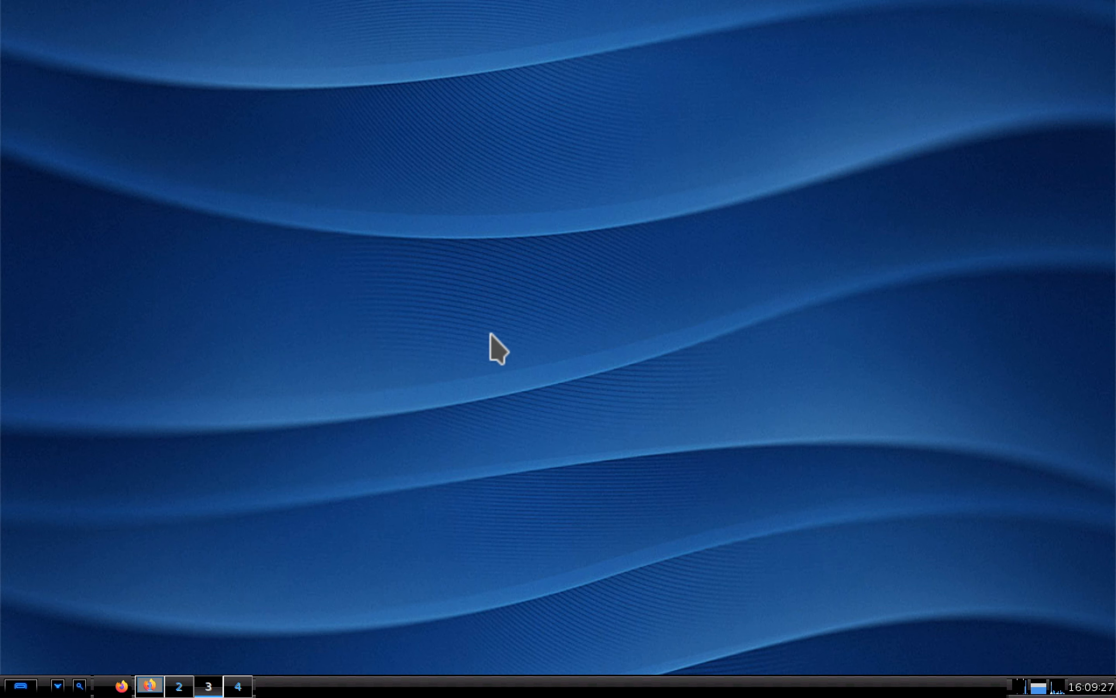
mouse_move(49, 507)
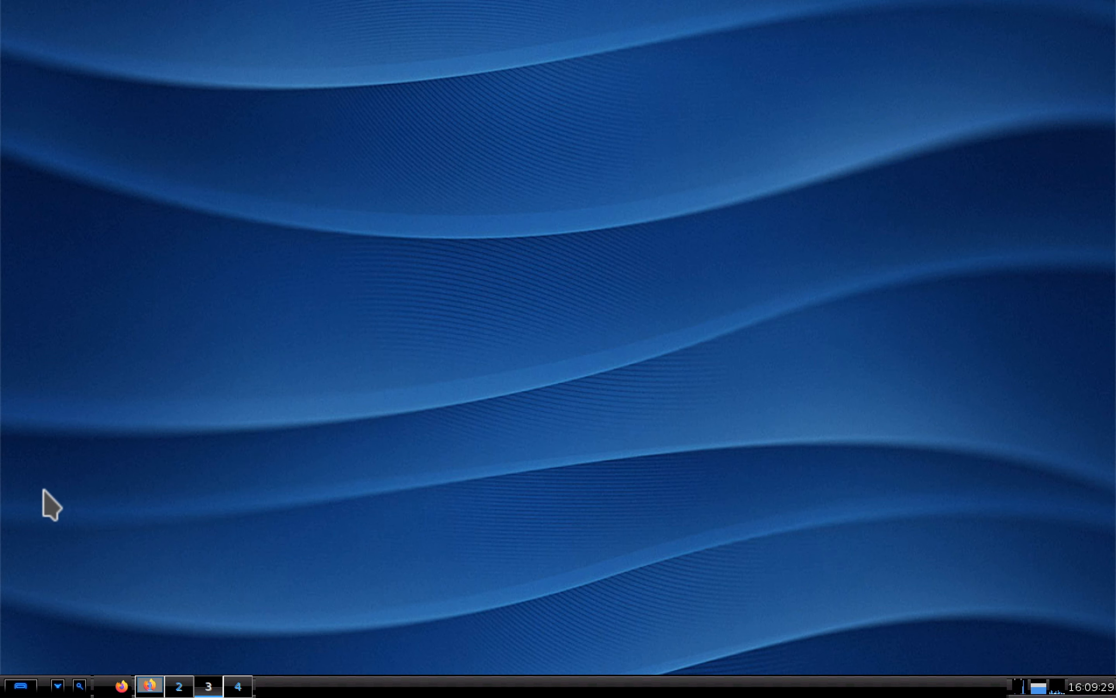
Step: Browse the IceWM start menu, then choose Logout and confirm it
click(22, 685)
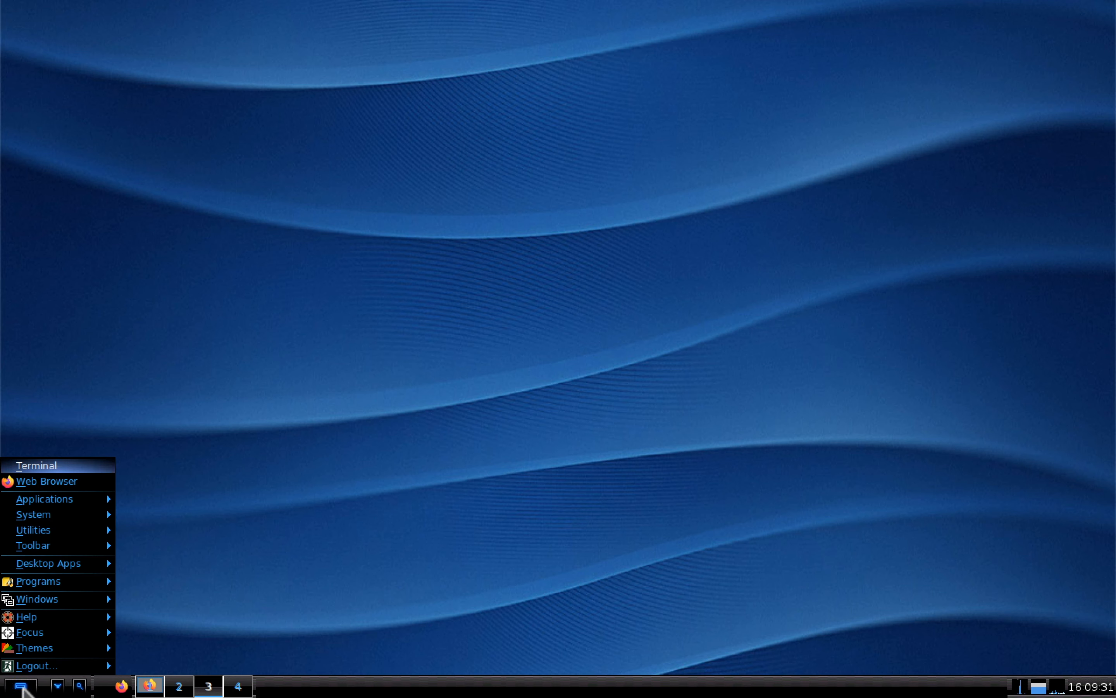
mouse_move(44, 499)
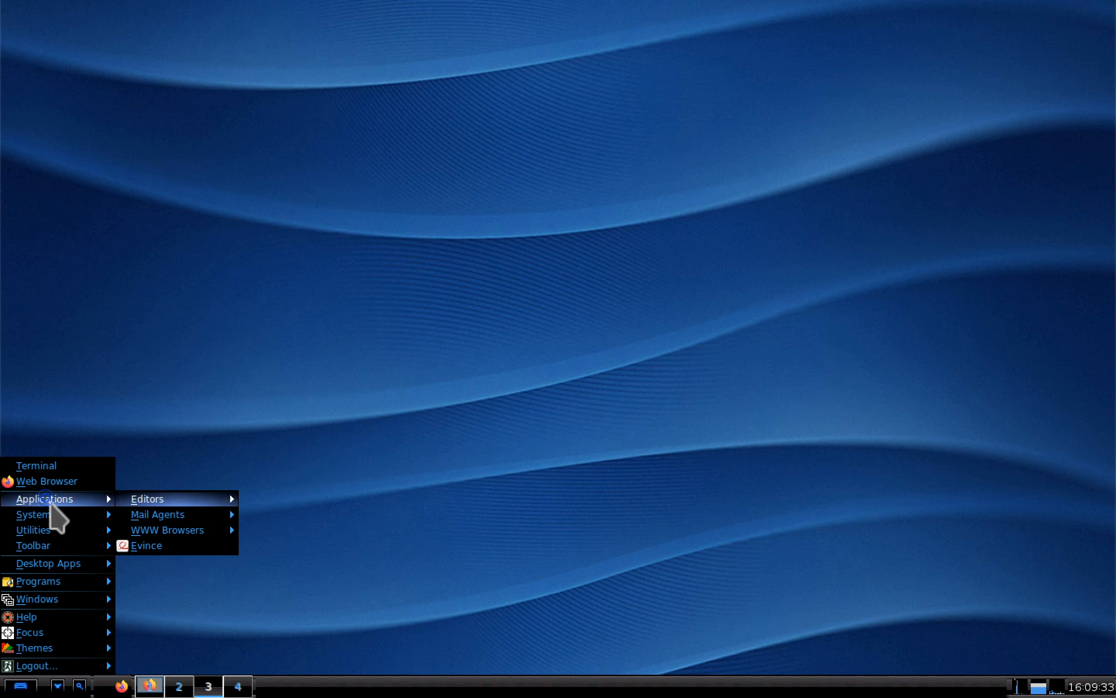
mouse_move(64, 644)
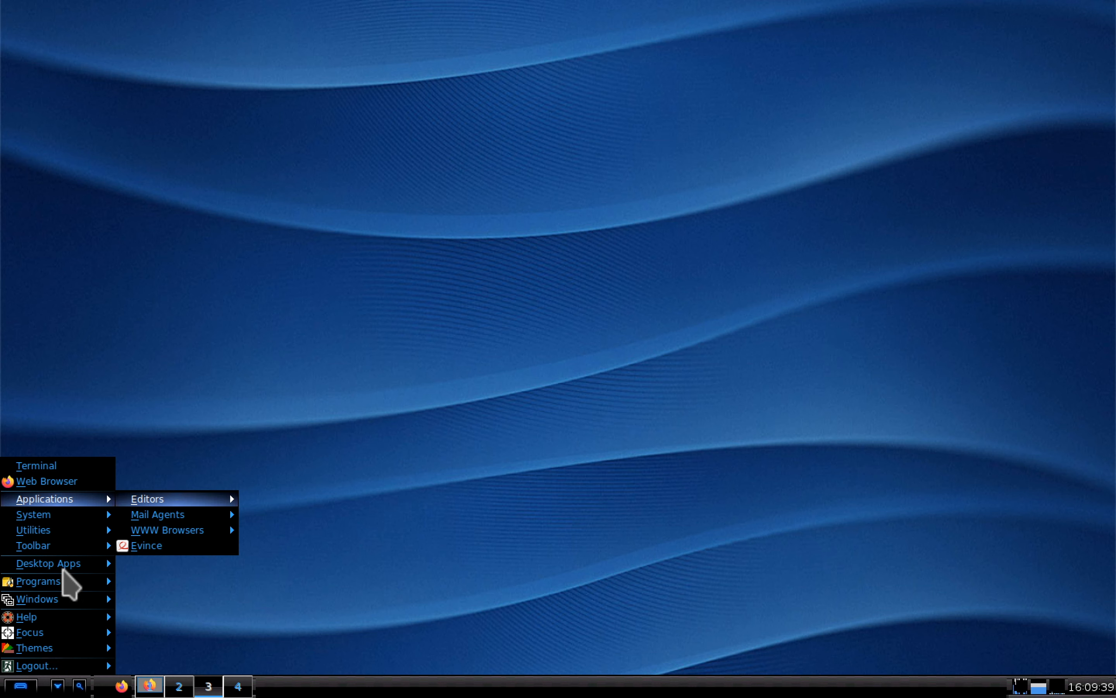
mouse_move(33, 514)
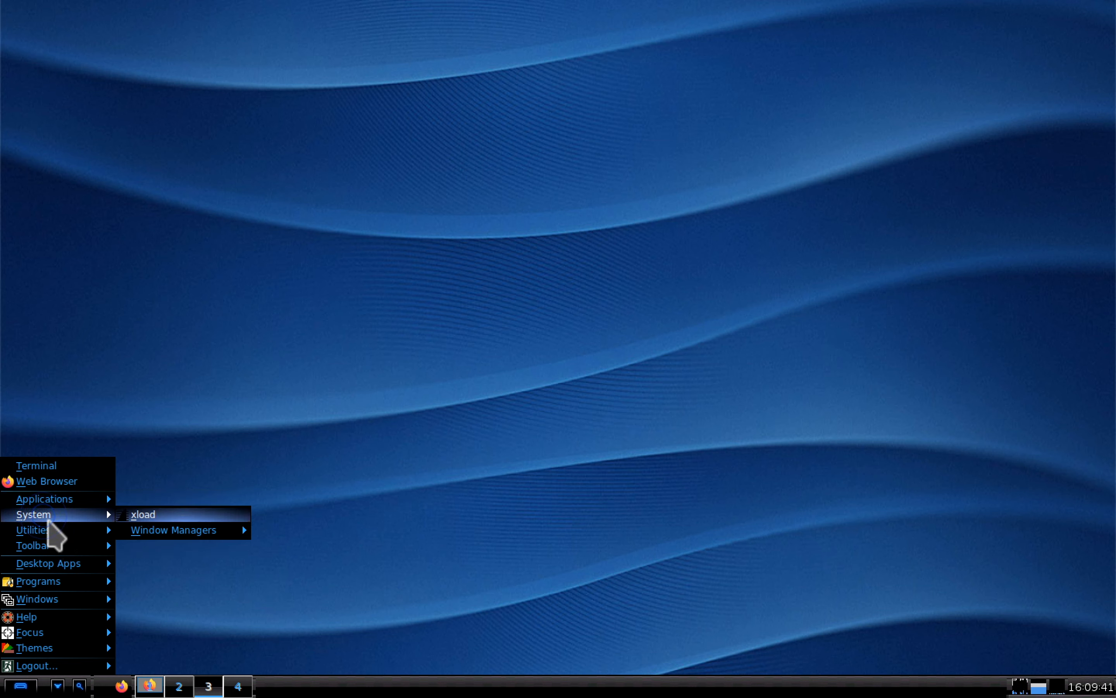
mouse_move(172, 529)
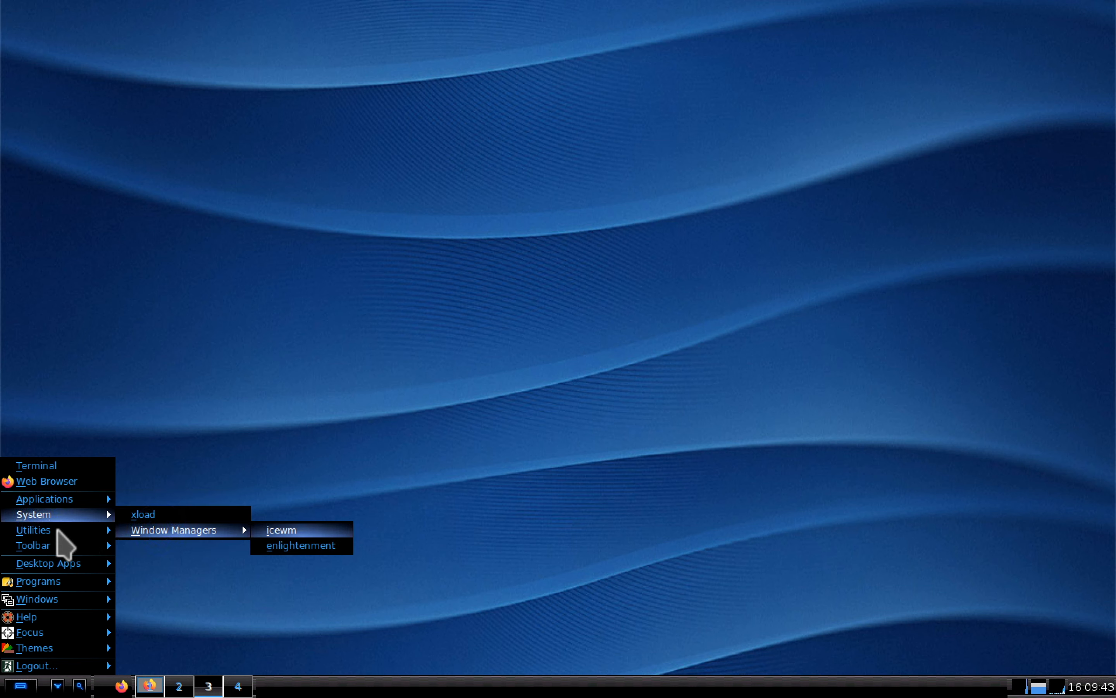
mouse_move(34, 529)
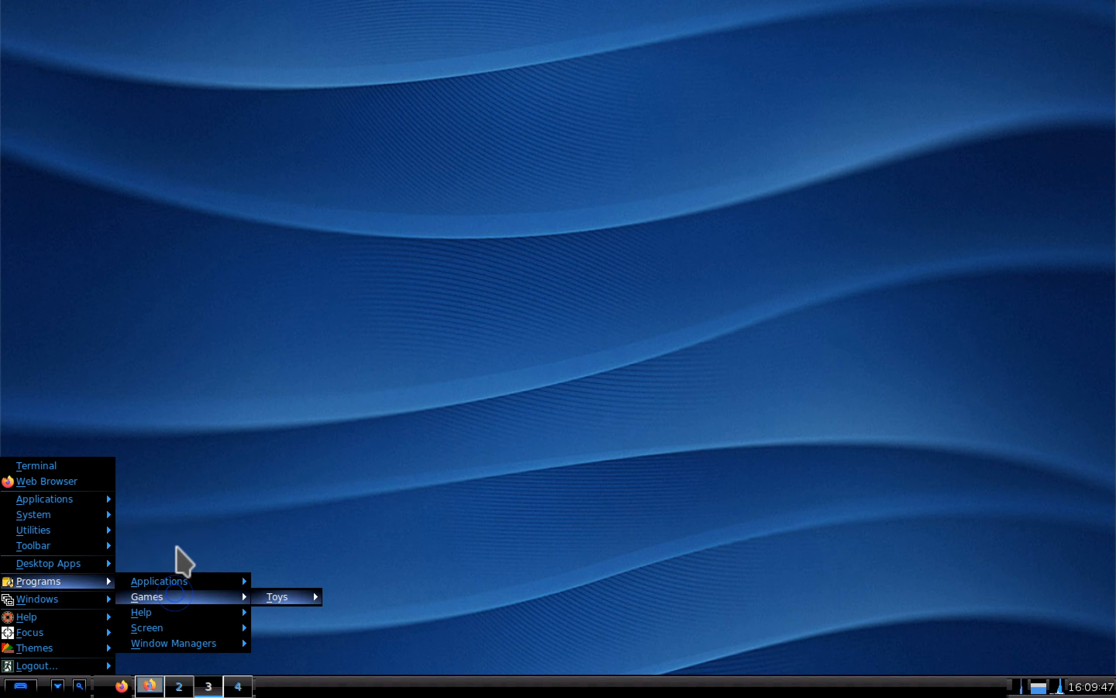
click(37, 666)
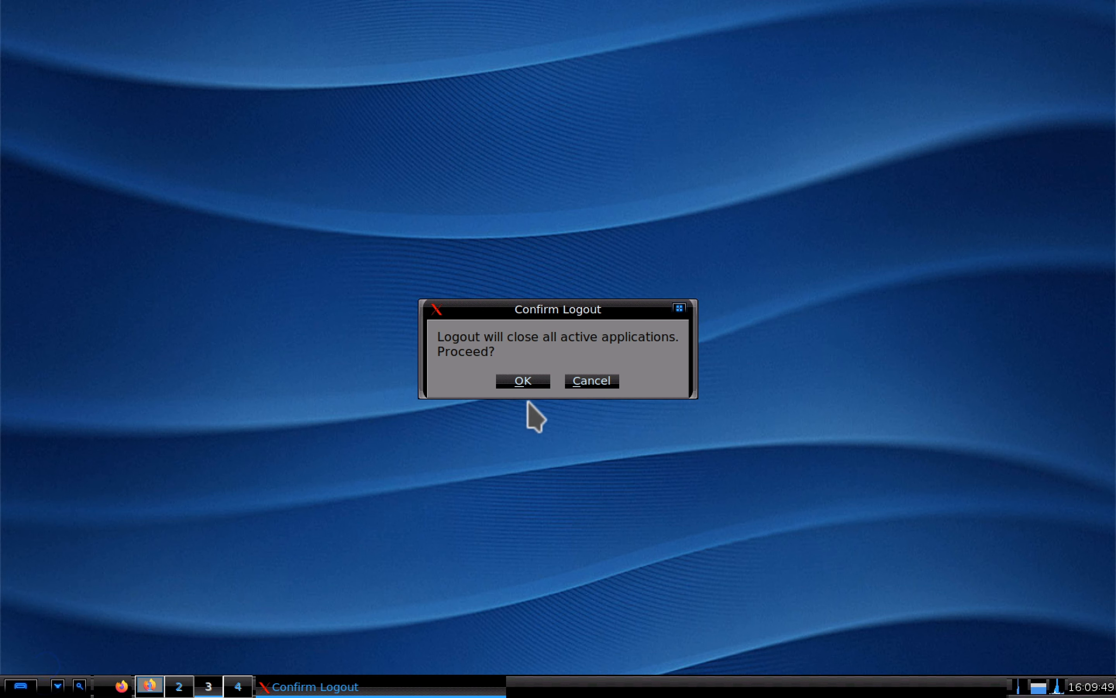
click(522, 380)
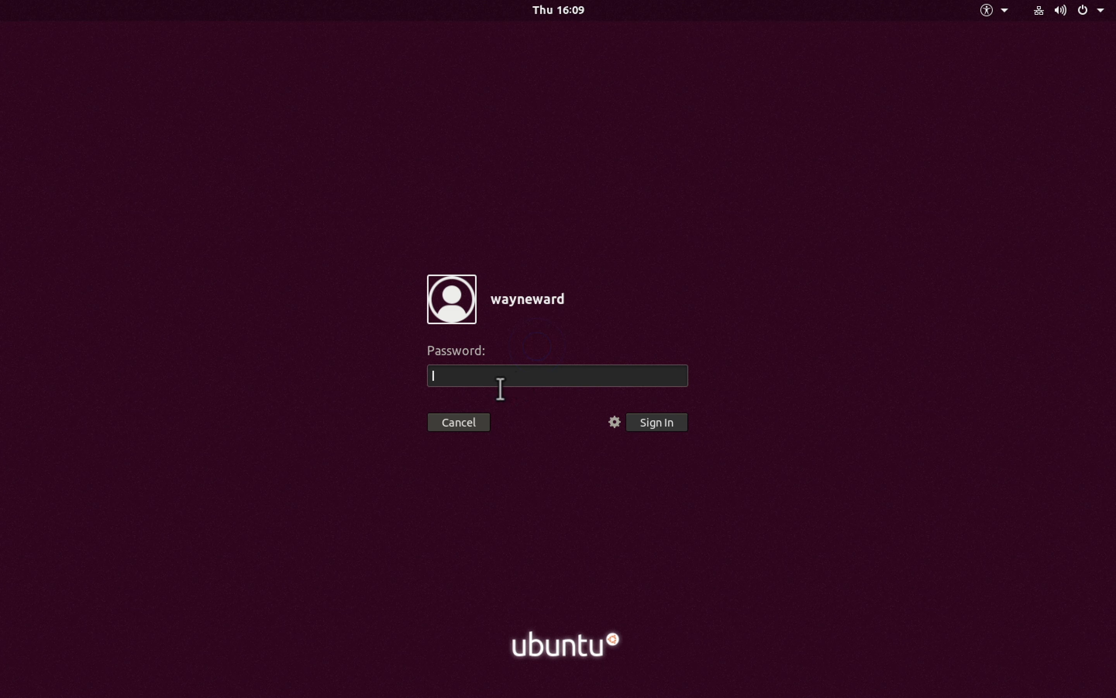
Step: Enter the password and sign in to the Enlightenment session
text(••••)
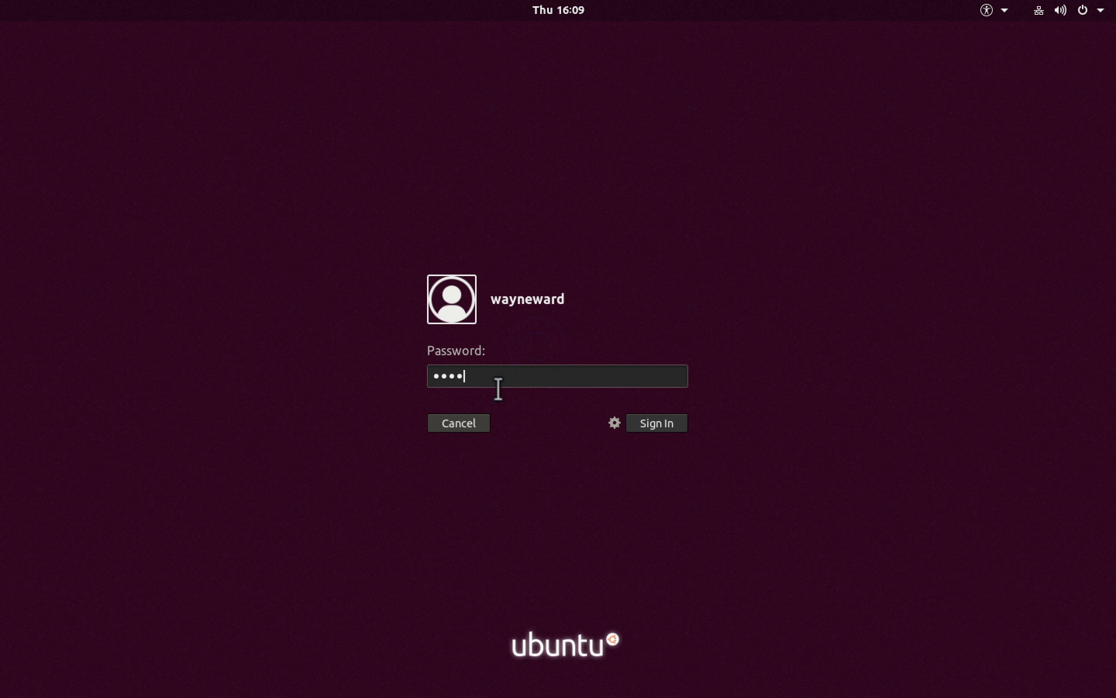
text(*)
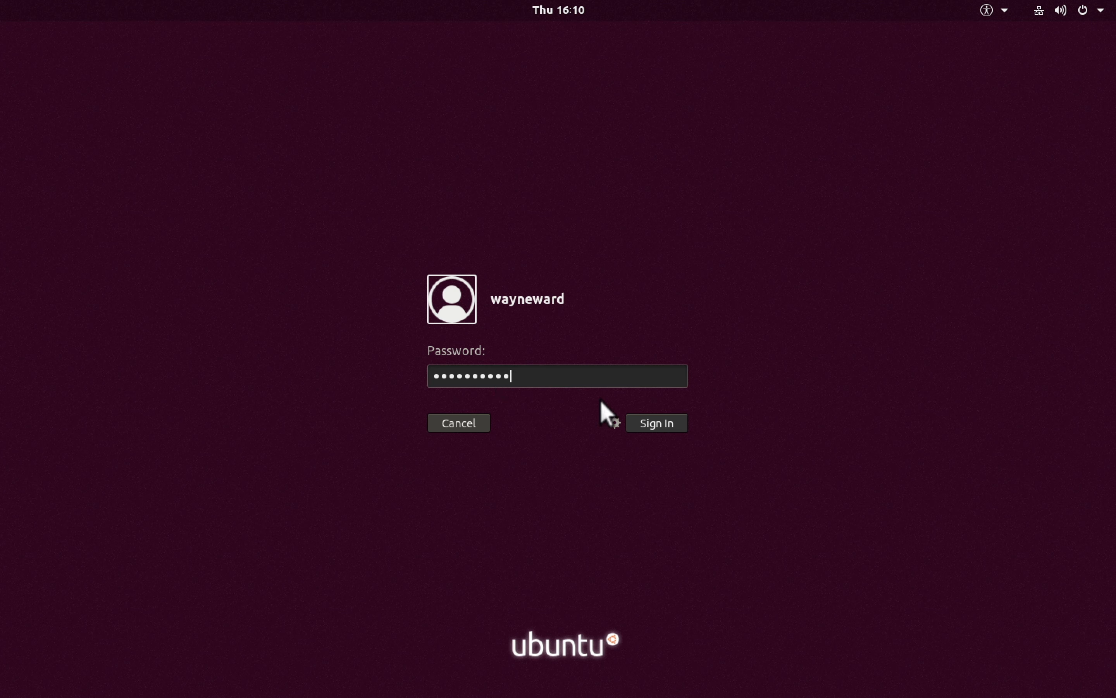
mouse_move(605, 483)
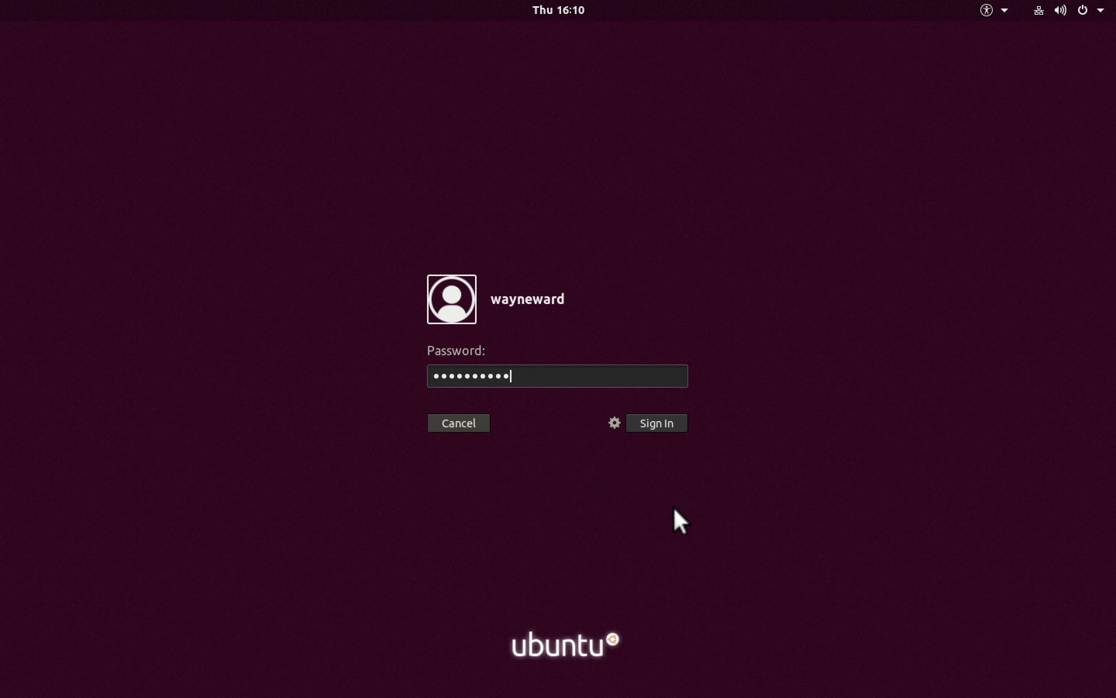
mouse_move(667, 456)
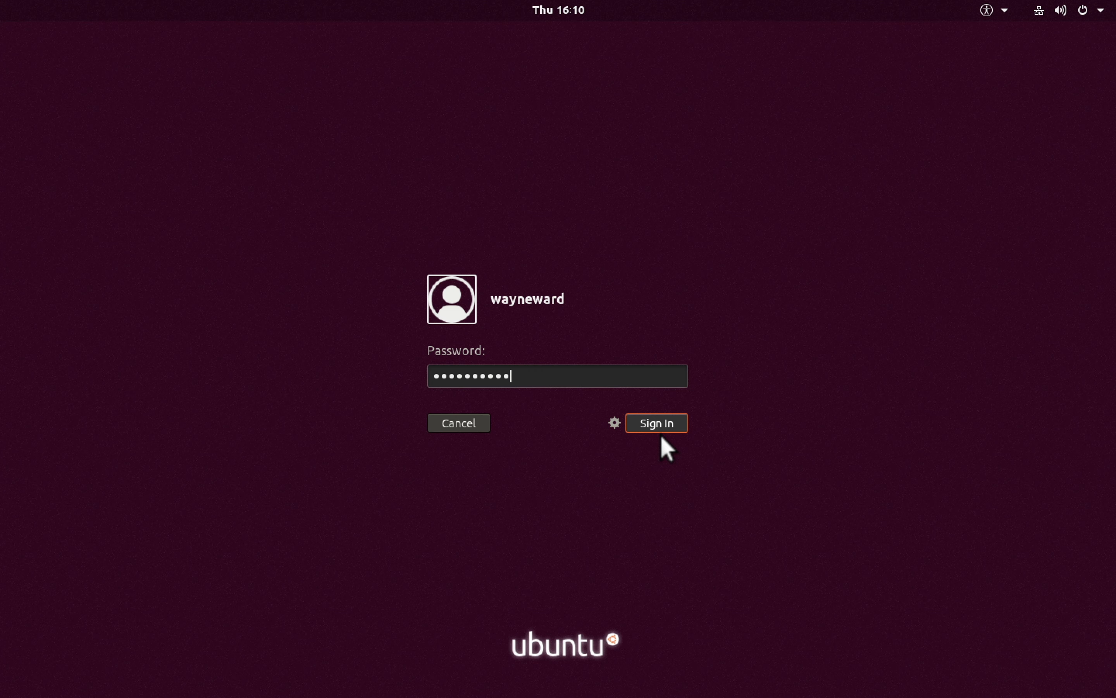
click(655, 422)
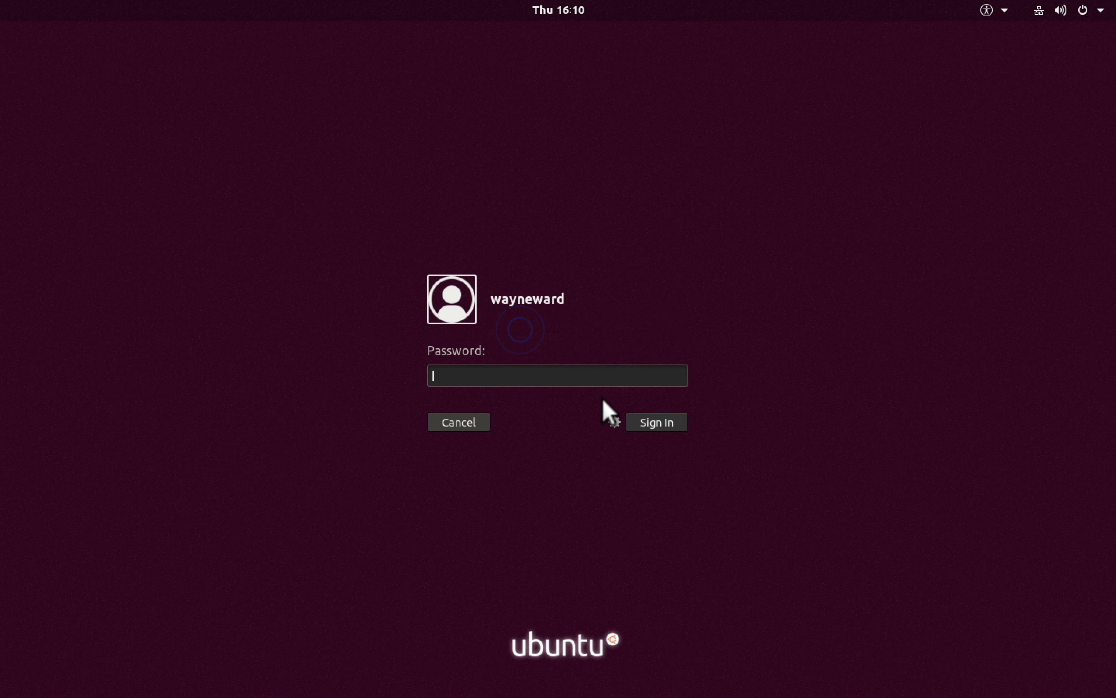
click(614, 421)
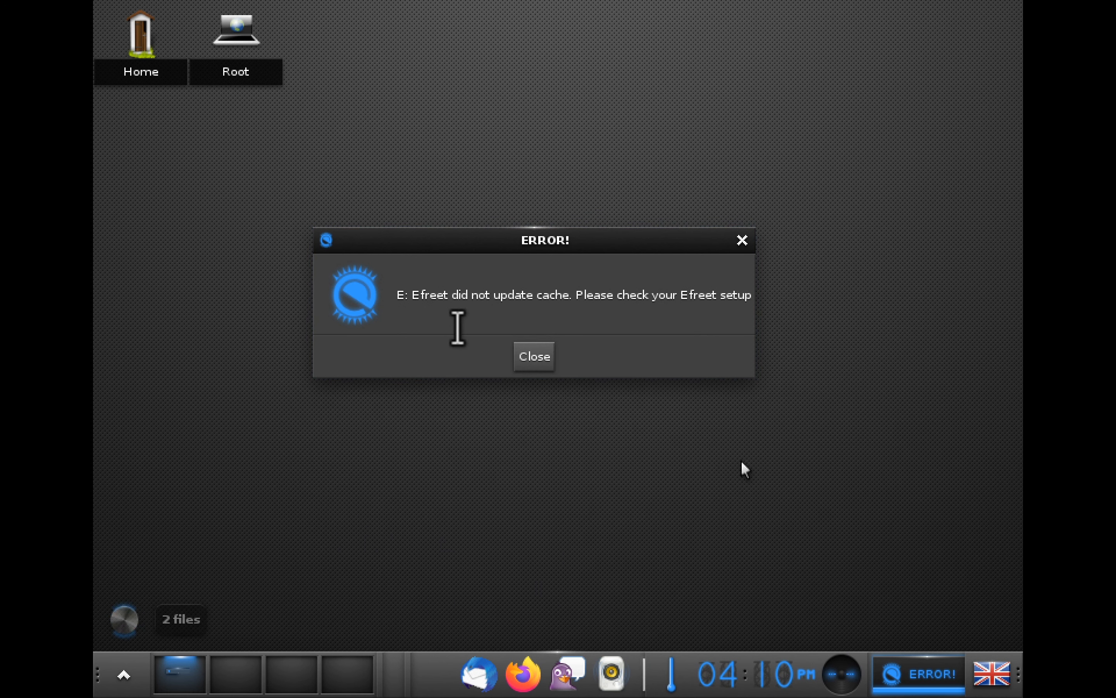
mouse_move(505, 301)
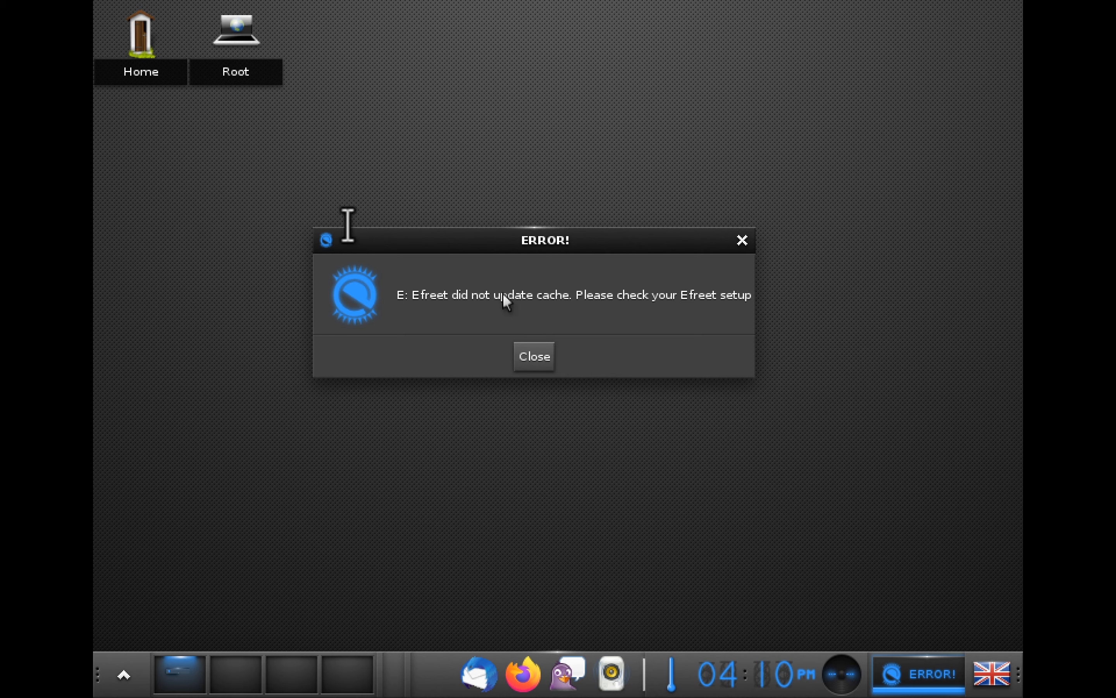
Step: Dismiss the Efreet cache error, view Enlightenment options, and log out via System
click(533, 356)
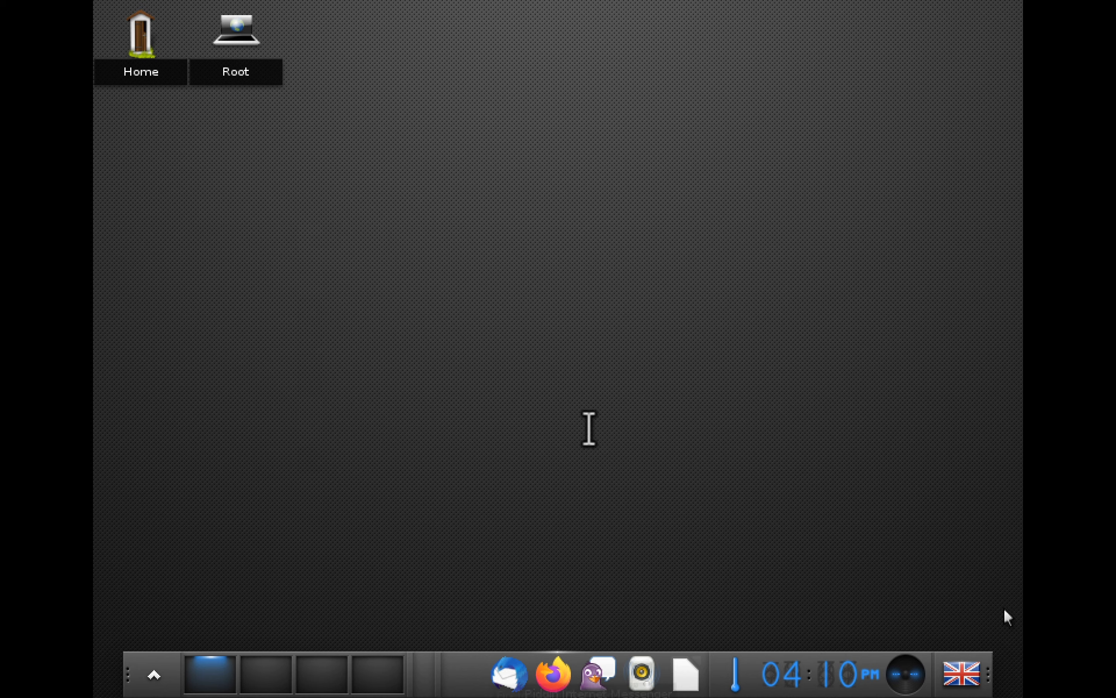
mouse_move(919, 680)
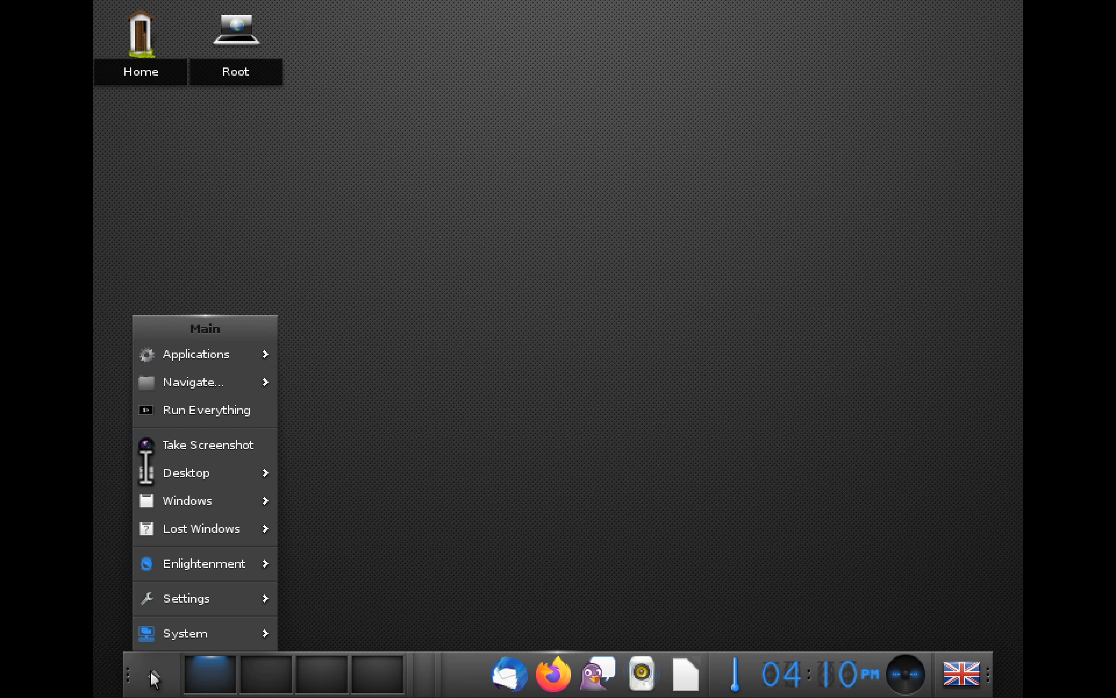
click(186, 472)
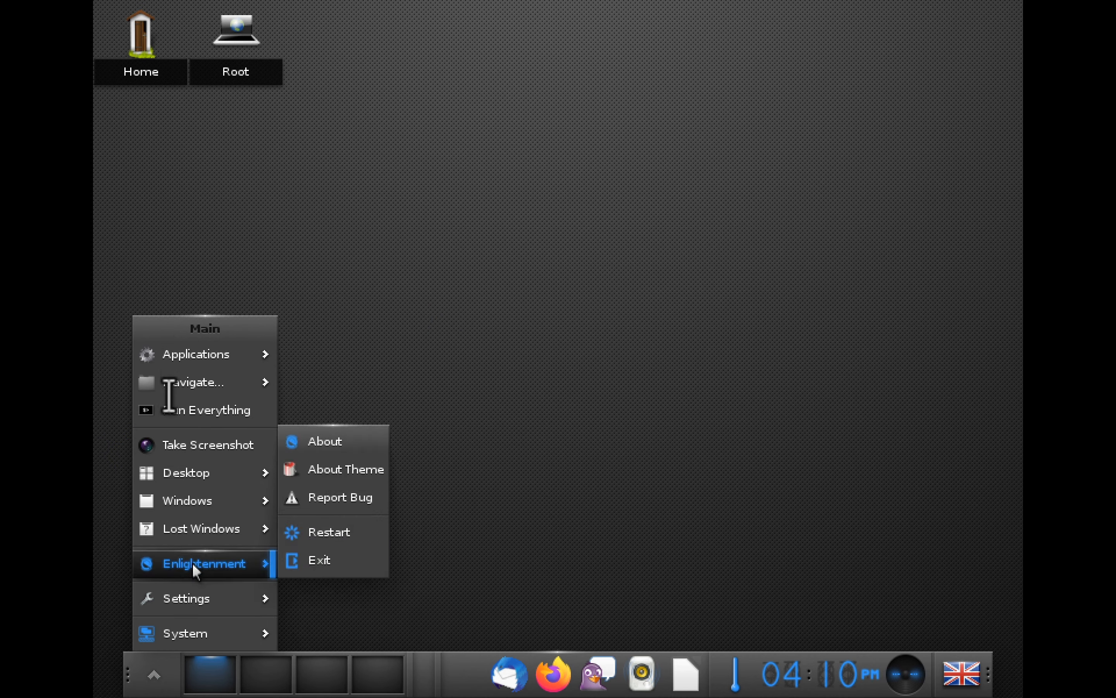
mouse_move(186, 598)
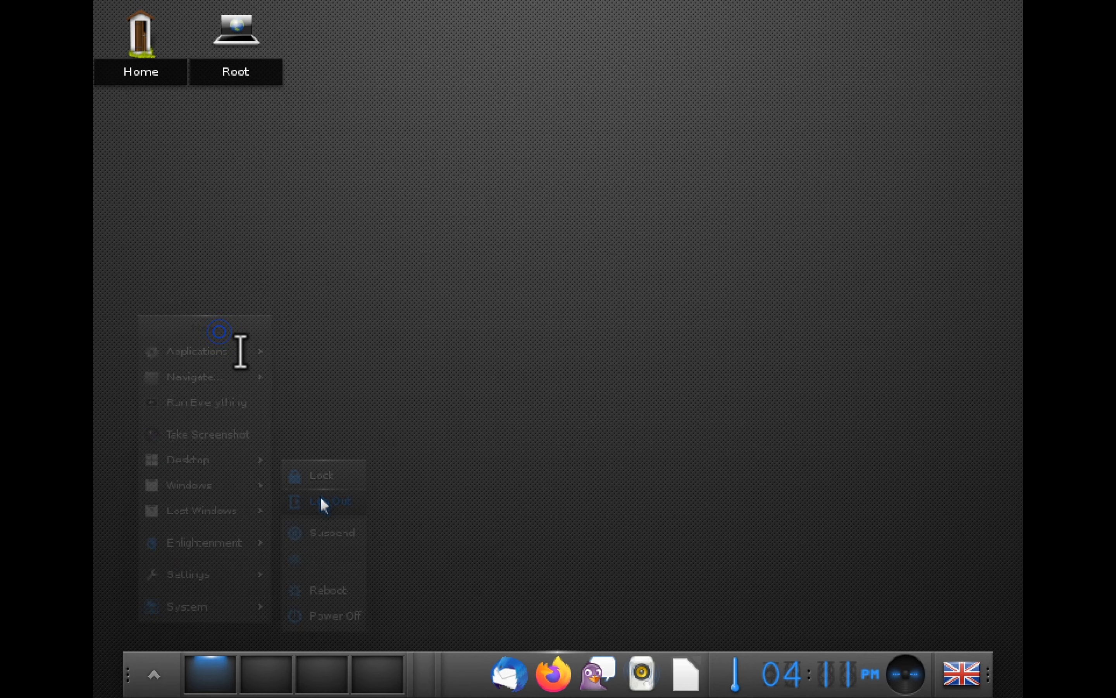
click(327, 501)
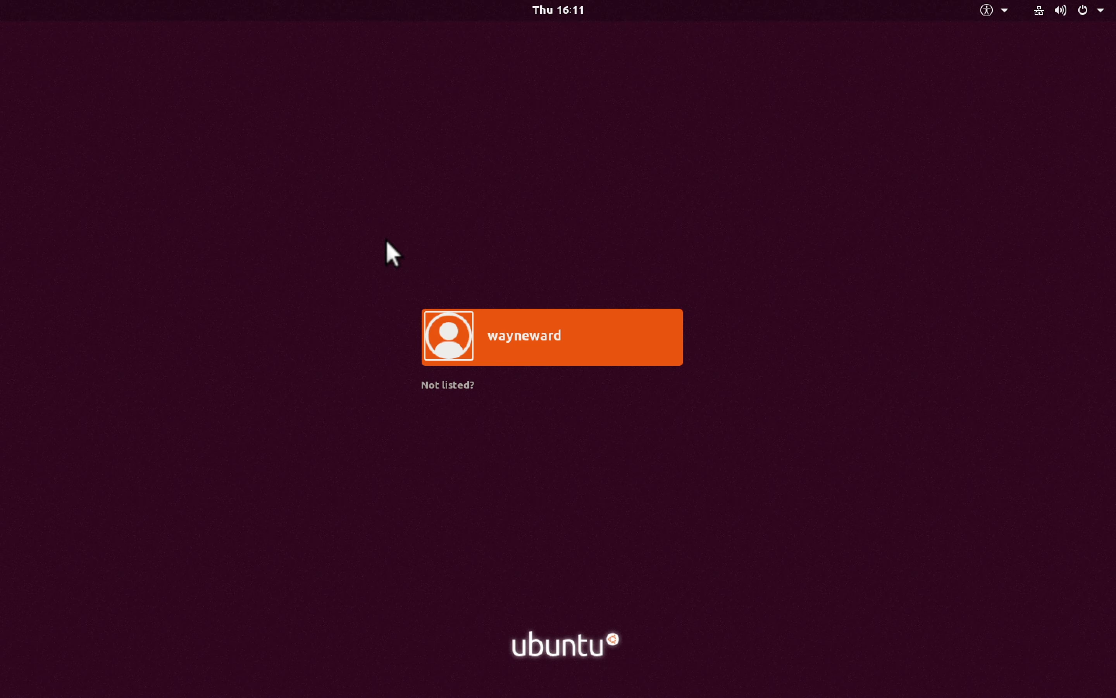
mouse_move(520, 336)
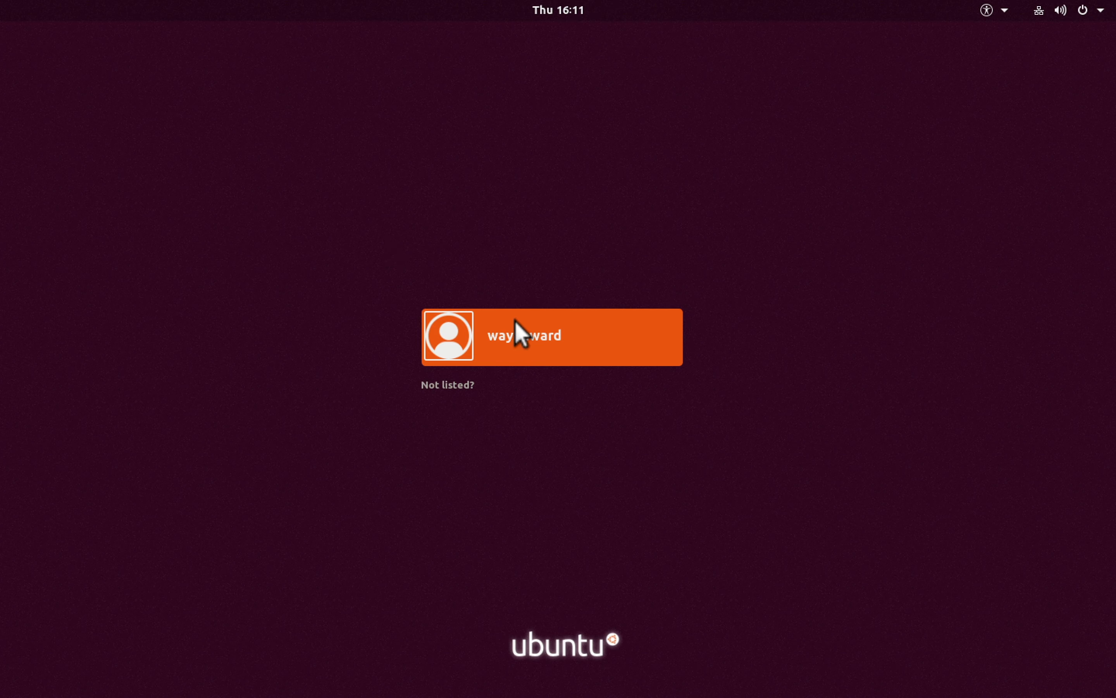
Step: Select the user, enter the password and sign in to the MATE session
click(552, 335)
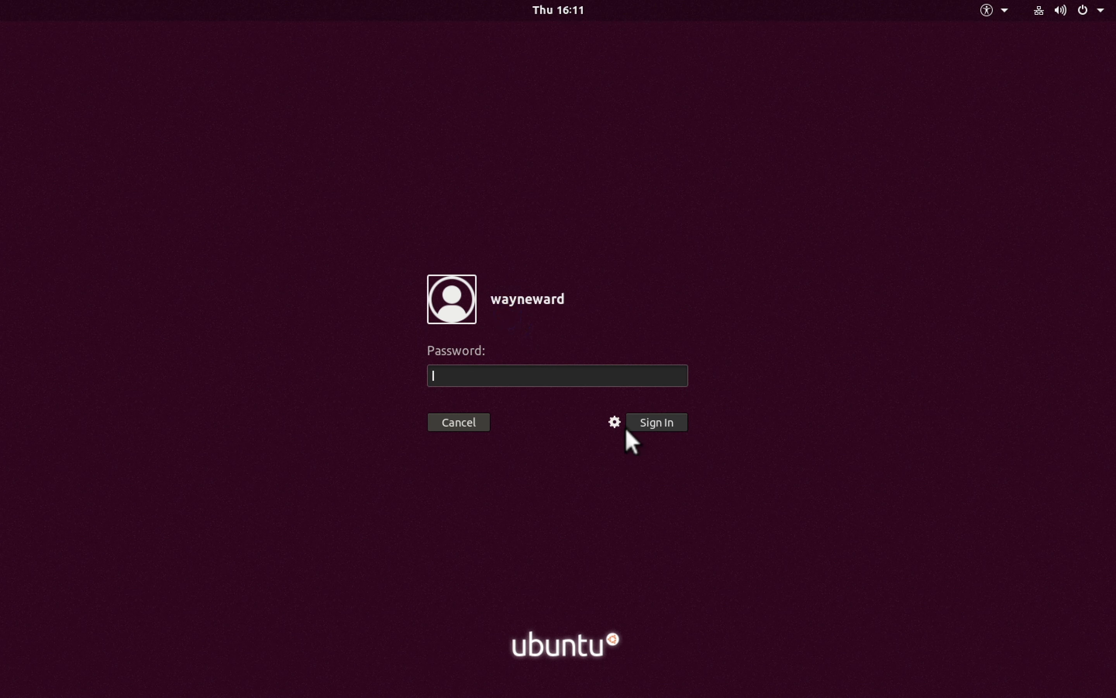
click(657, 422)
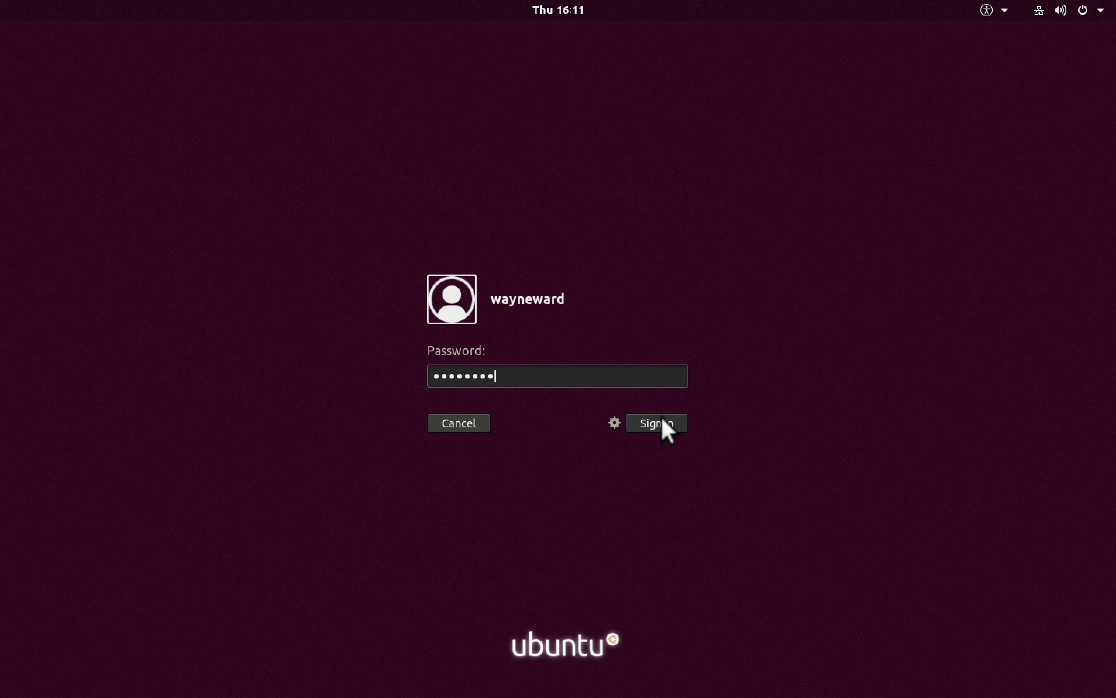
text(••)
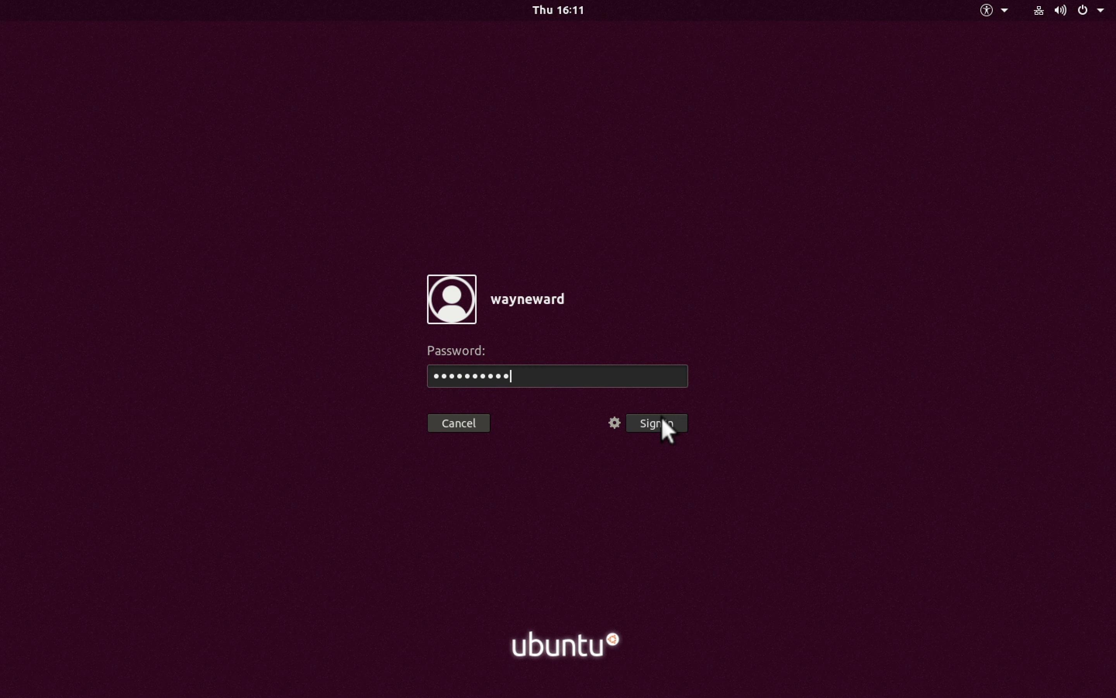
click(656, 422)
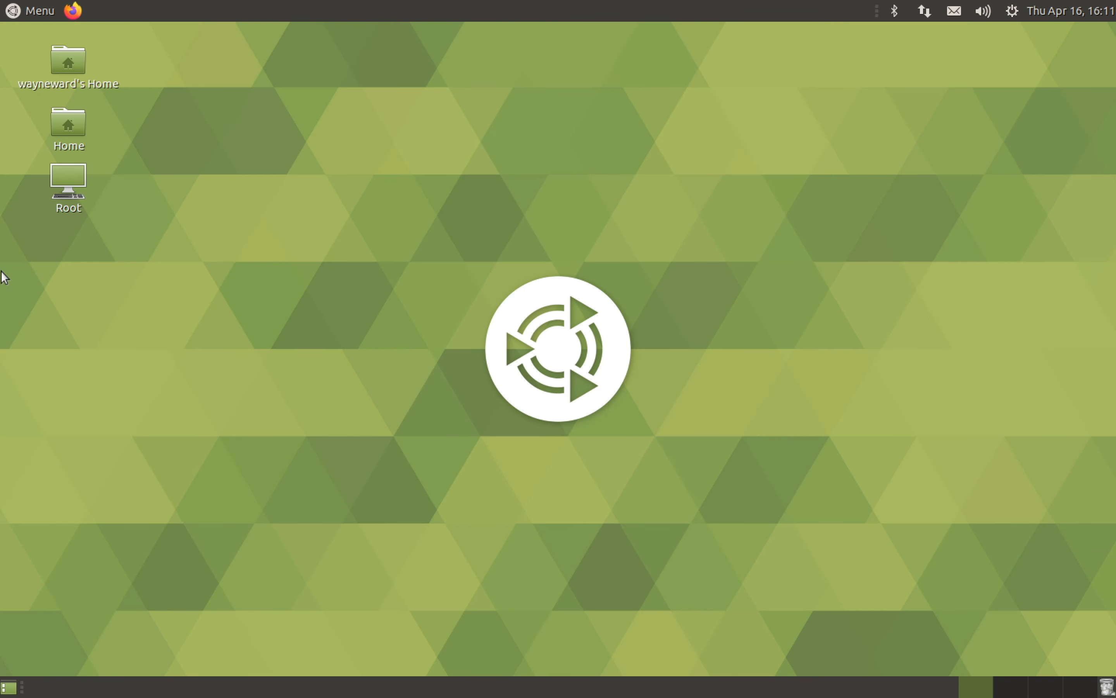
mouse_move(616, 344)
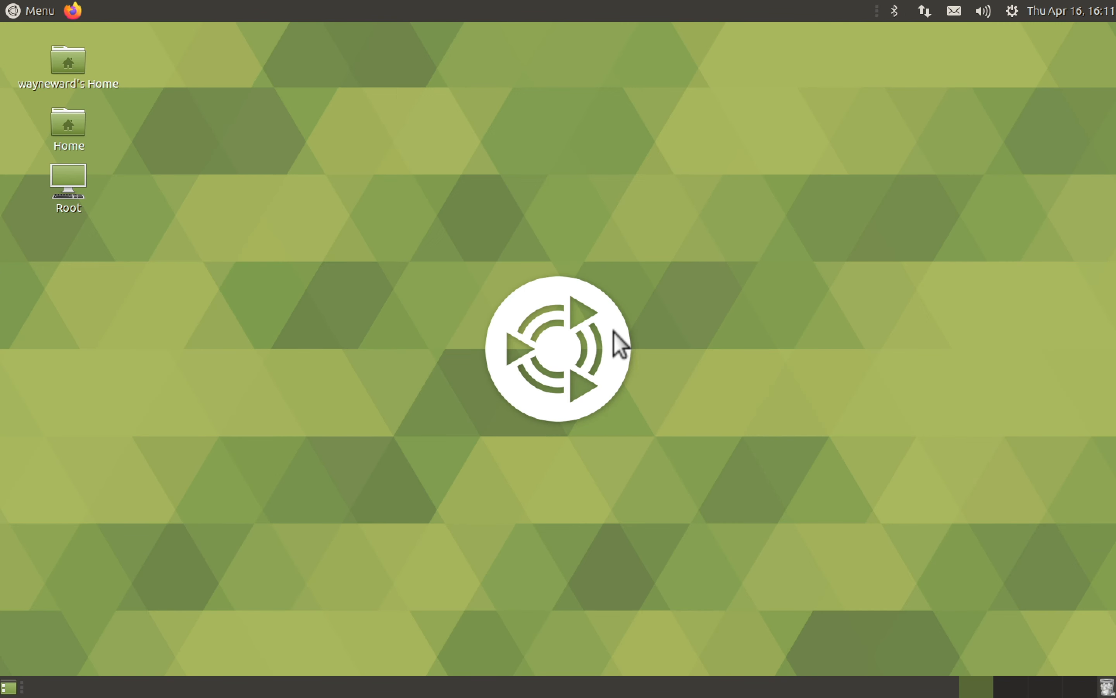
mouse_move(618, 331)
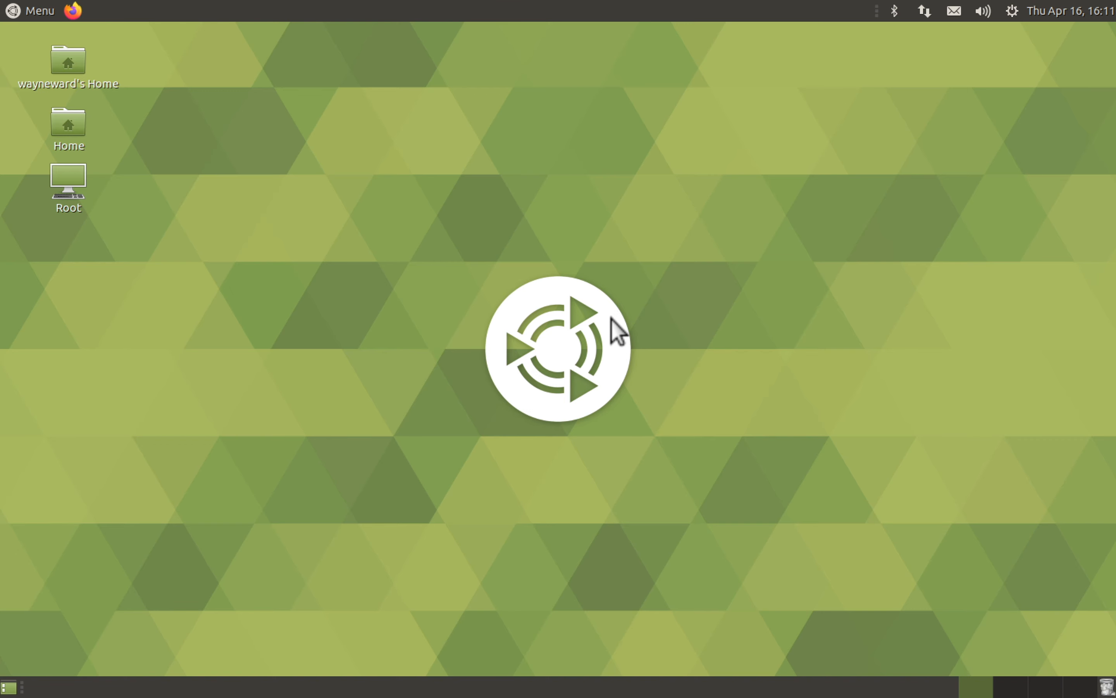
mouse_move(304, 188)
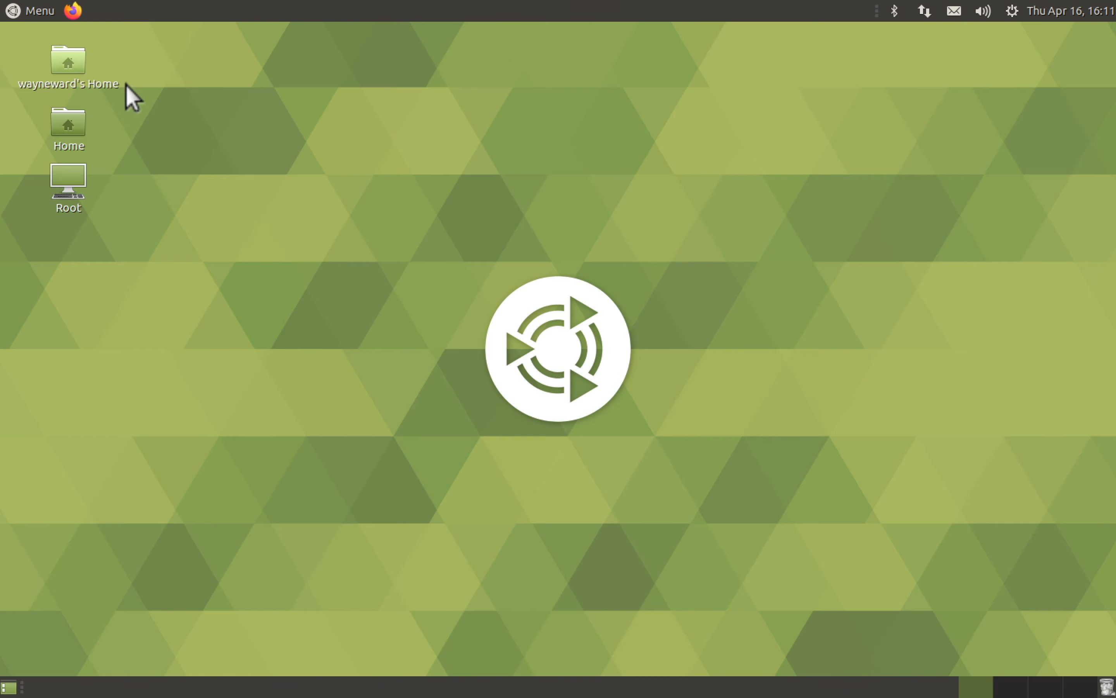
click(68, 61)
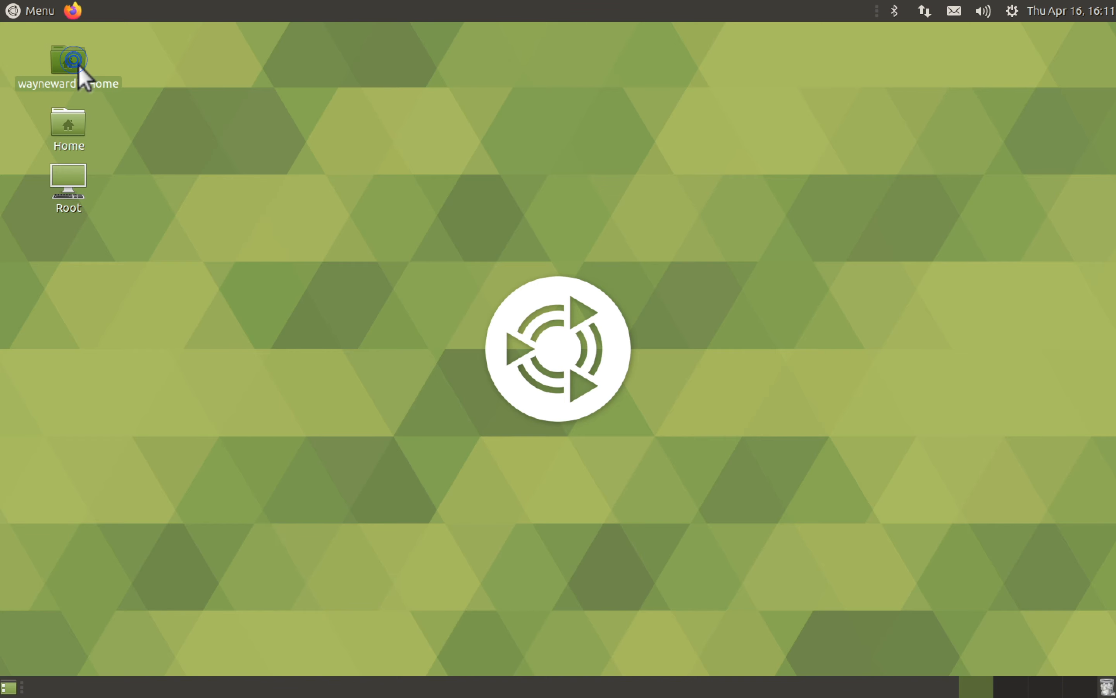
double_click(67, 58)
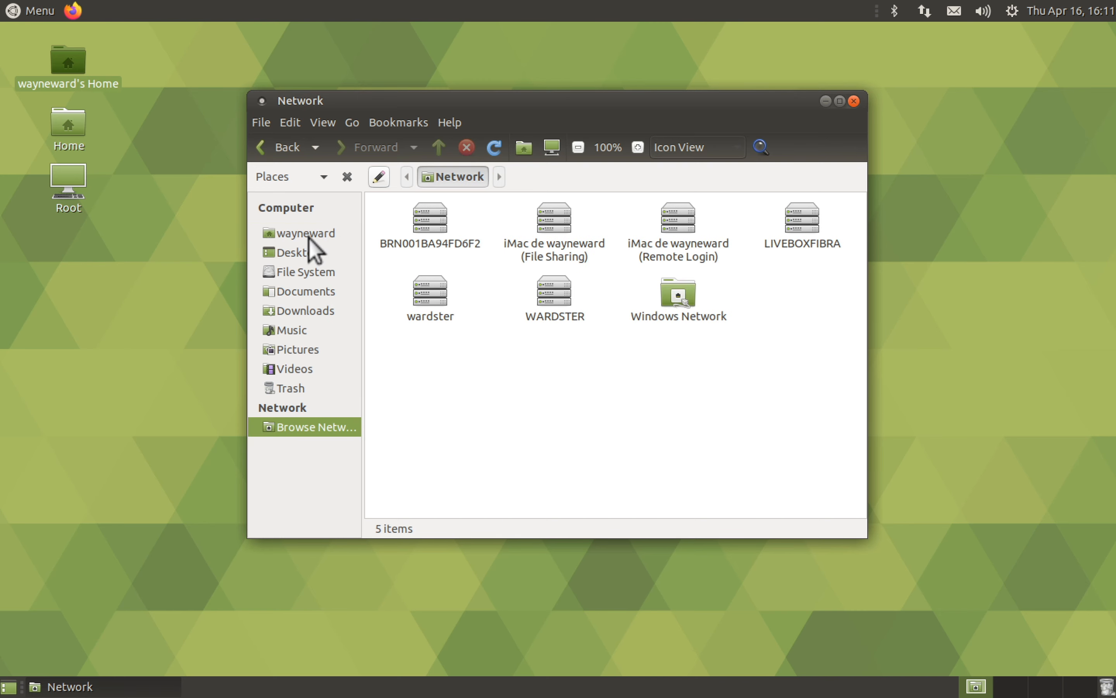
click(307, 232)
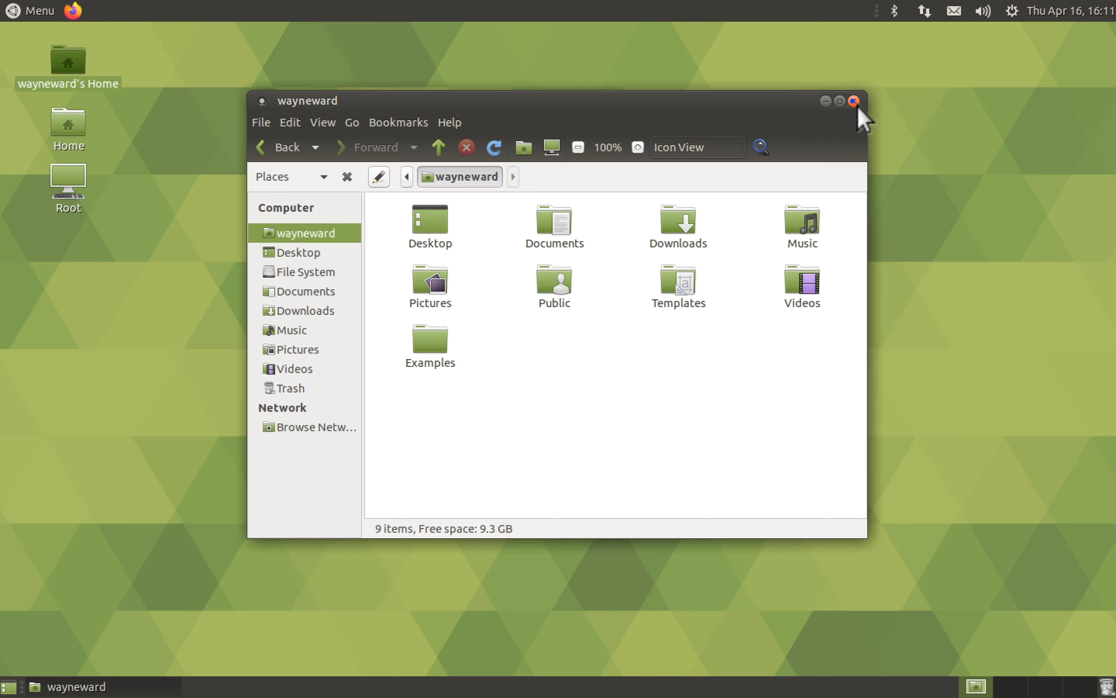
click(855, 100)
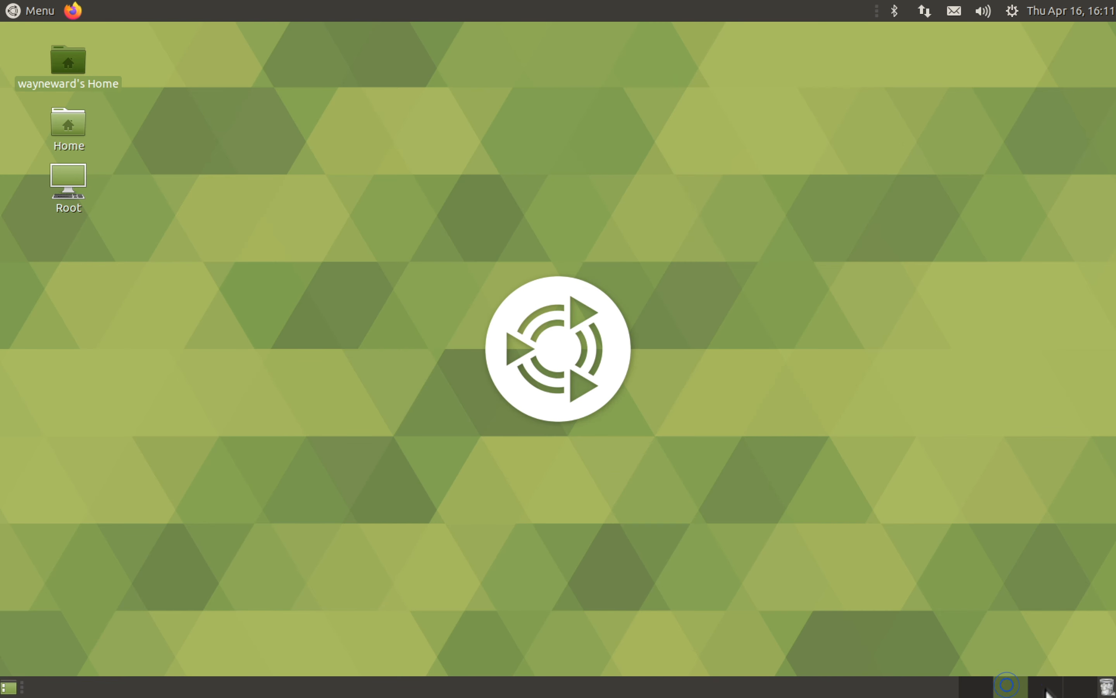
mouse_move(228, 82)
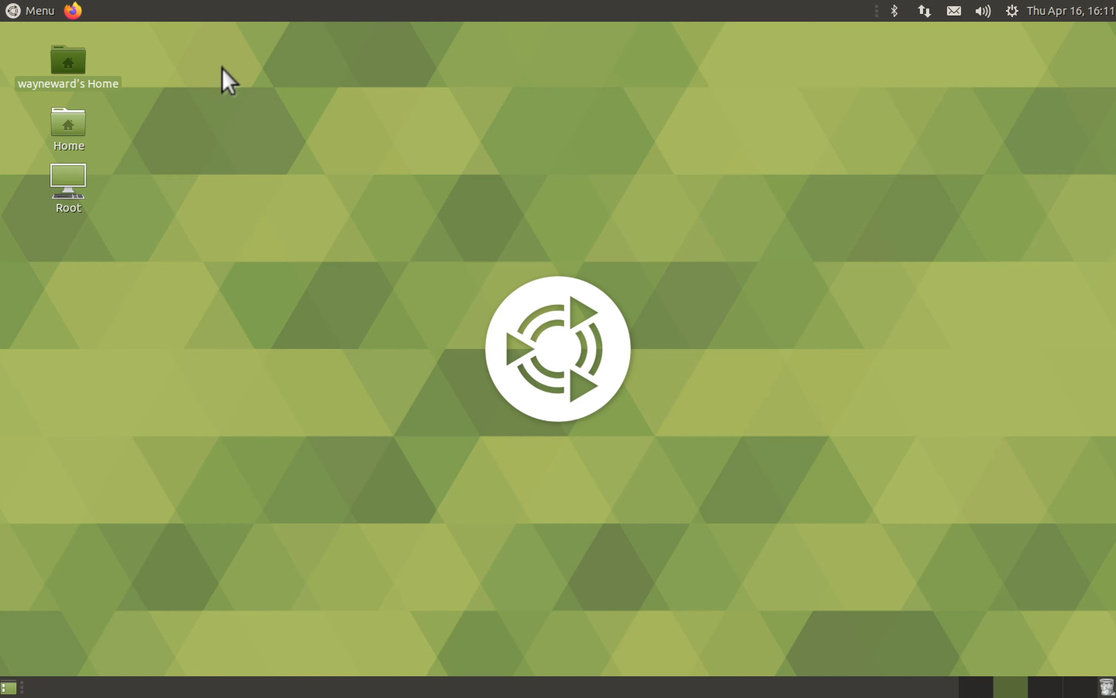
double_click(68, 60)
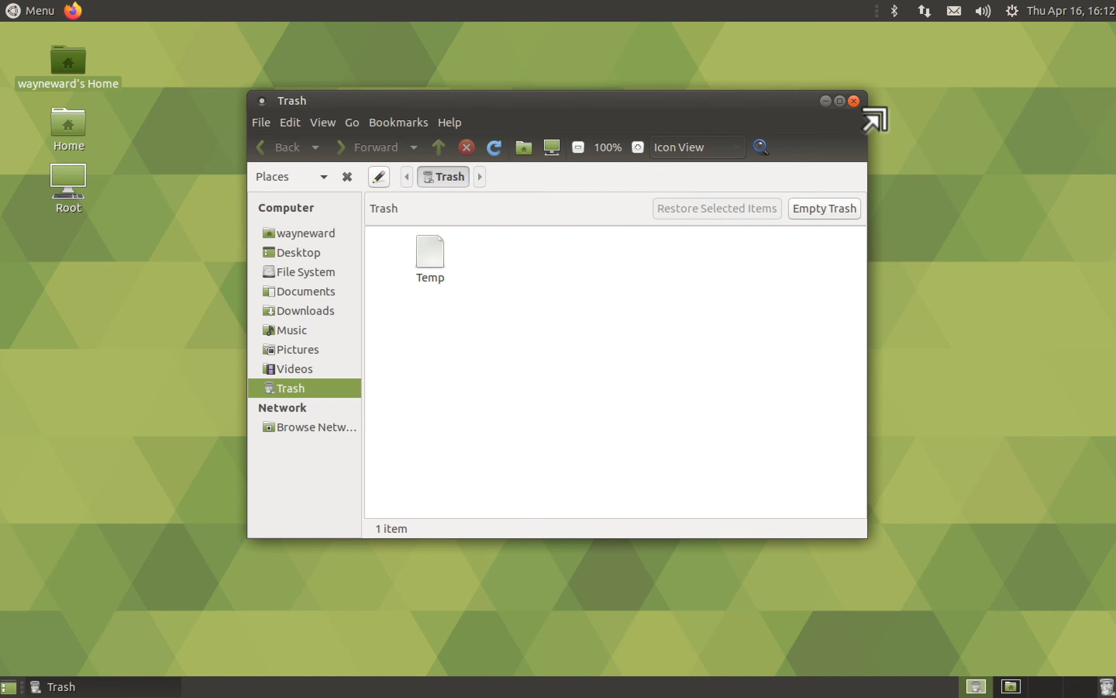
click(853, 100)
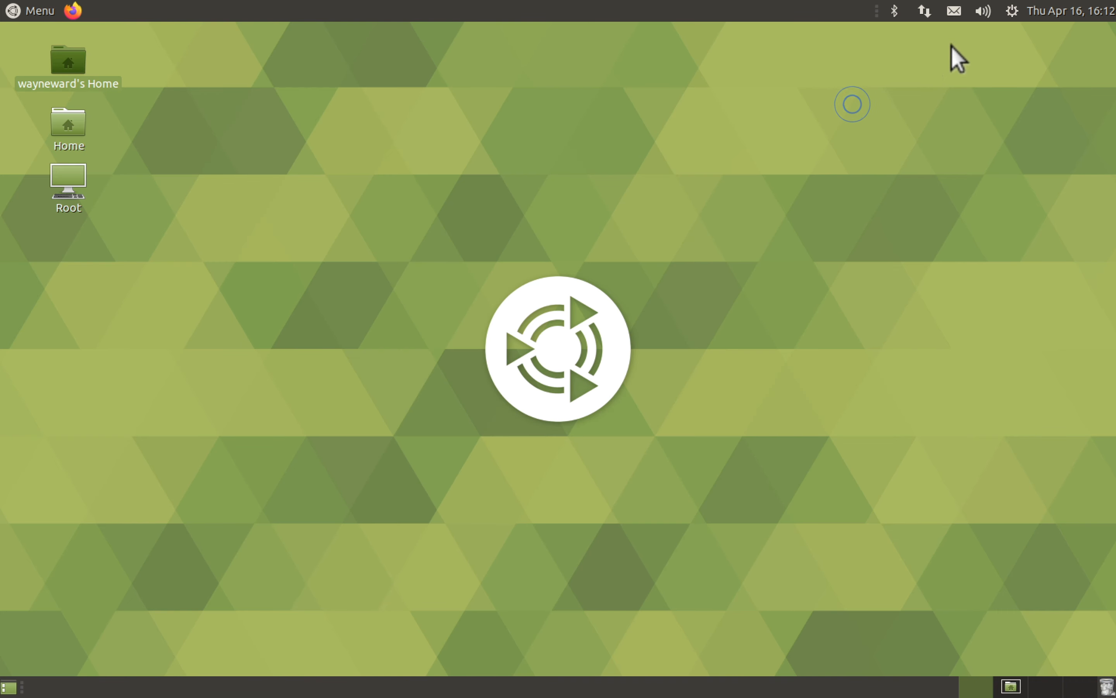
click(1062, 10)
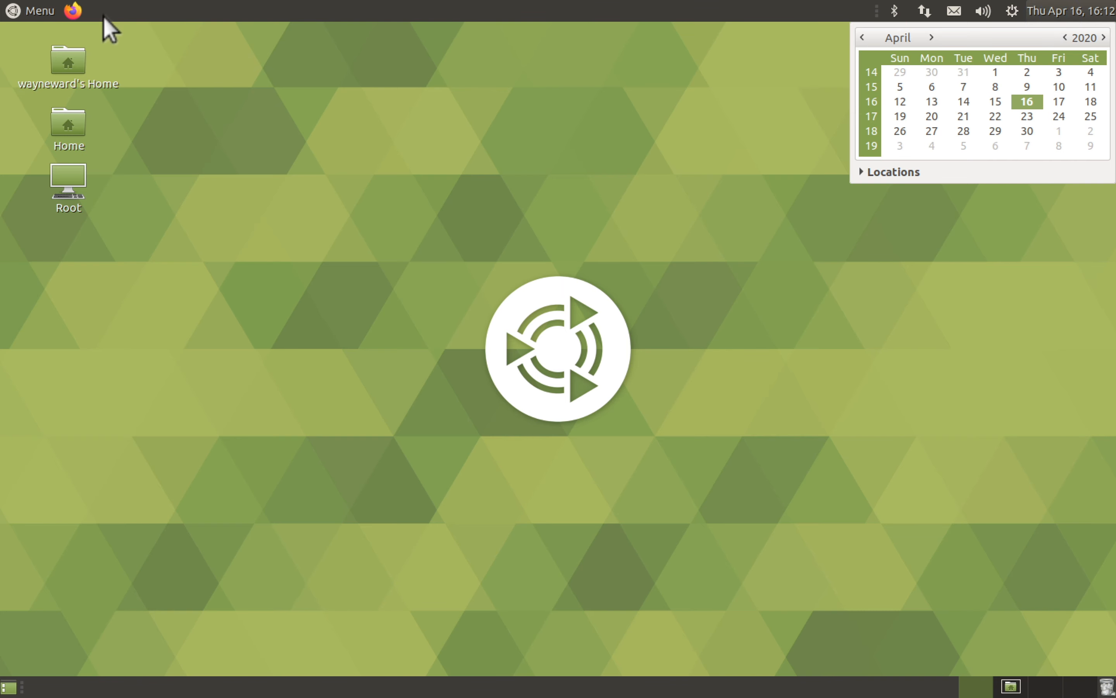
mouse_move(146, 35)
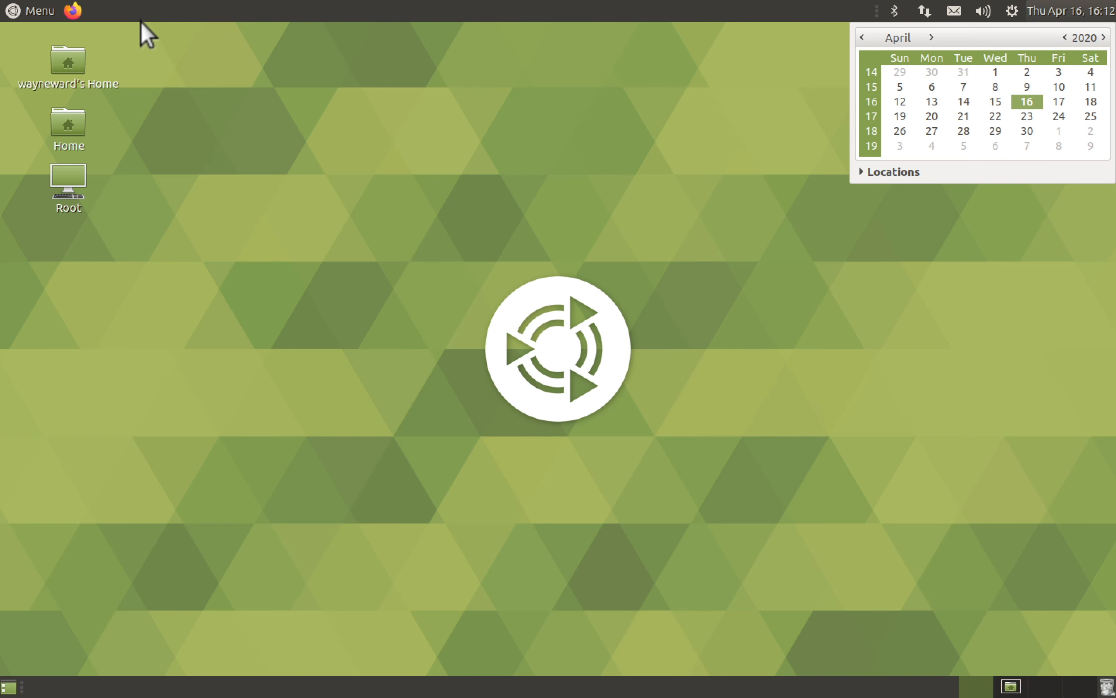
mouse_move(1072, 29)
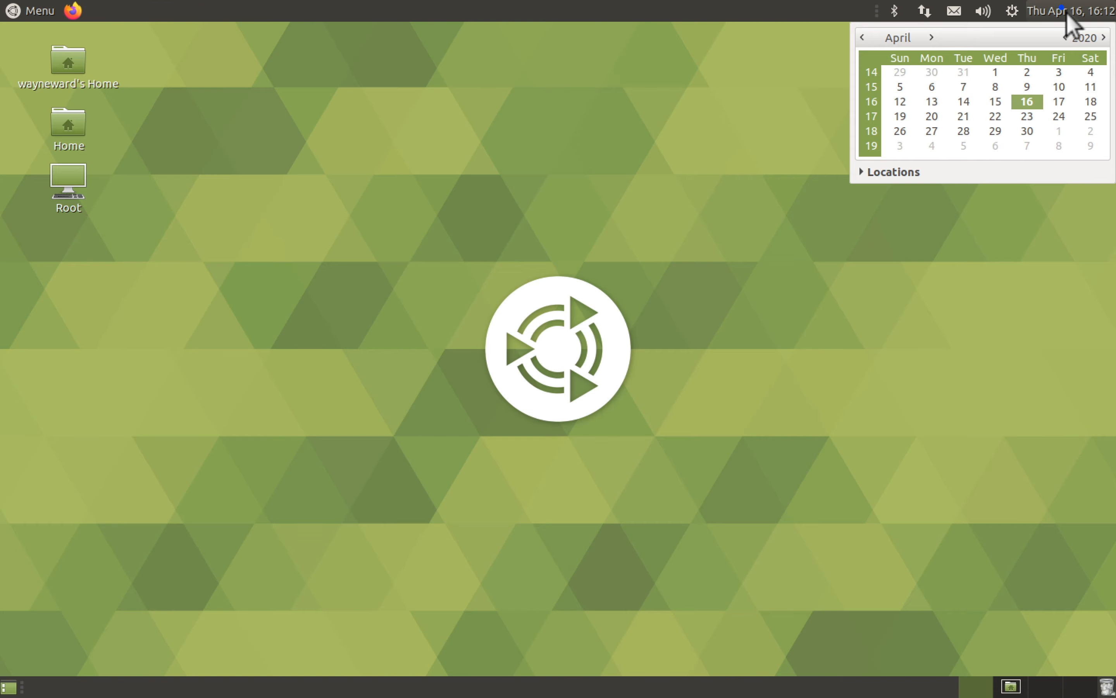
click(34, 11)
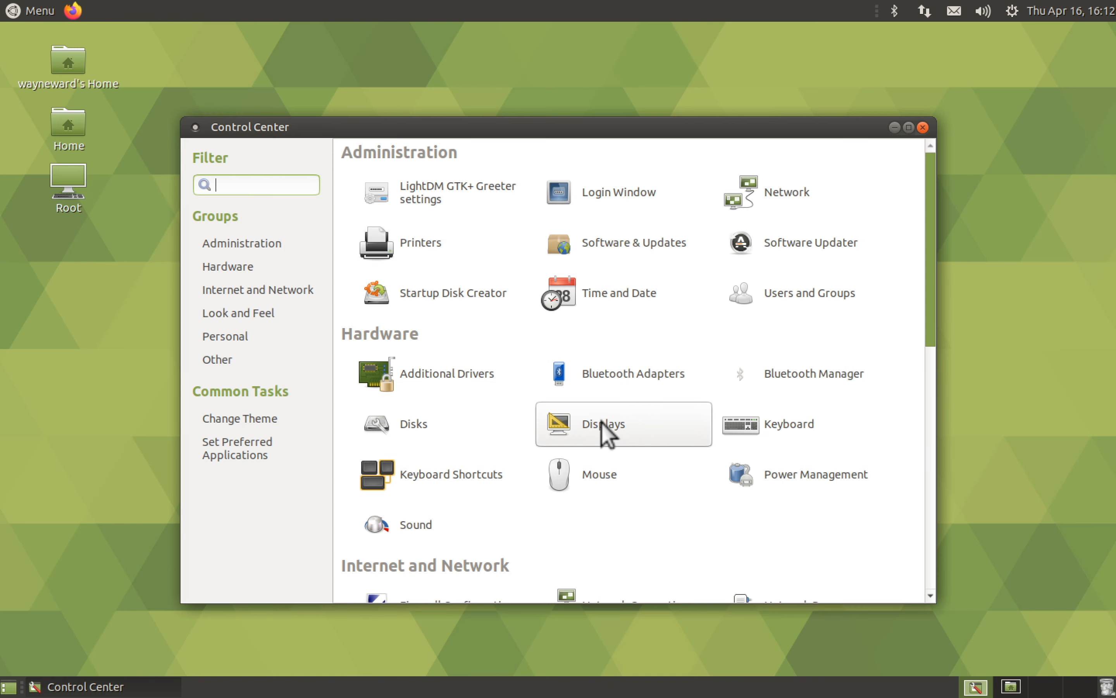
mouse_move(945, 365)
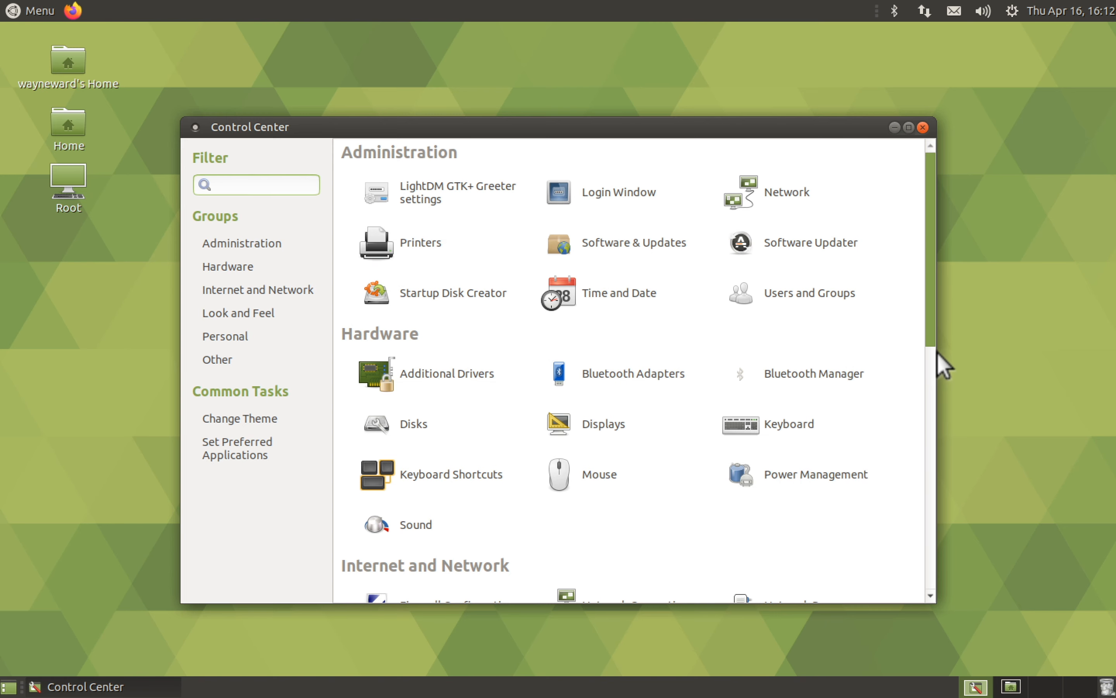
scroll(down, 3)
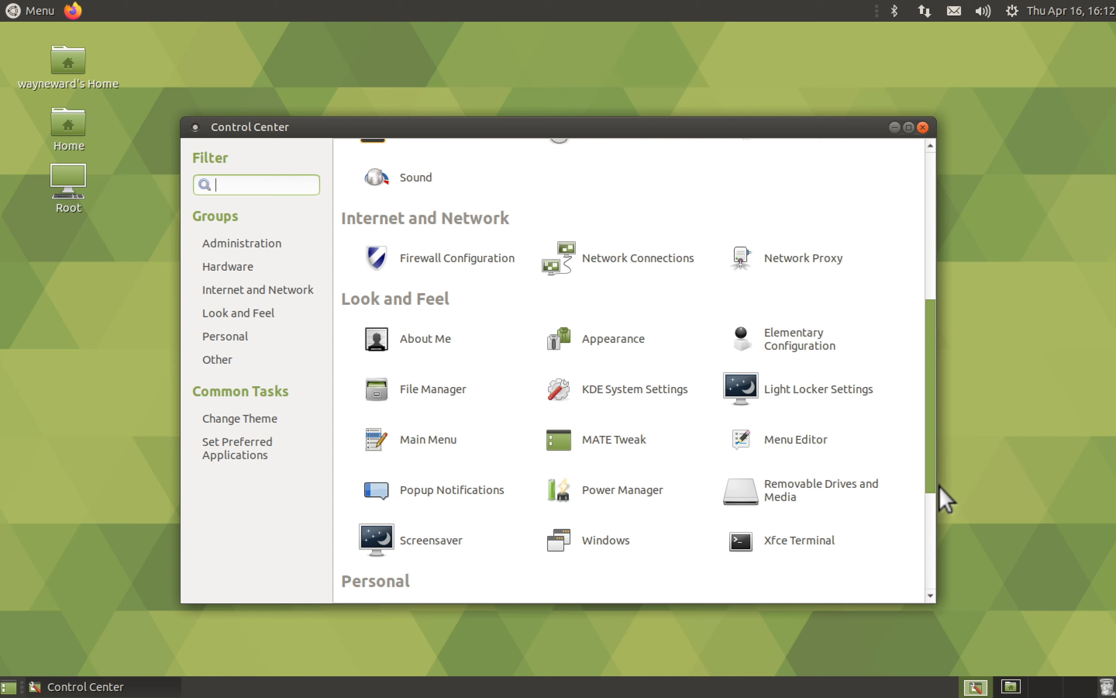
mouse_move(814, 251)
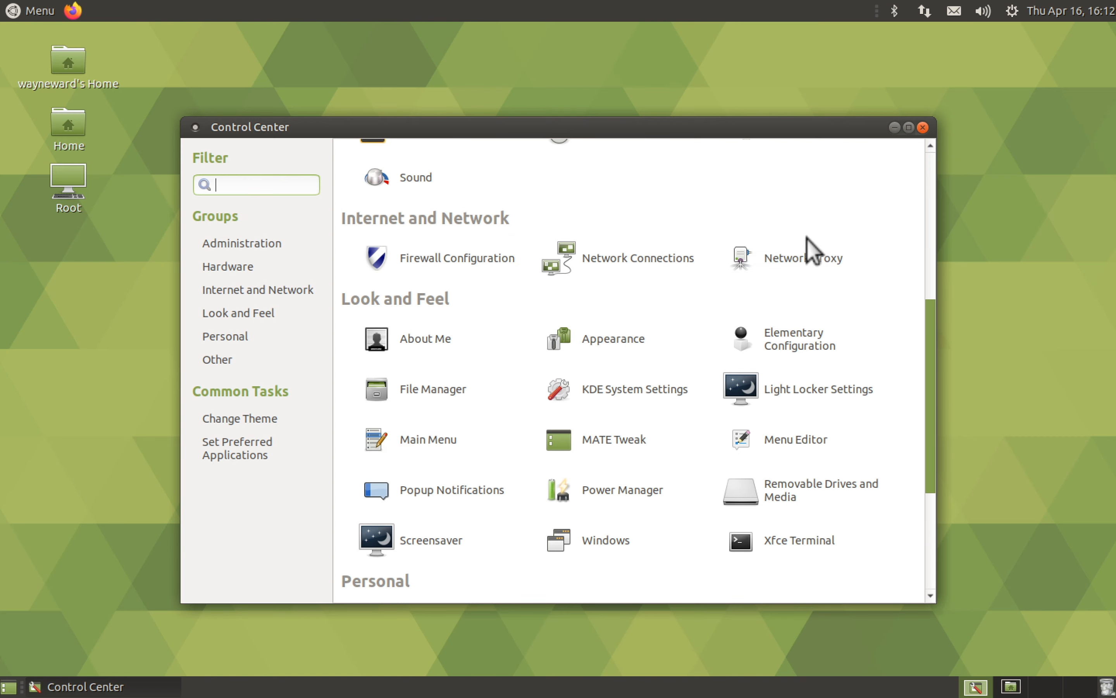
scroll(down, 3)
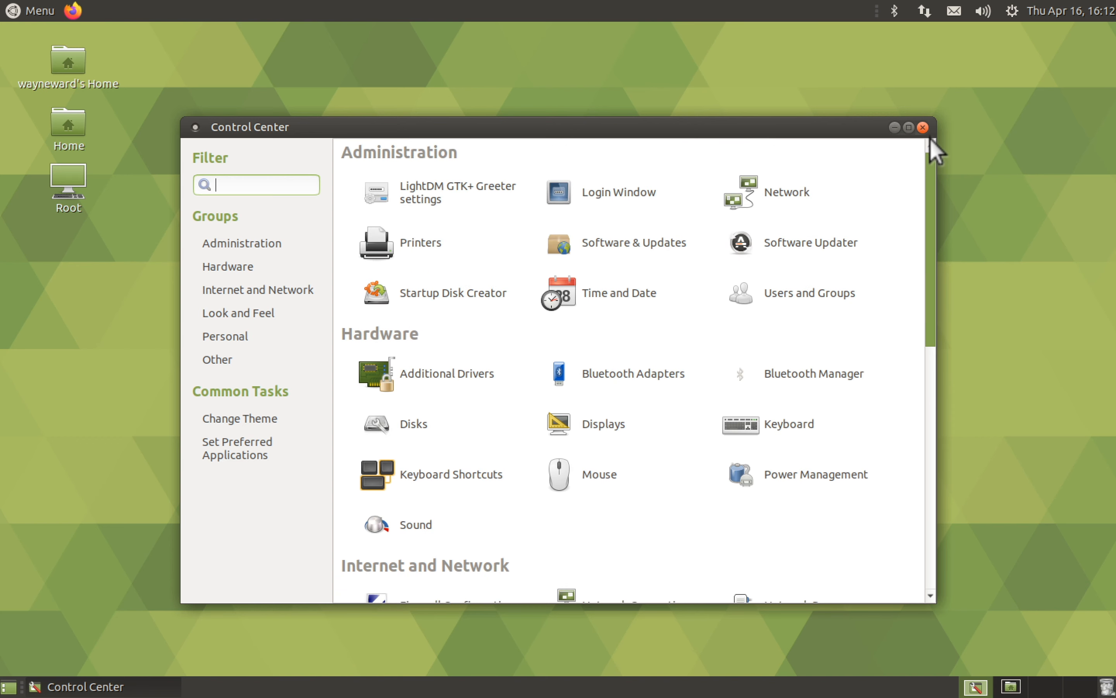
click(923, 127)
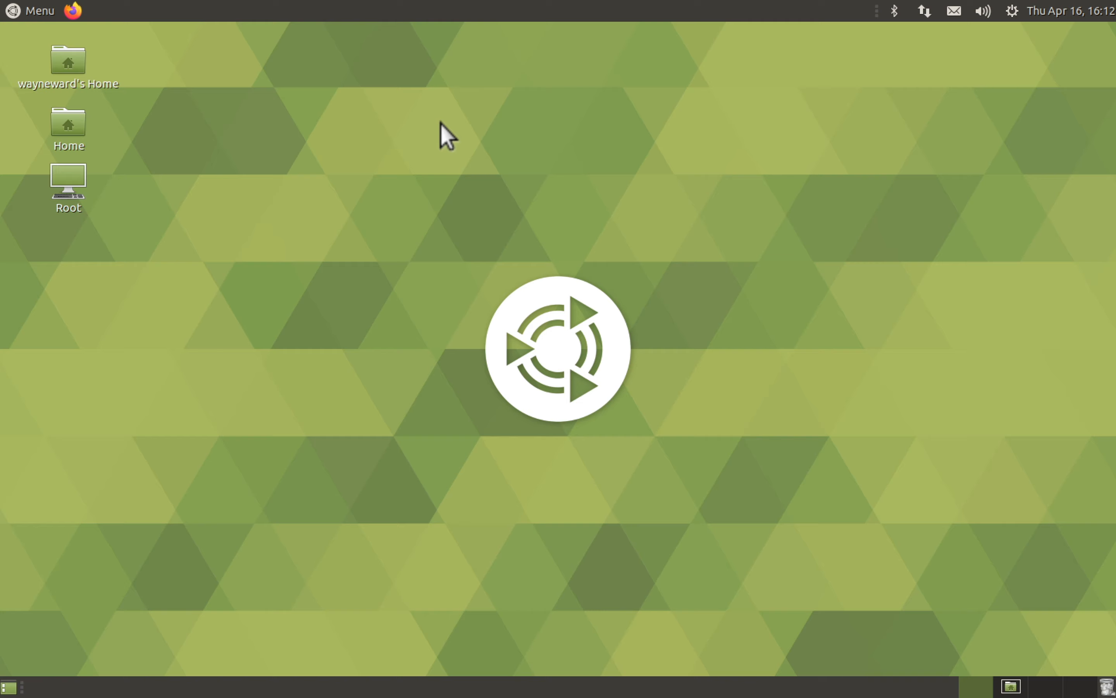
click(32, 10)
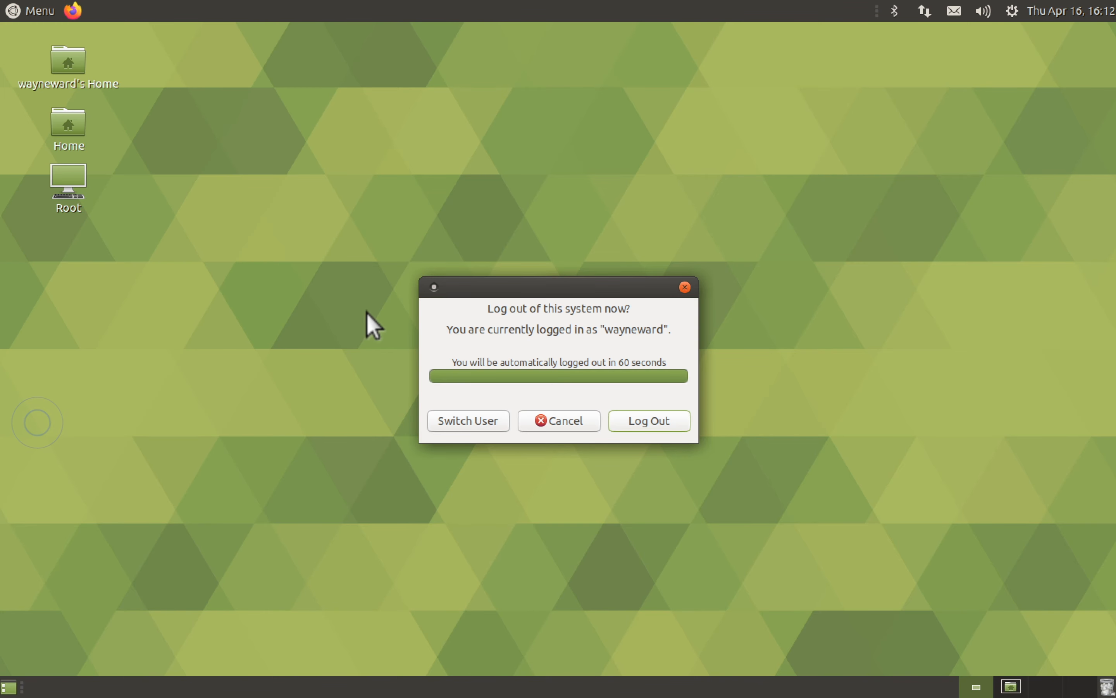
Step: Confirm the MATE logout, then sign back in at GDM with the password
click(648, 421)
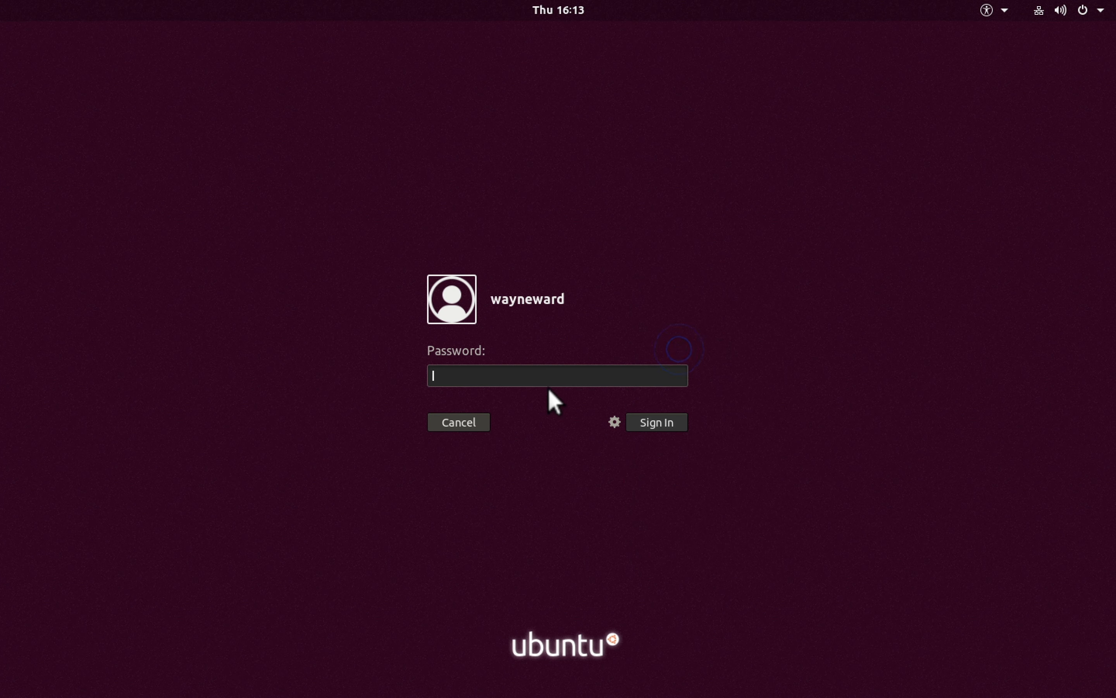
text(••••)
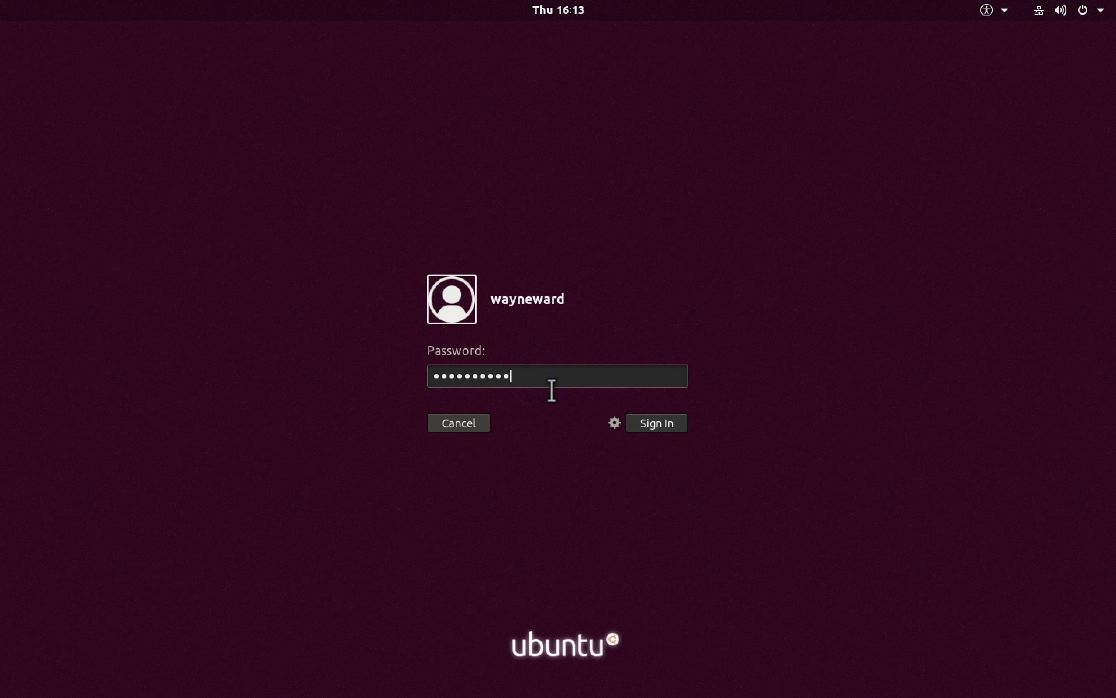
click(655, 423)
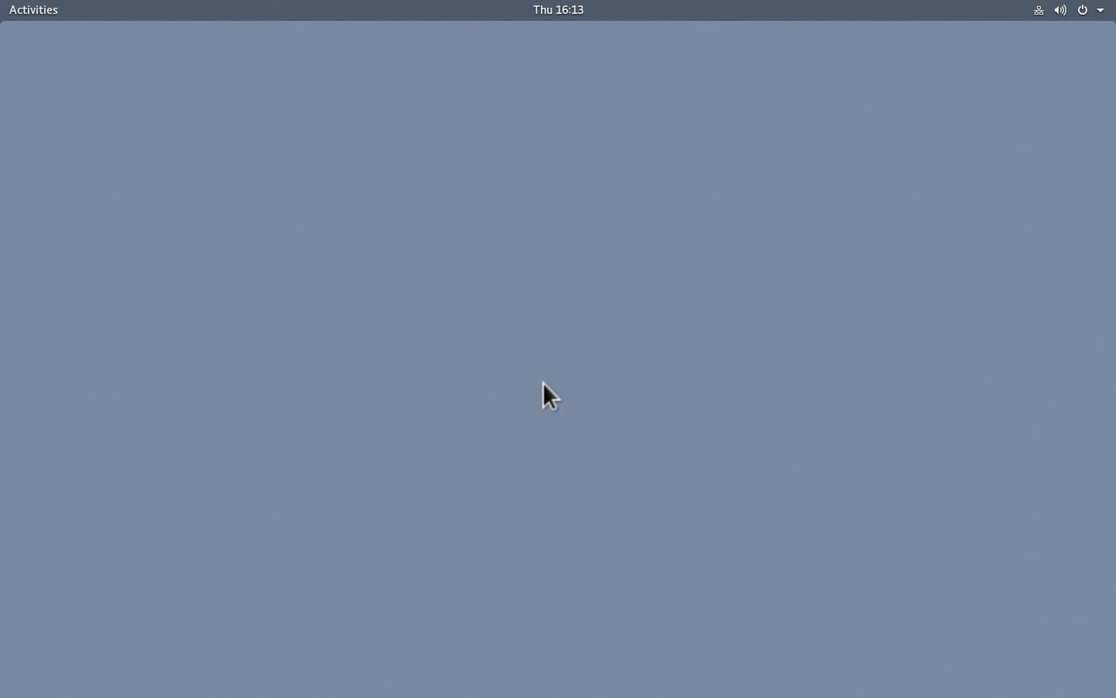
mouse_move(157, 261)
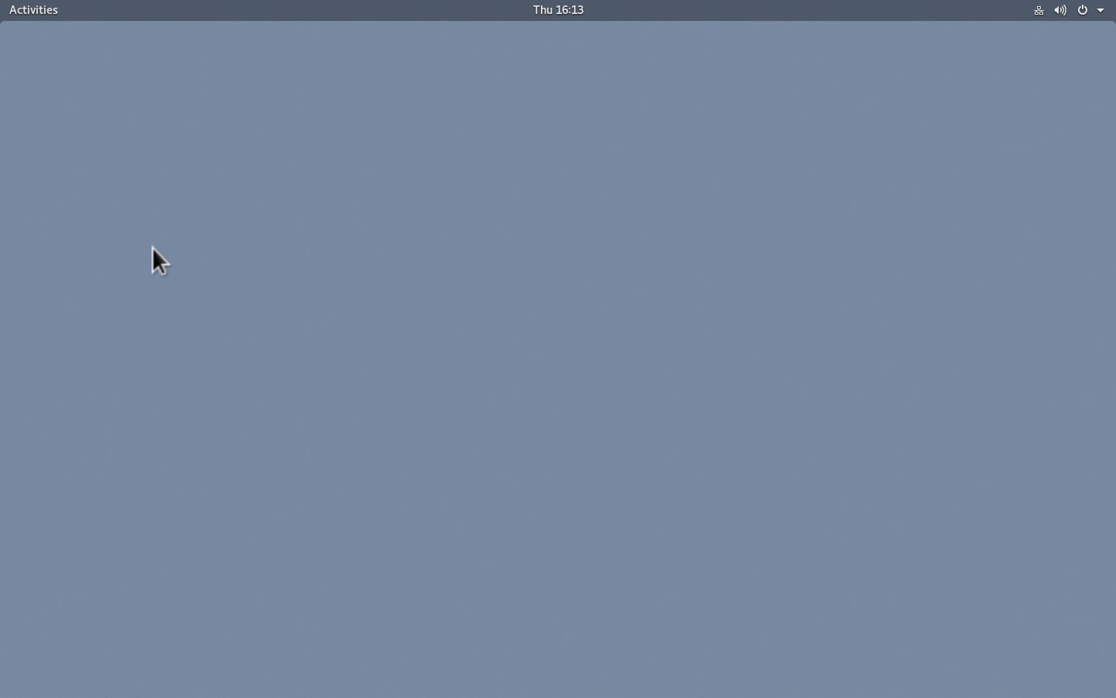
Step: View the Activities overview, then reach Display Settings from the desktop's context menu
click(33, 10)
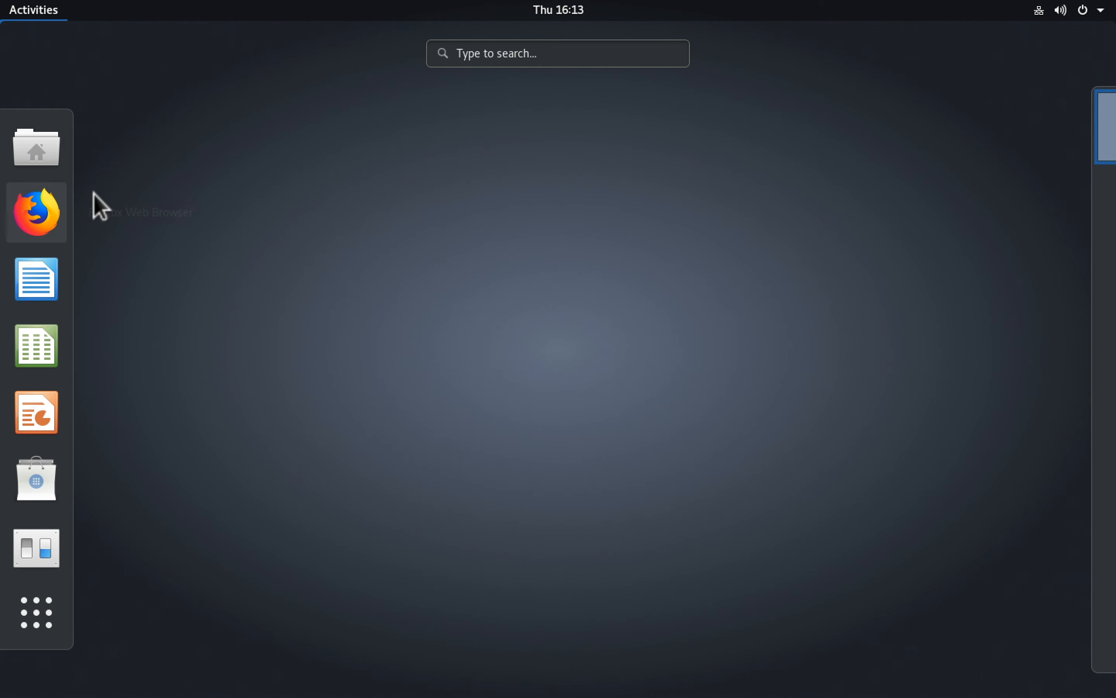
mouse_move(36, 414)
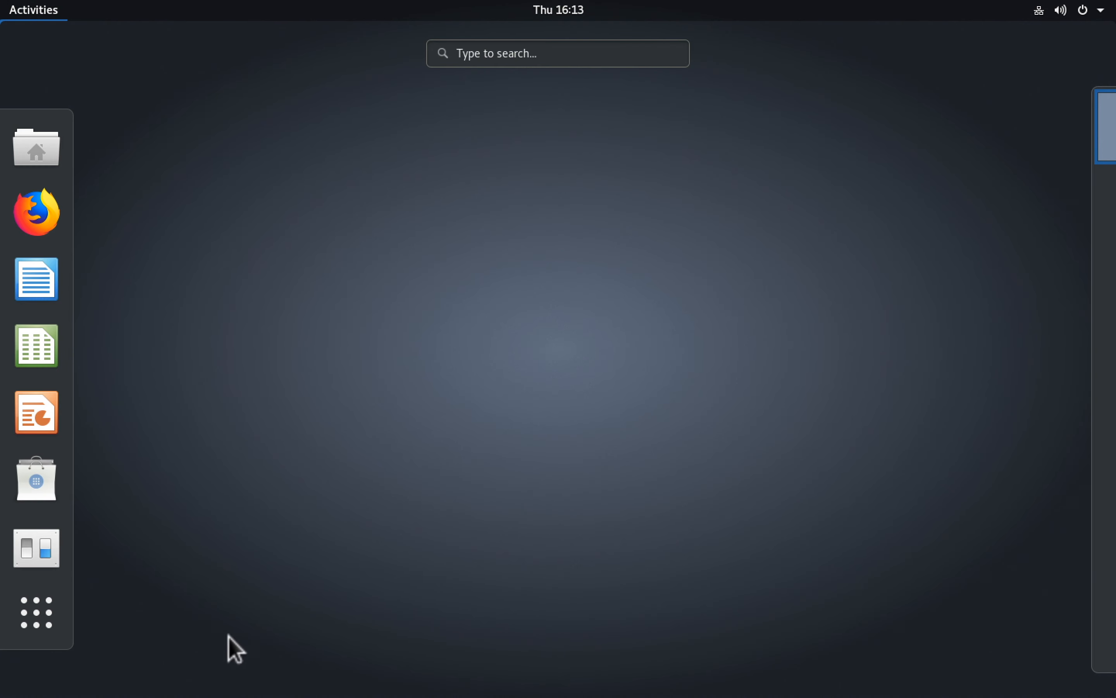
mouse_move(591, 669)
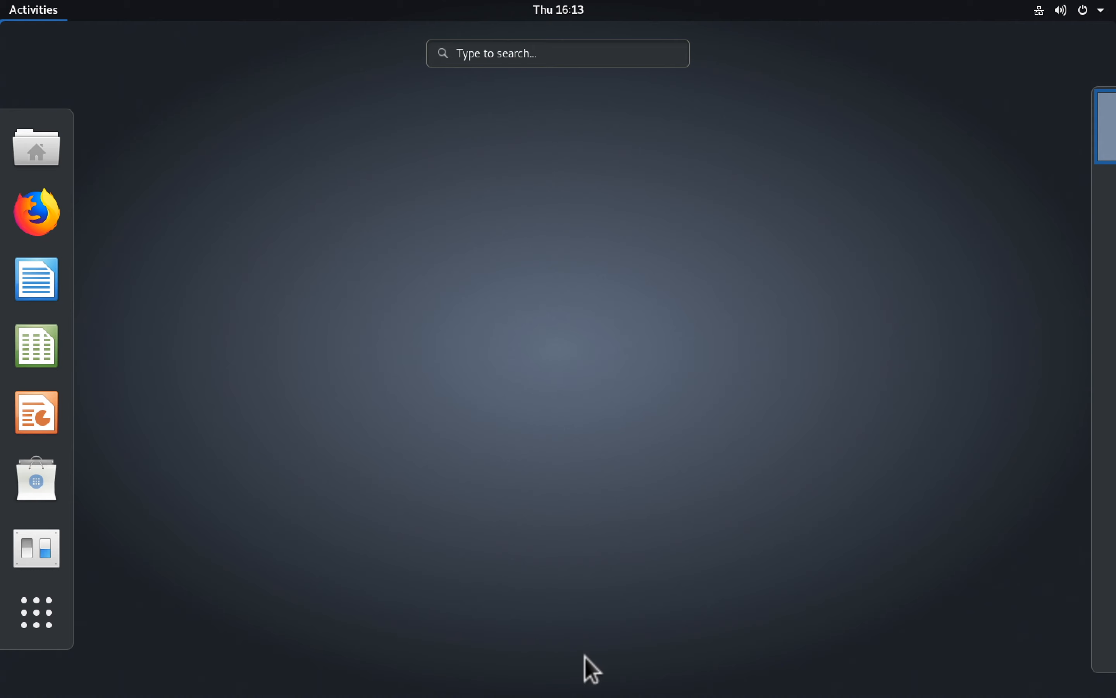
mouse_move(457, 399)
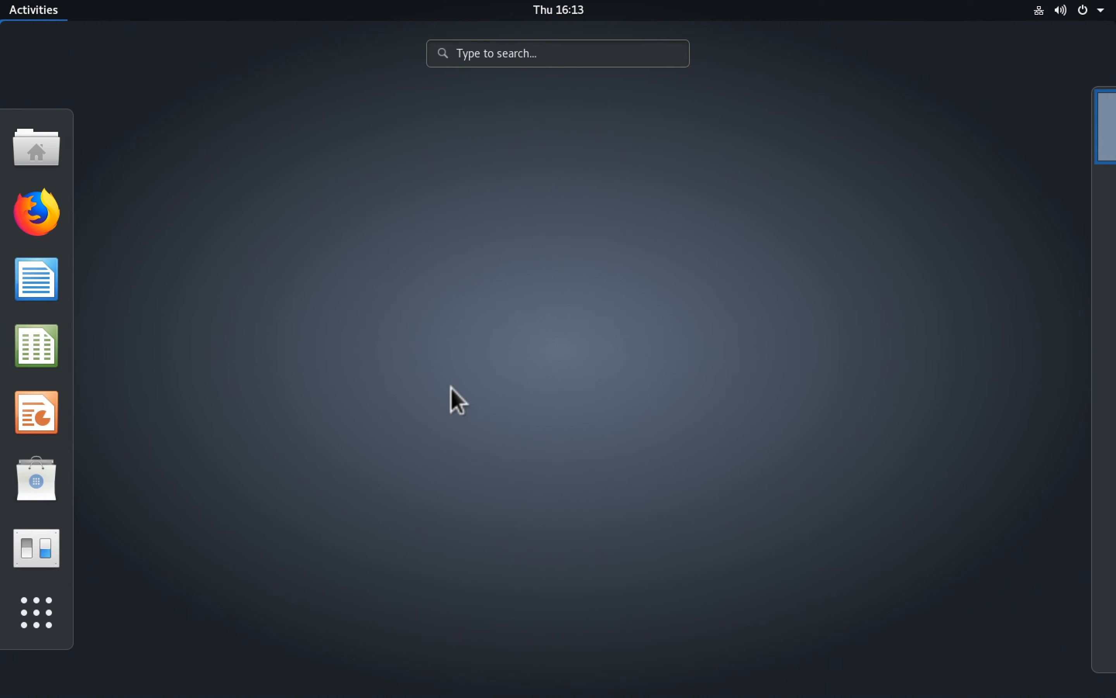
mouse_move(36, 346)
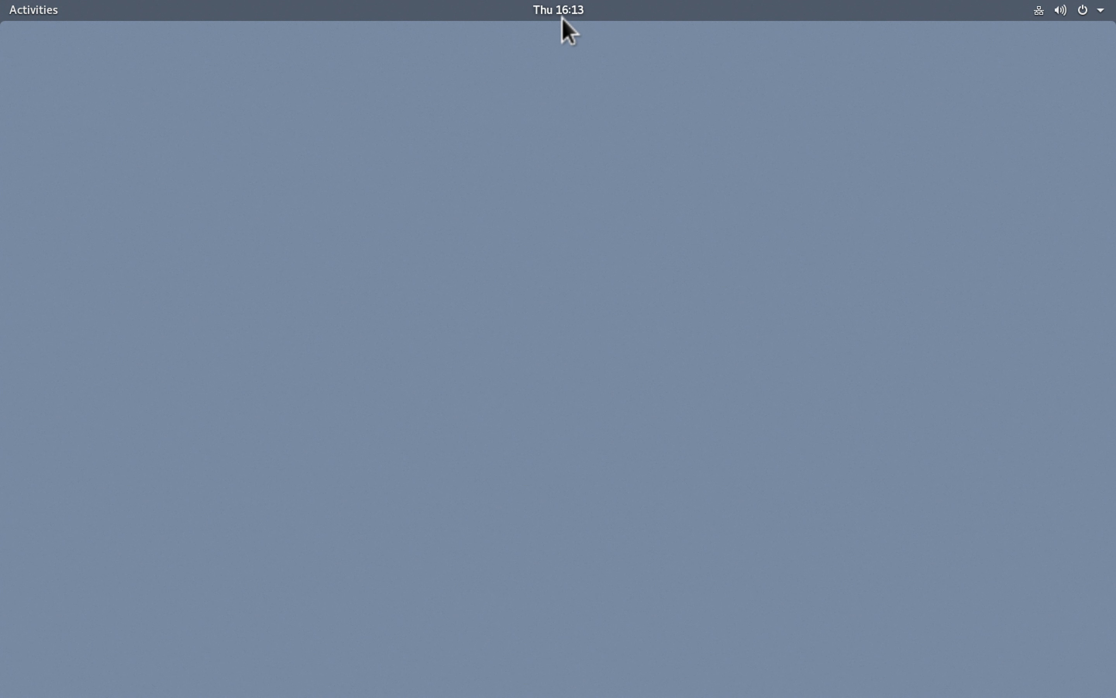
right_click(647, 217)
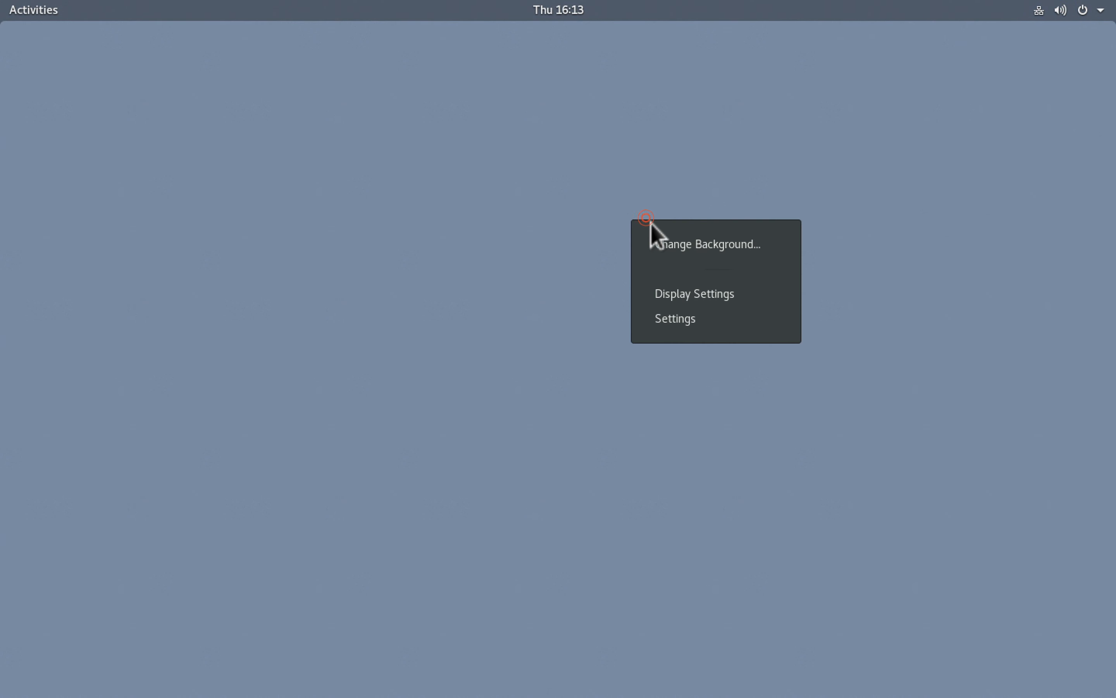
click(694, 293)
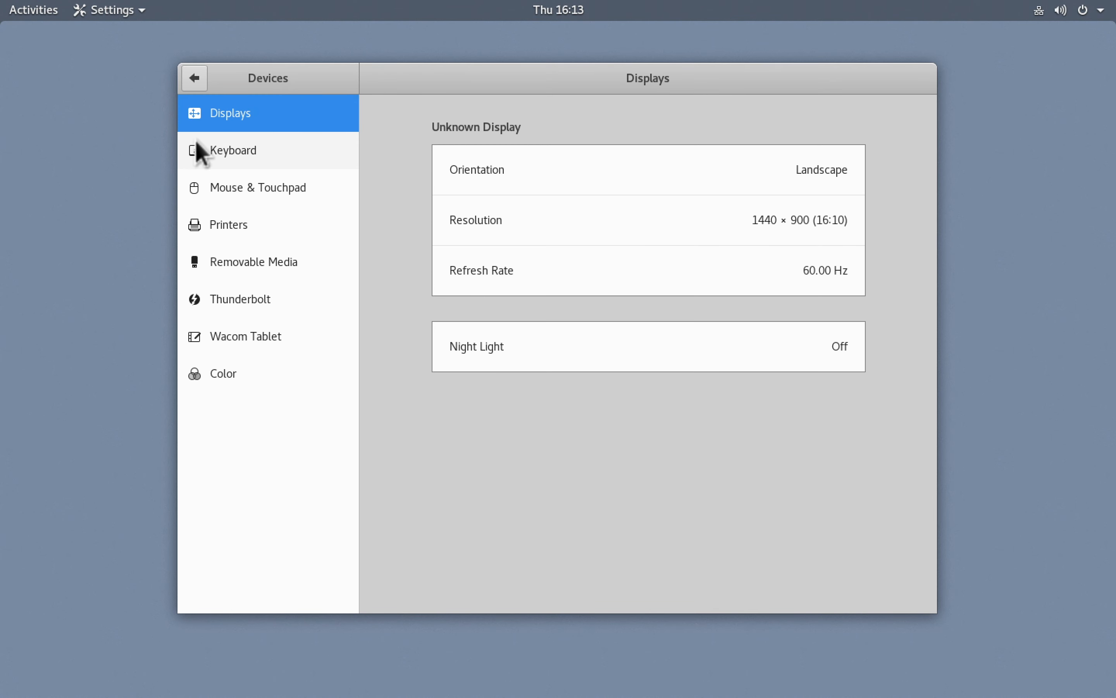
mouse_move(249, 169)
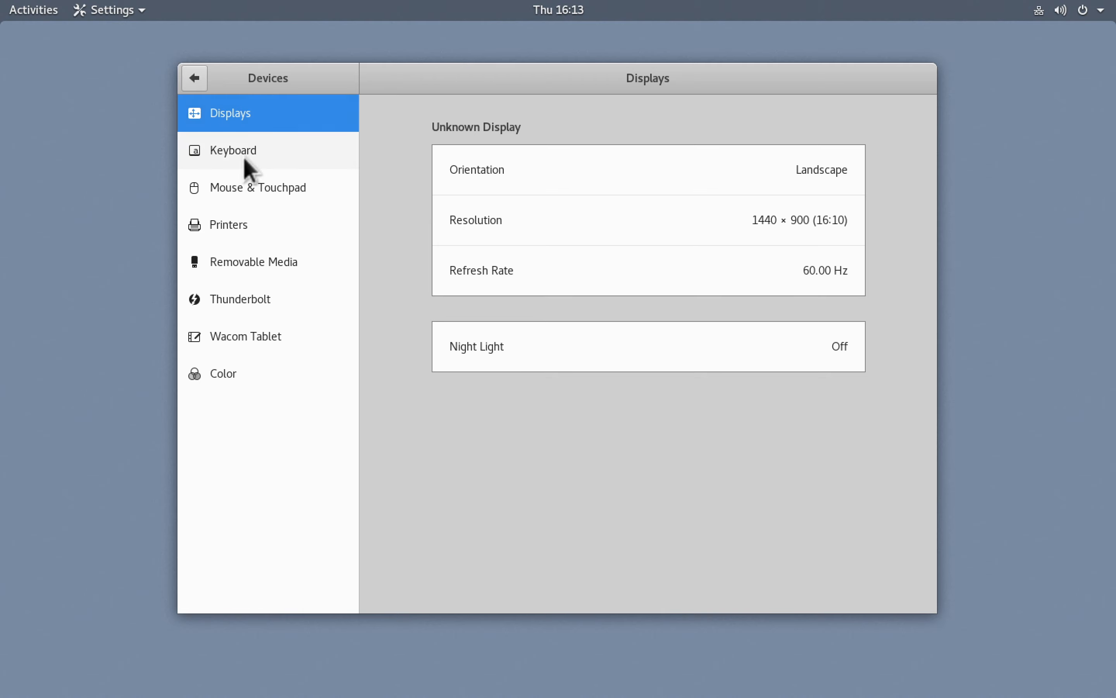
mouse_move(246, 71)
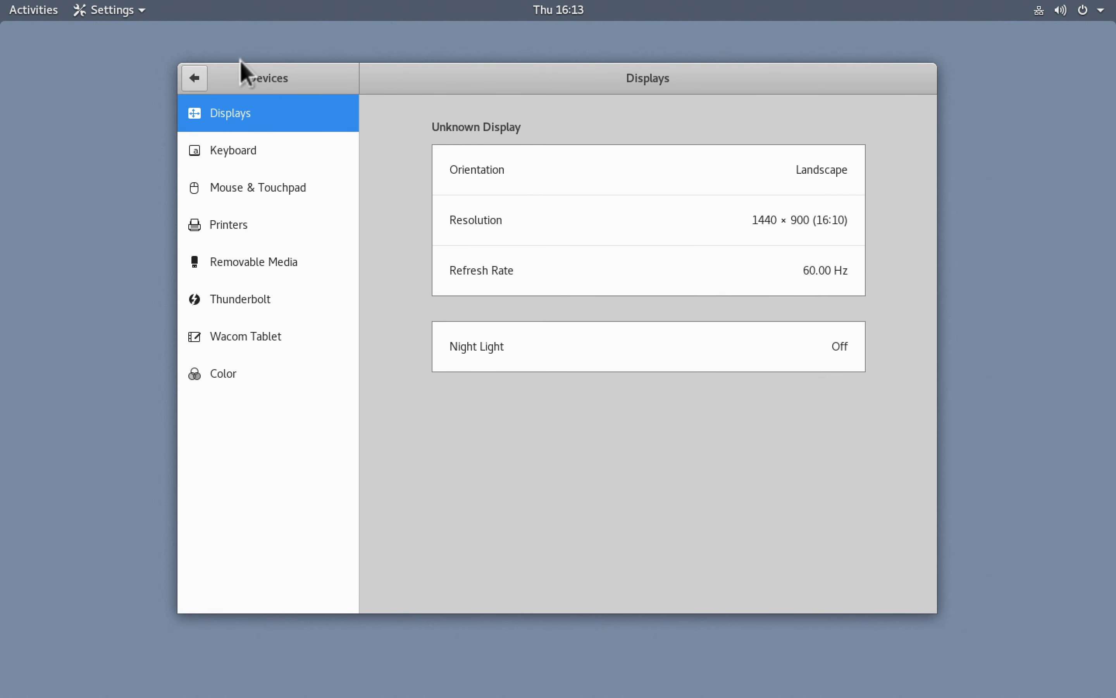
Step: Browse from the Settings overview into Background, then the Devices group with Displays
click(194, 78)
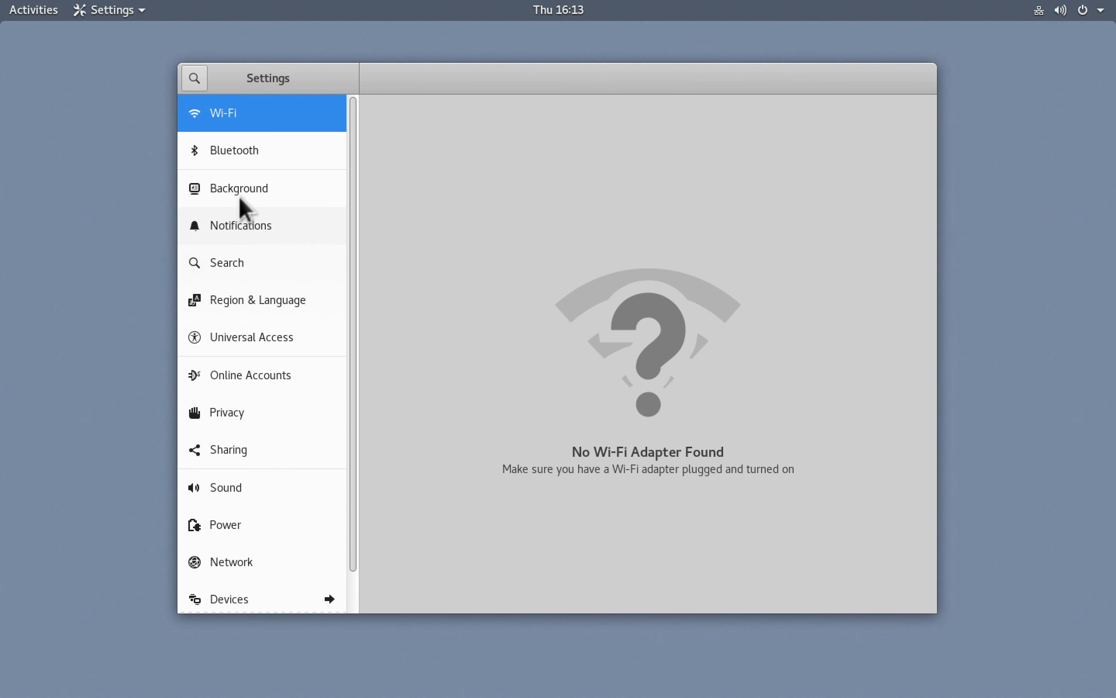
click(239, 188)
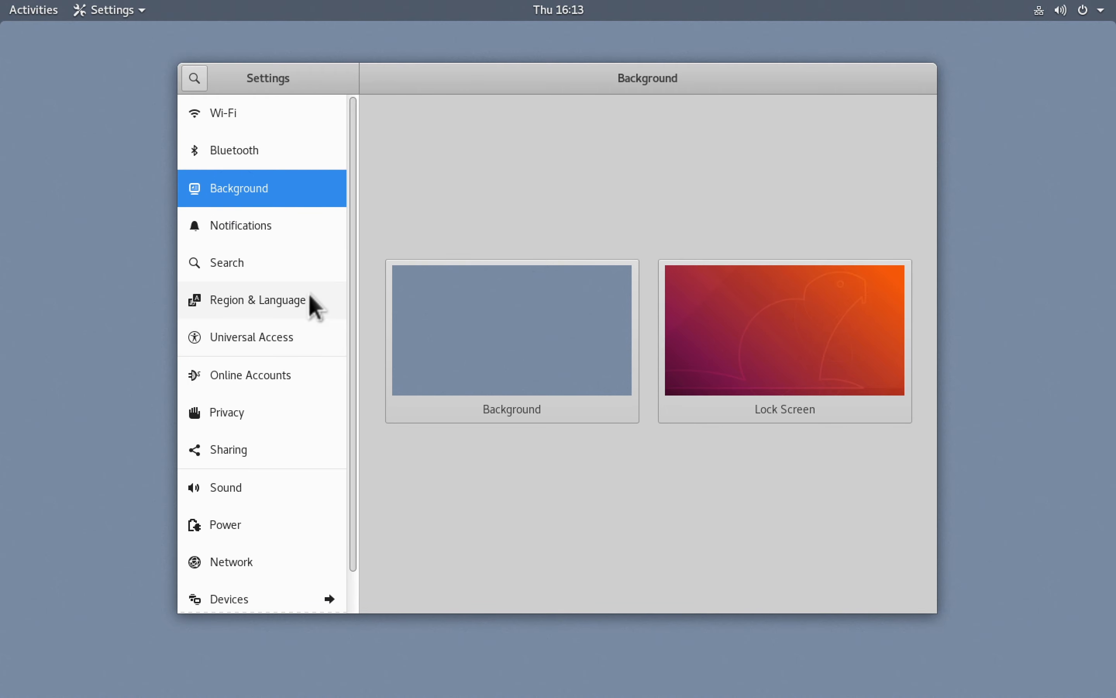
scroll(down, 3)
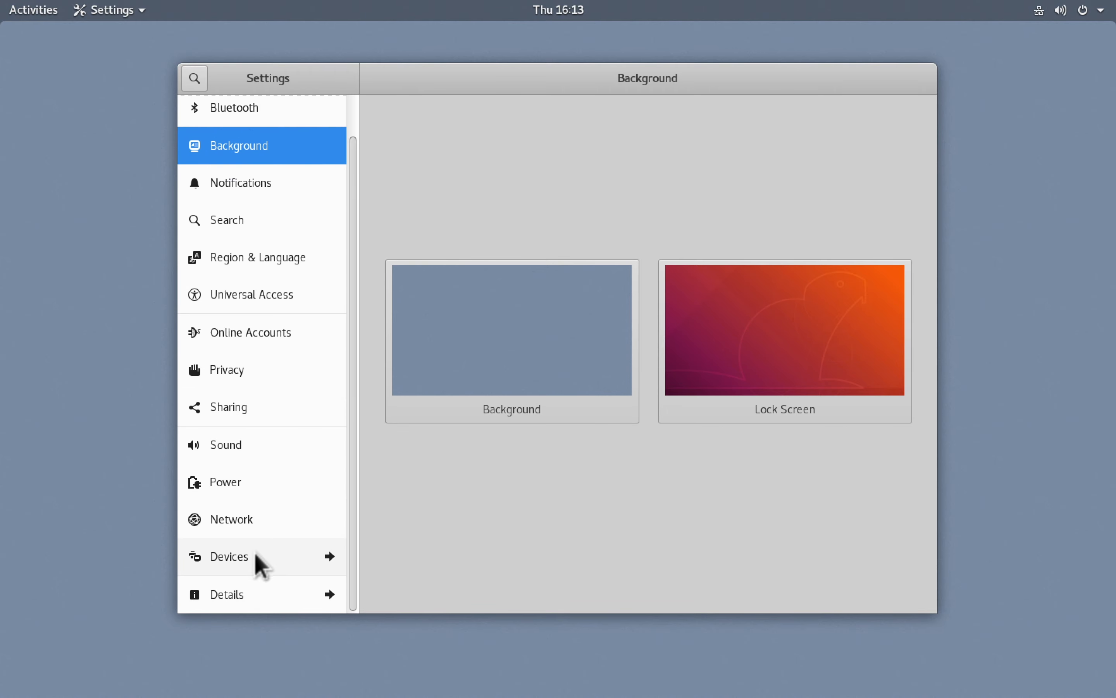
click(230, 555)
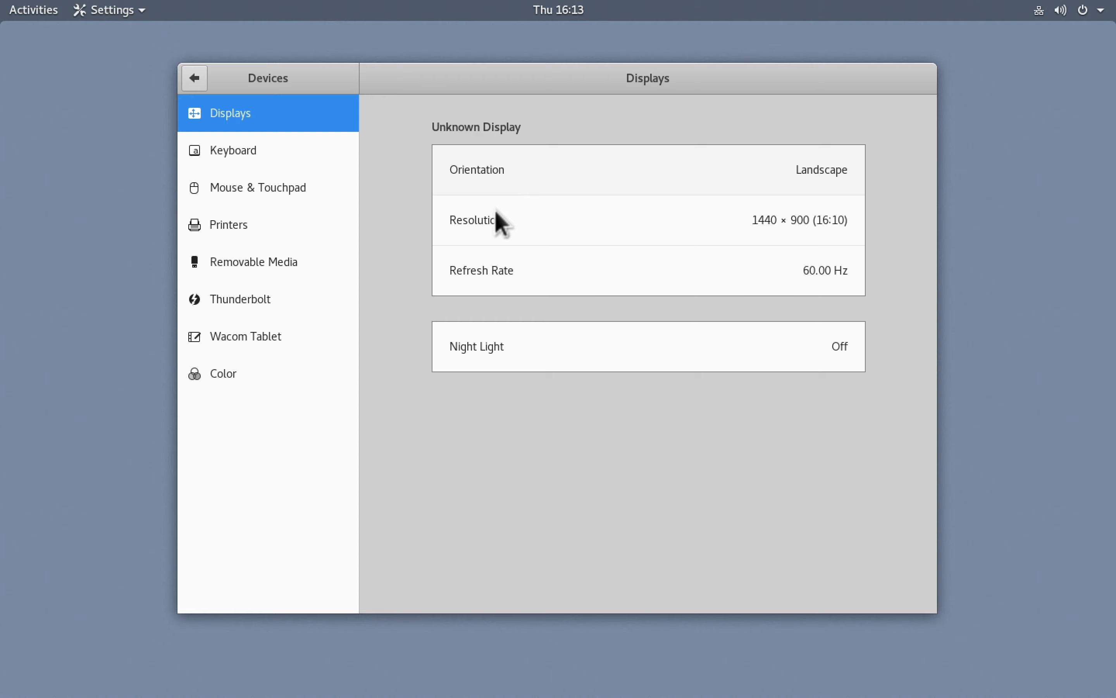
Step: Return to the Settings overview and show the Sharing panel with computer name ubuntu
click(193, 78)
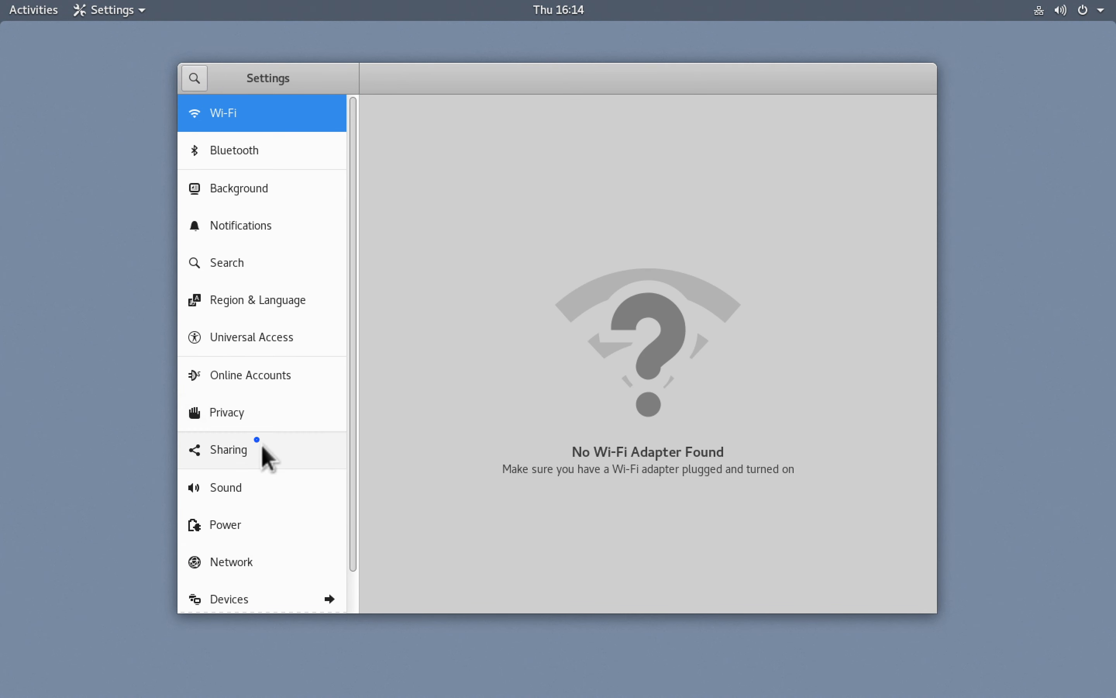
click(230, 449)
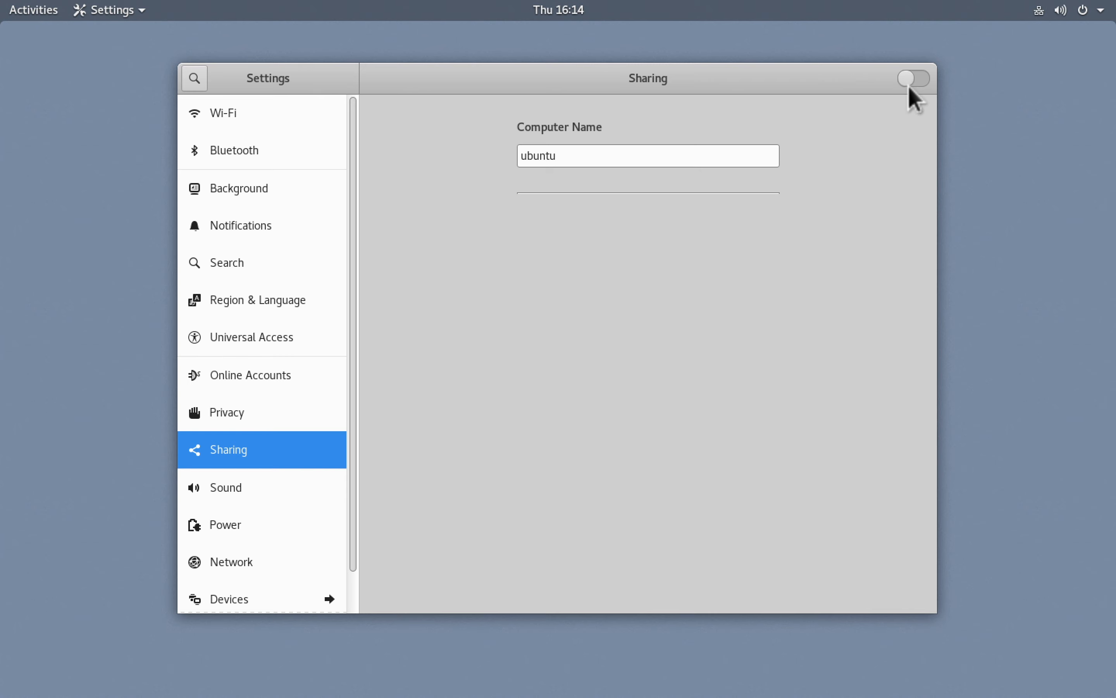
click(194, 78)
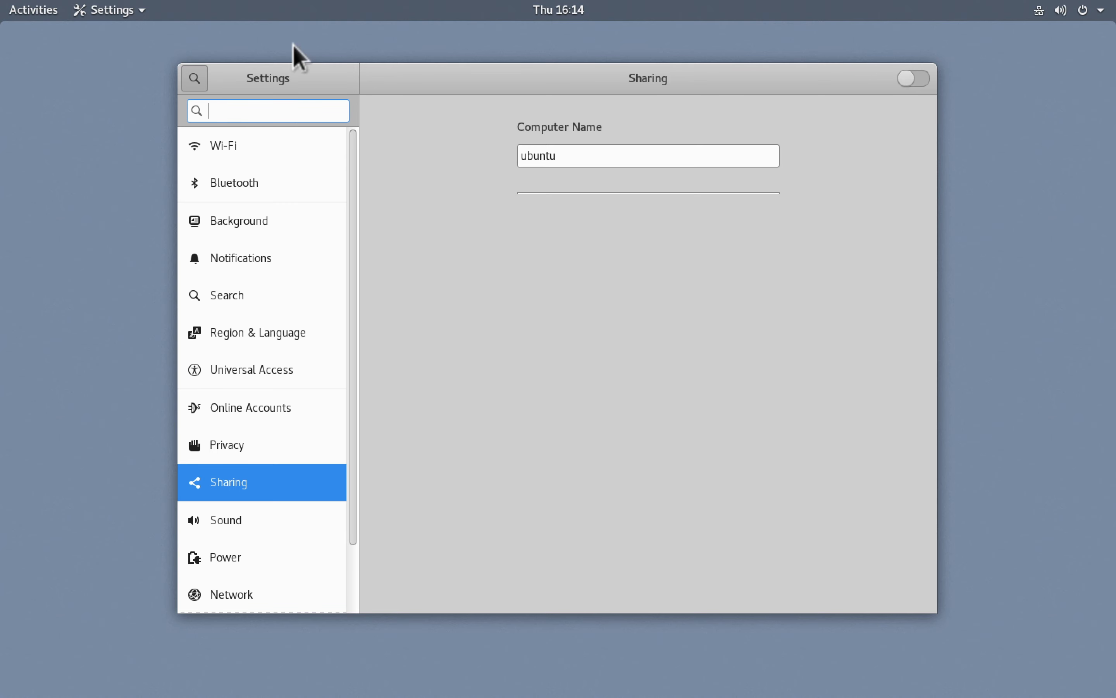
Step: Log out of GNOME Shell from the top-right system menu, confirming immediately
click(1061, 10)
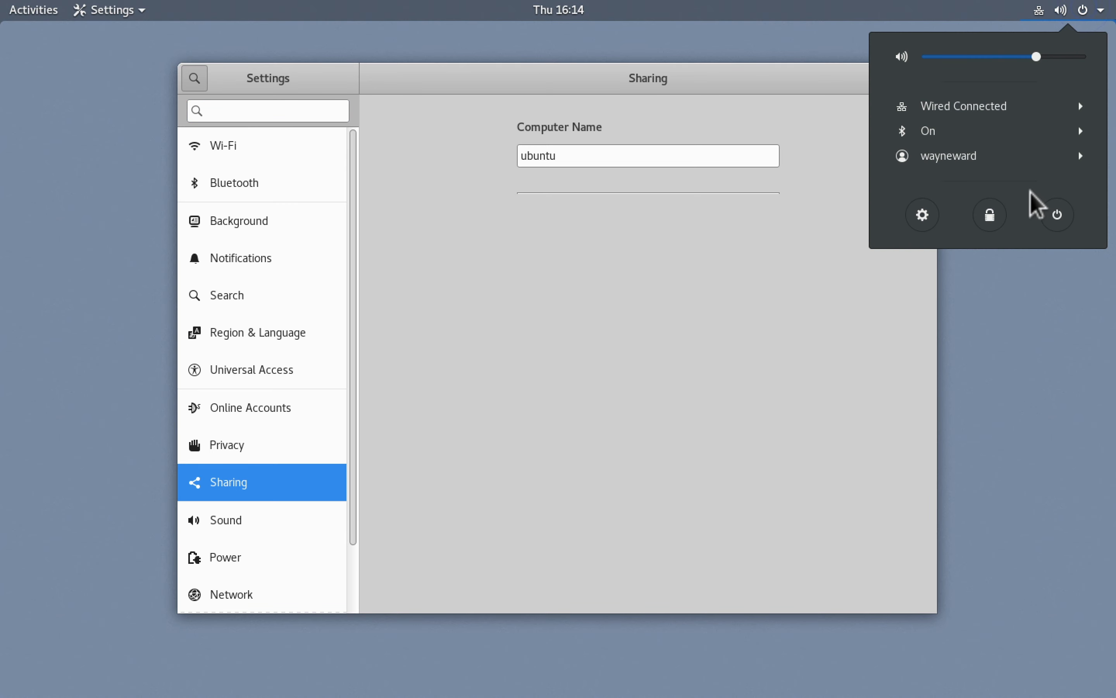
click(948, 155)
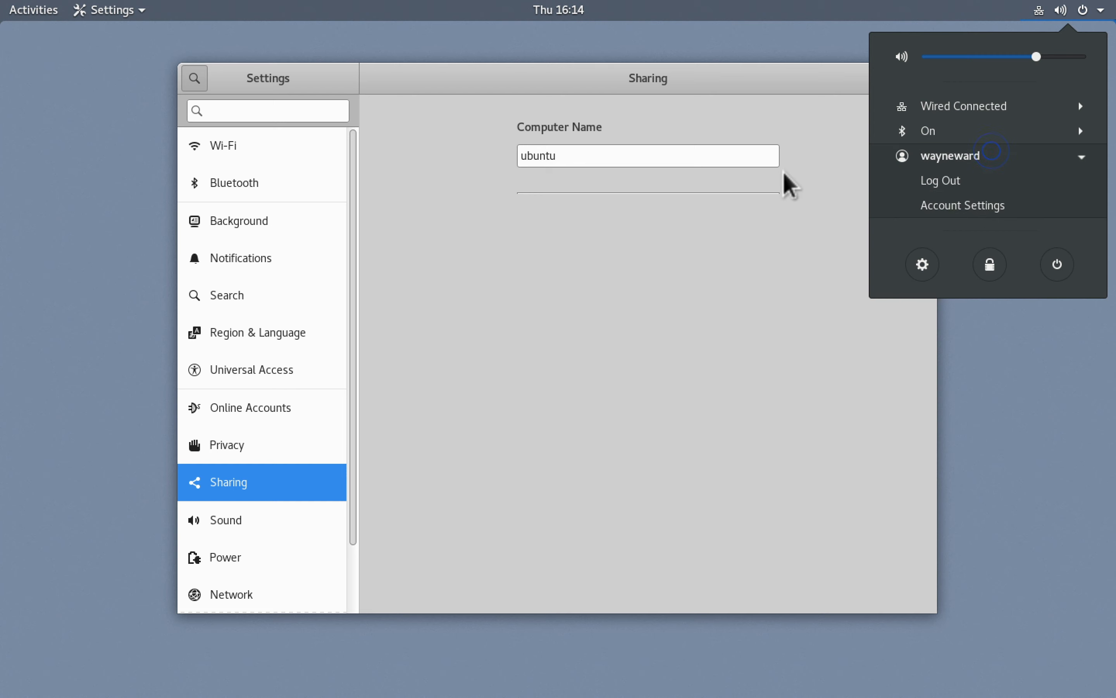
click(940, 179)
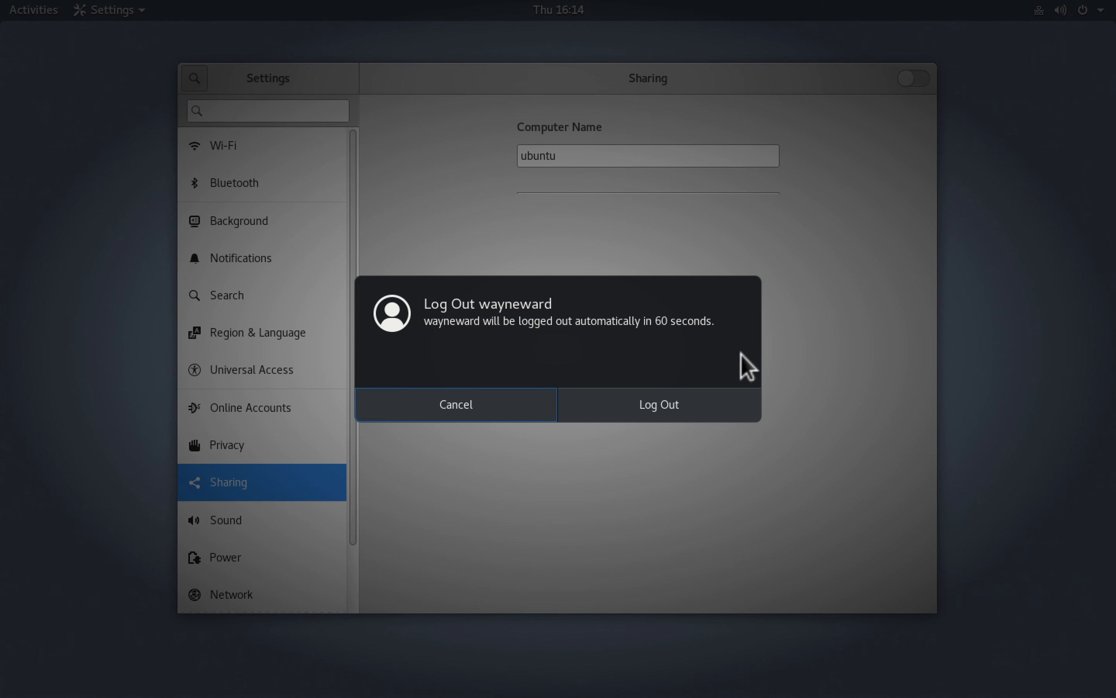
click(659, 405)
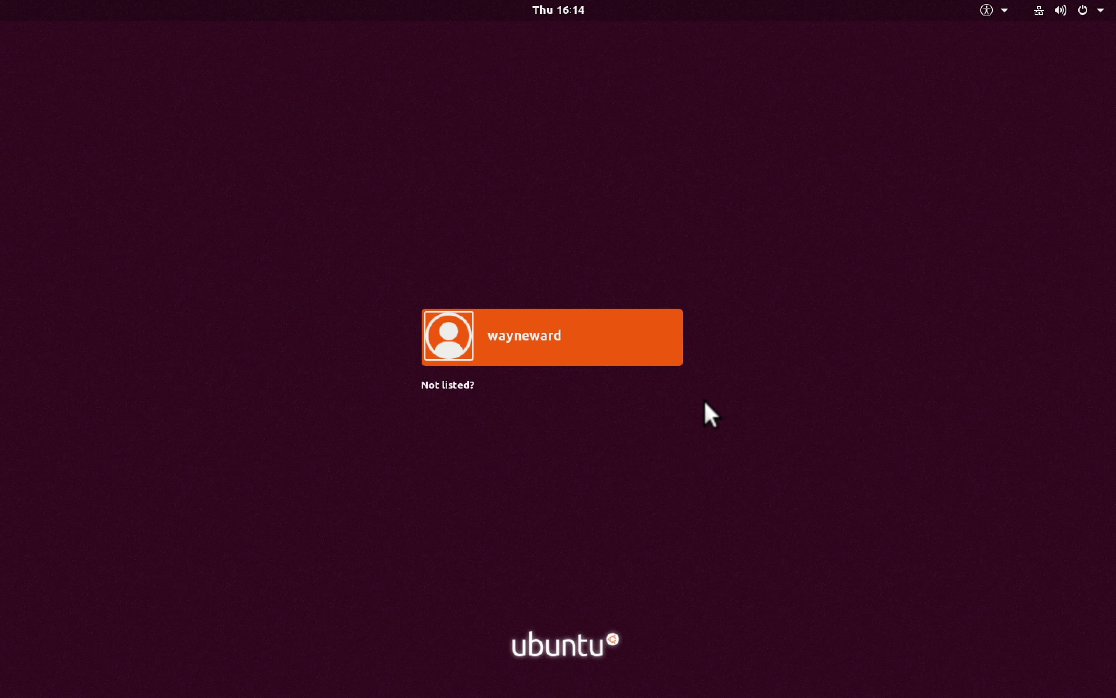
Step: Select the account, choose the Plasma session from the gear menu and sign in
click(552, 336)
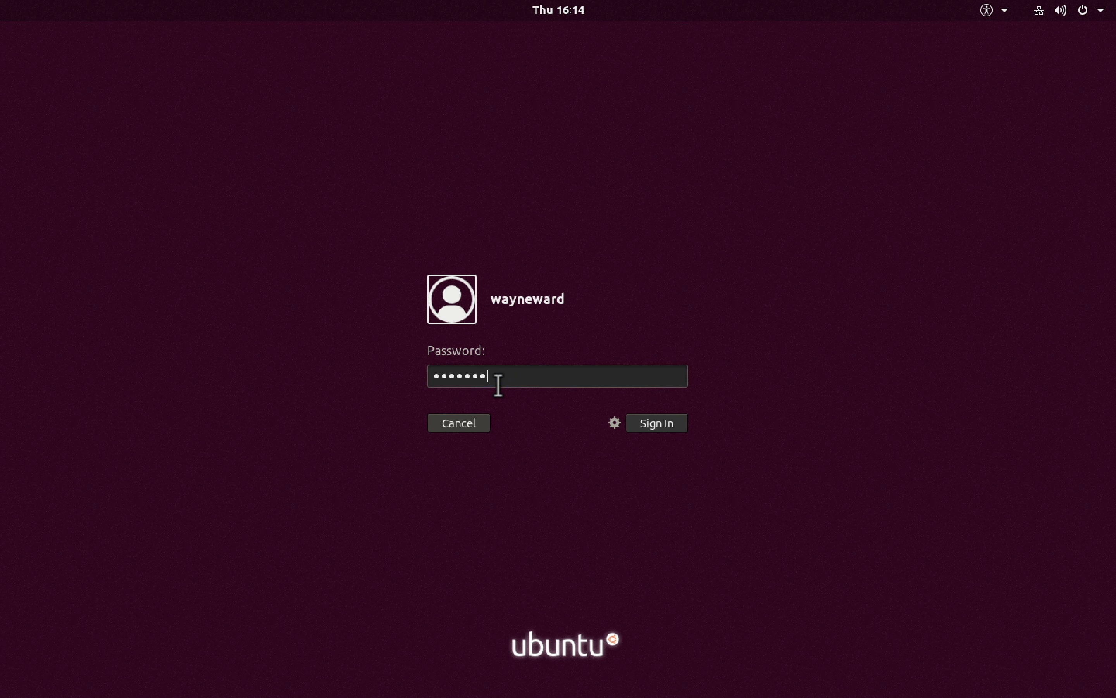
key(BackSpace)
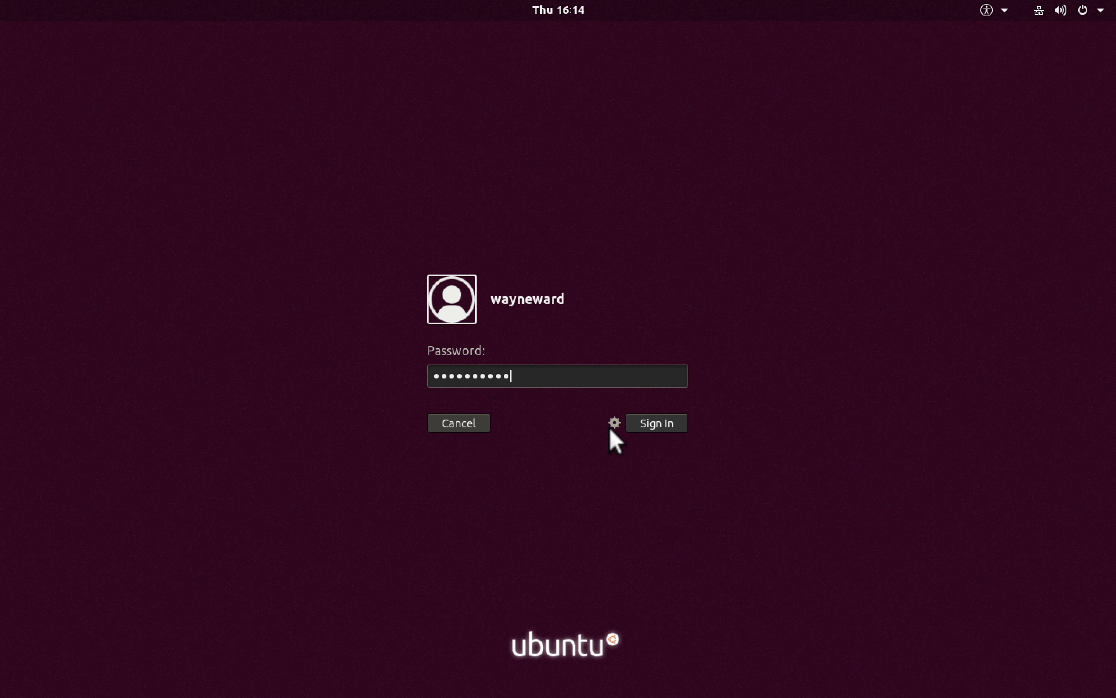
click(614, 422)
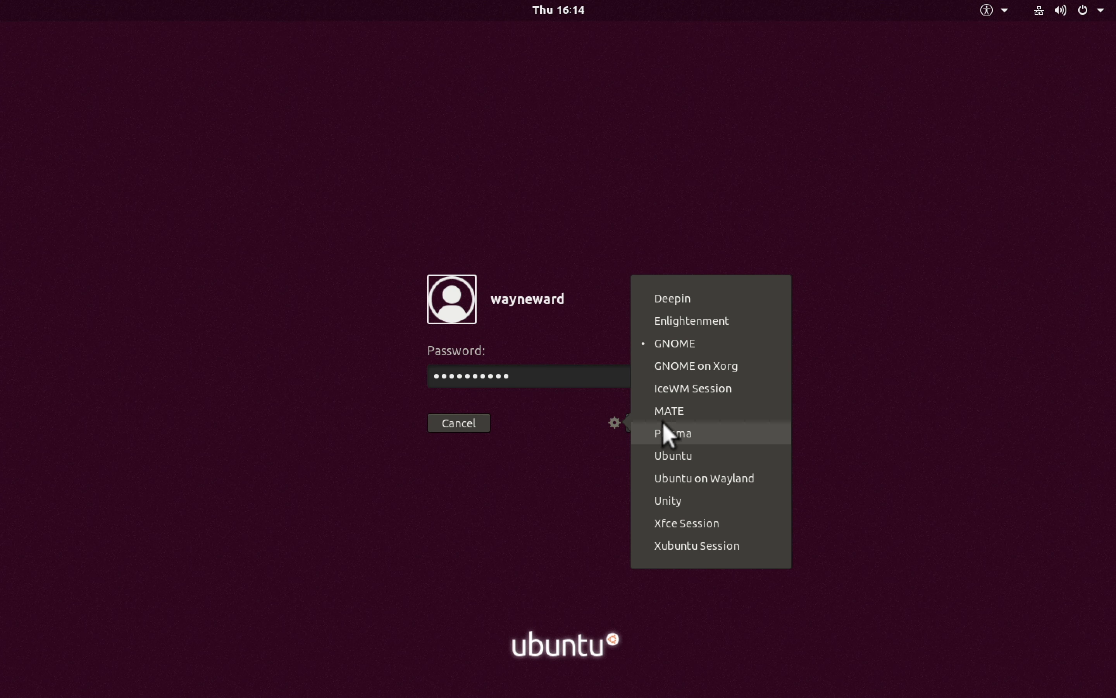
mouse_move(740, 413)
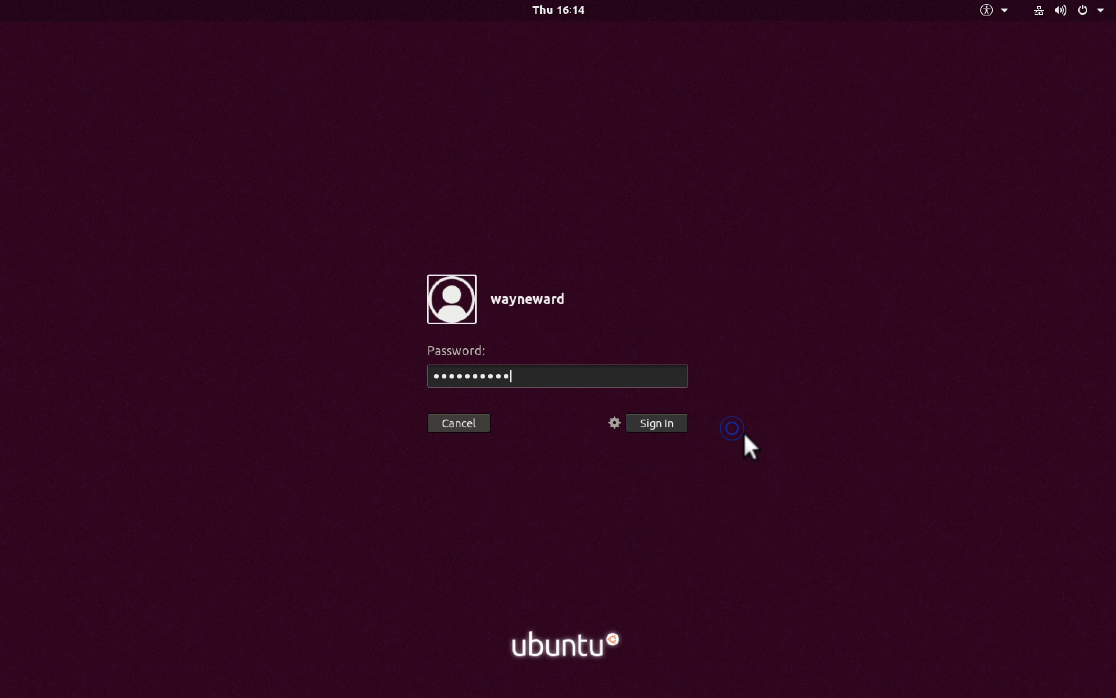
click(656, 423)
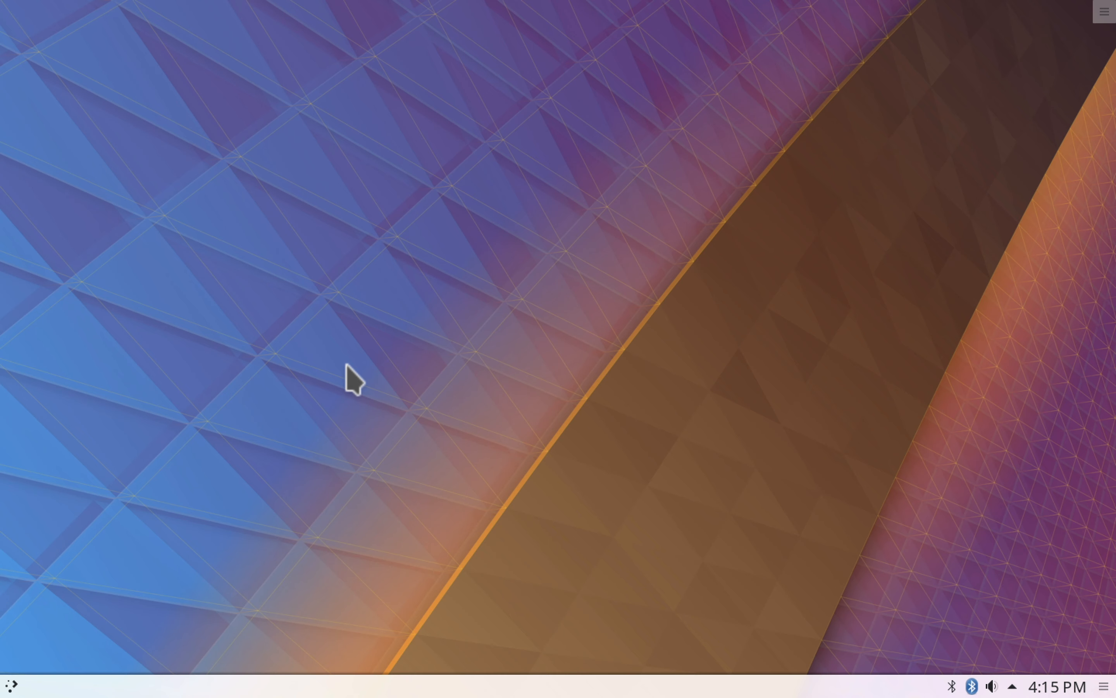
mouse_move(410, 477)
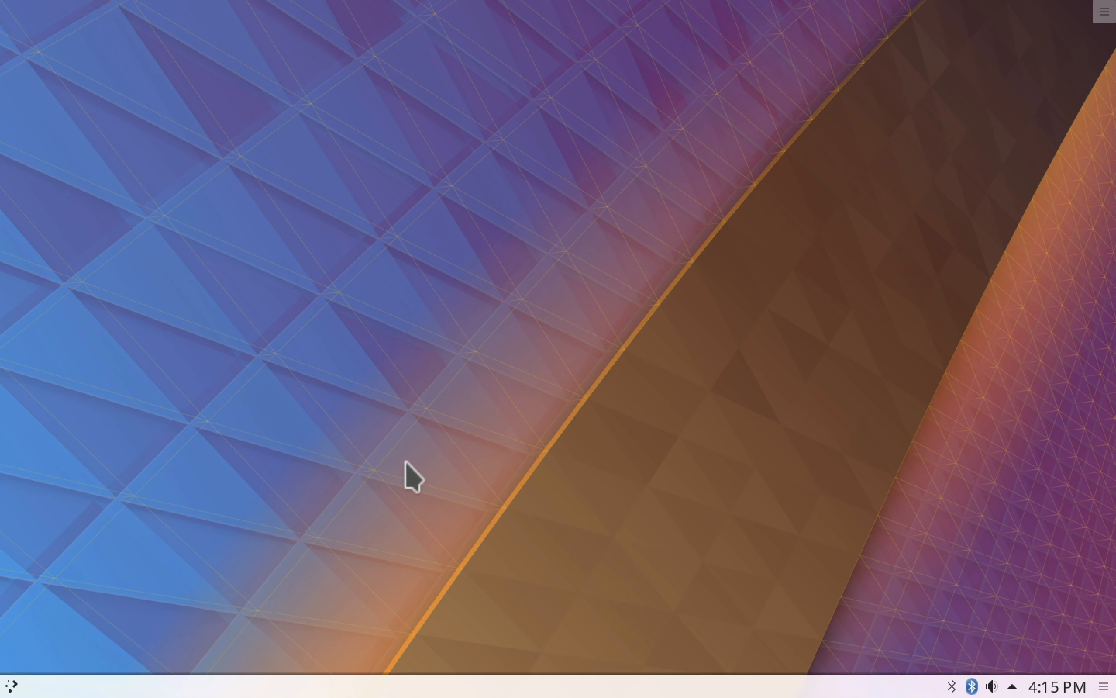
Step: Browse the Kickoff launcher's Applications and Favourites, then launch the File Manager
click(9, 683)
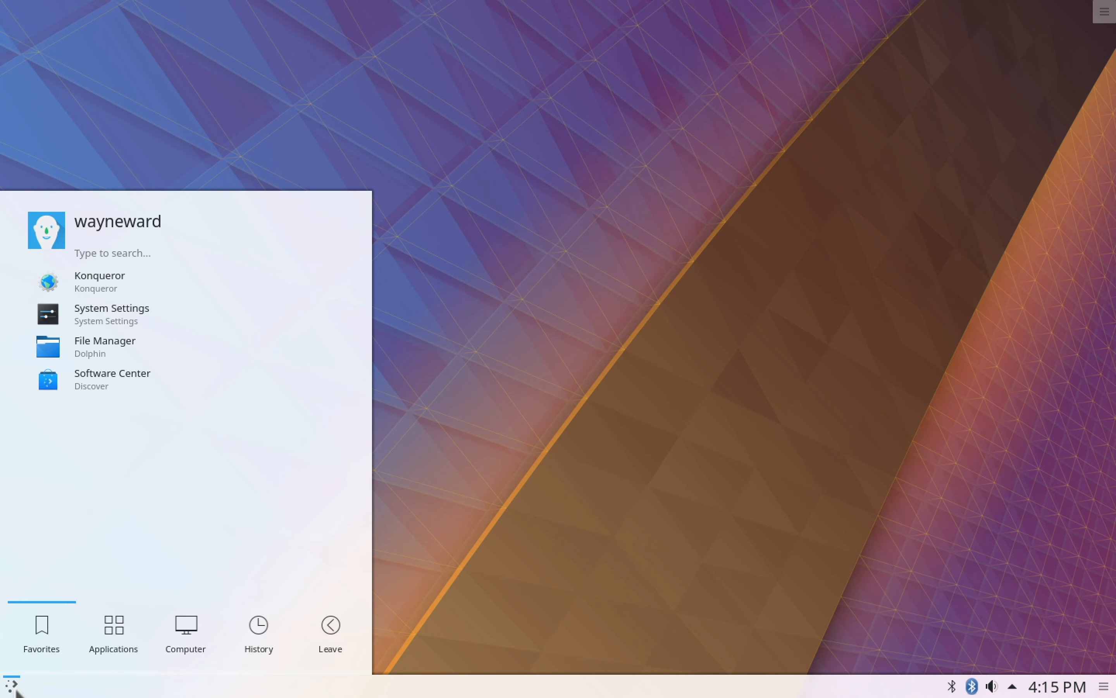
click(113, 631)
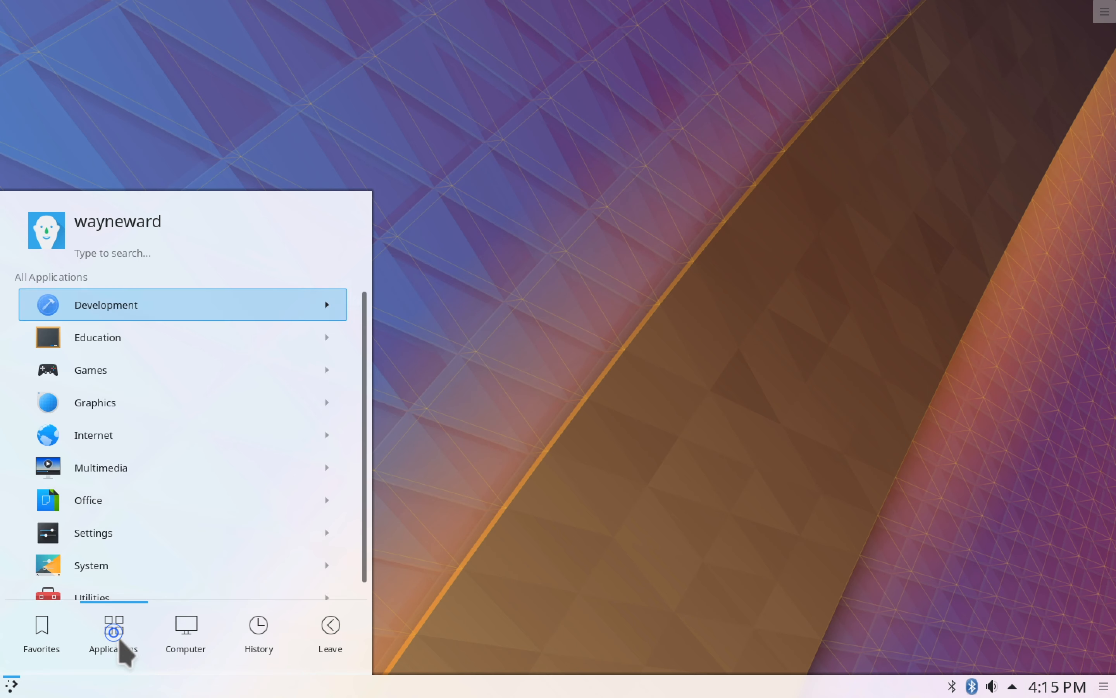
click(40, 634)
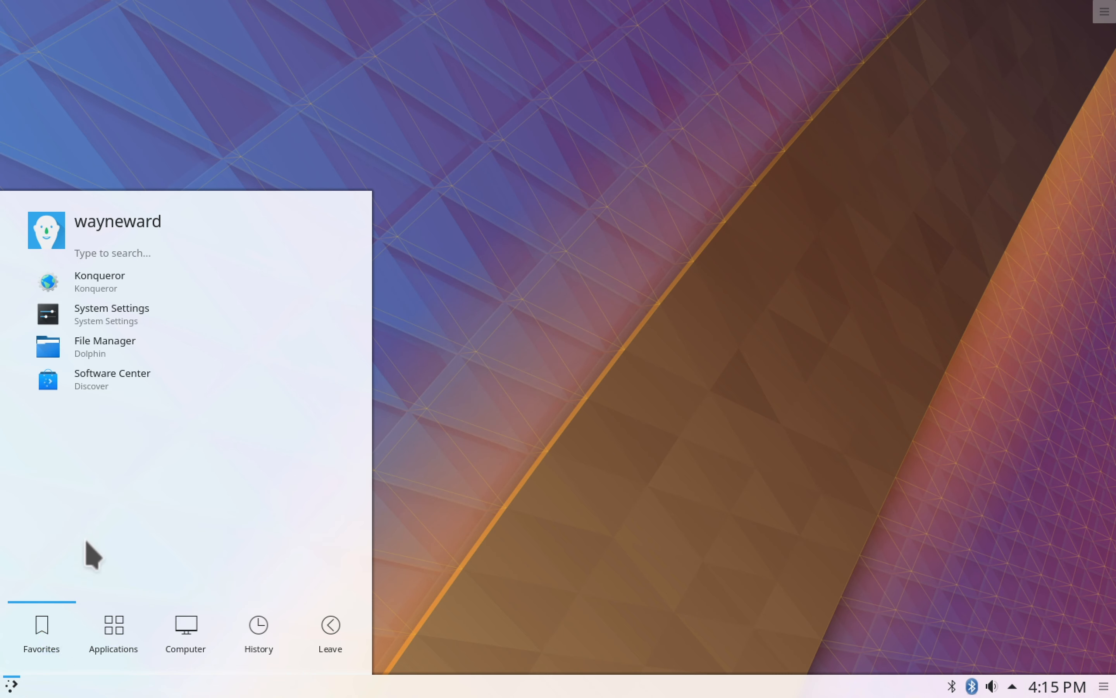
click(105, 346)
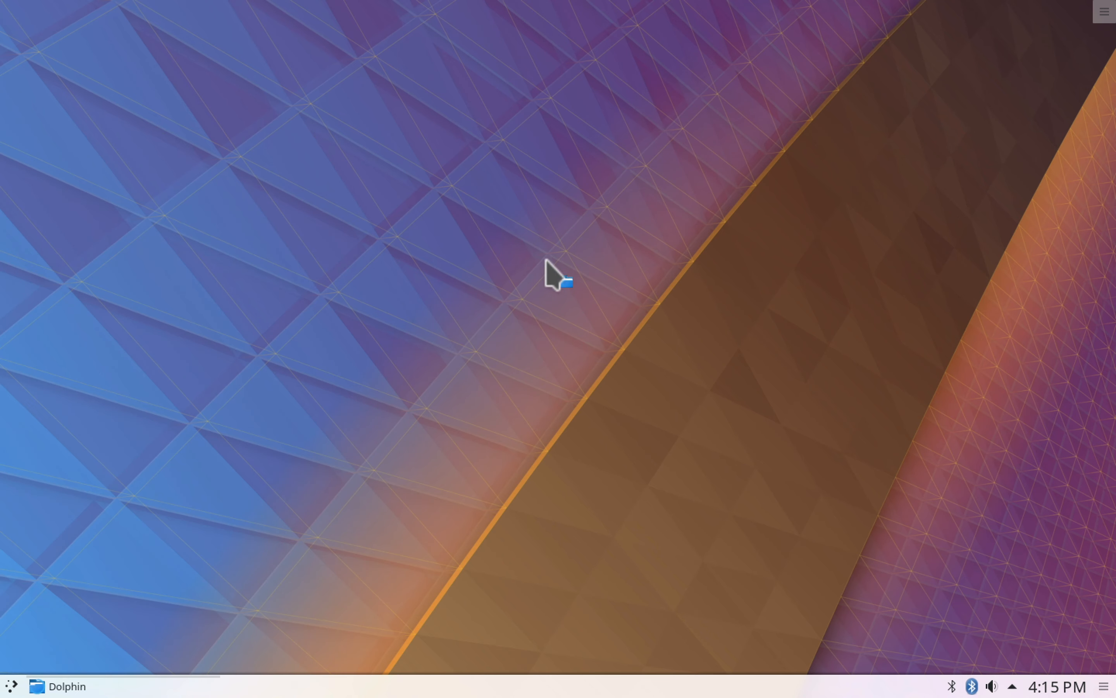
Step: Close Dolphin, revisit the launcher's Computer tab and bring up the desktop toolbox menu
click(57, 685)
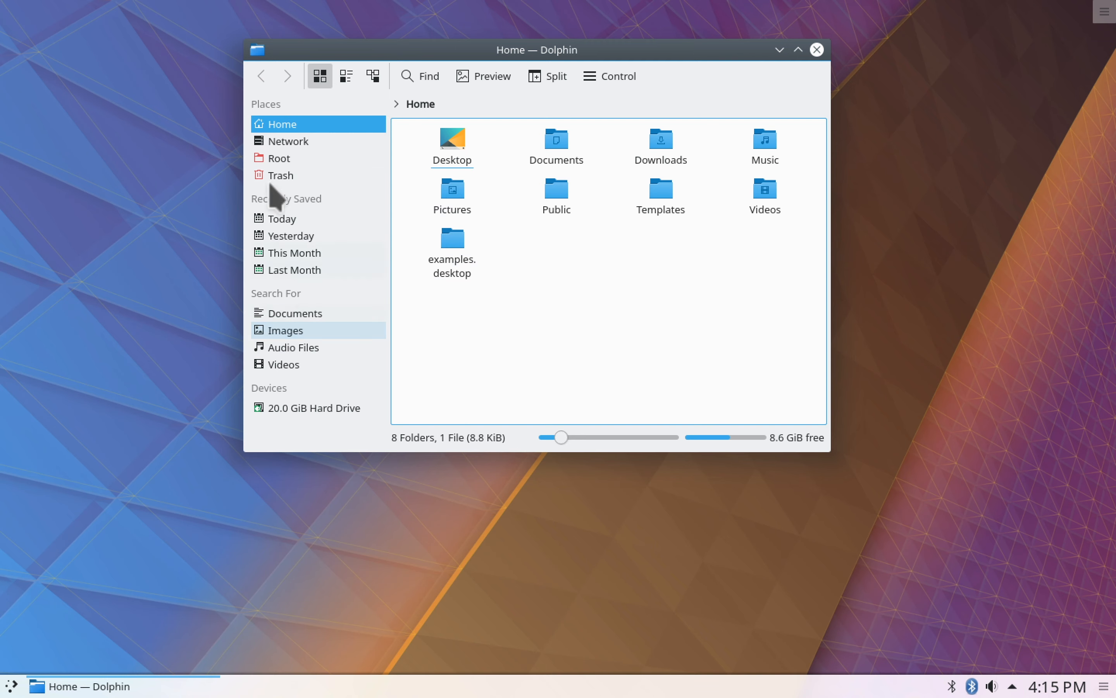
click(816, 49)
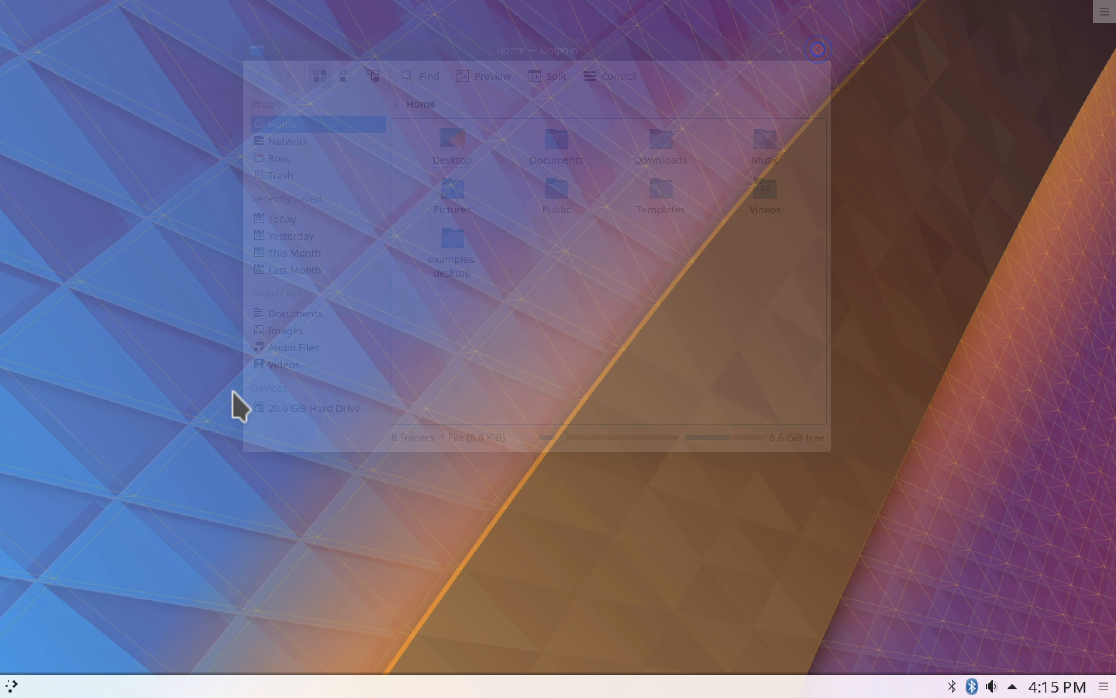
click(11, 683)
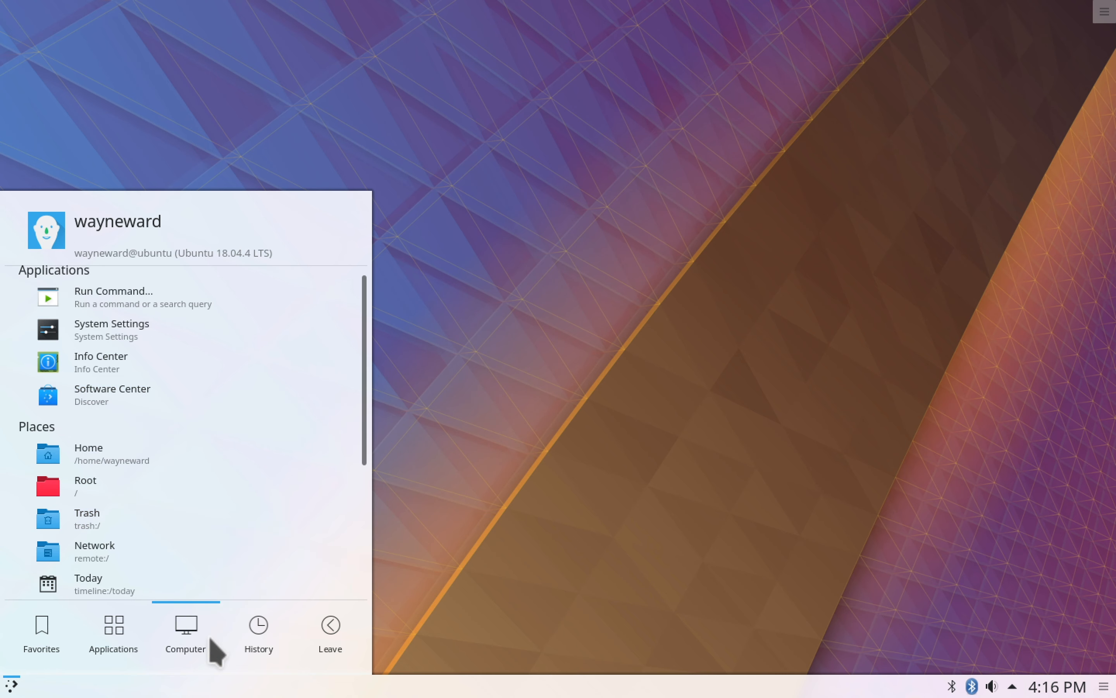
click(258, 633)
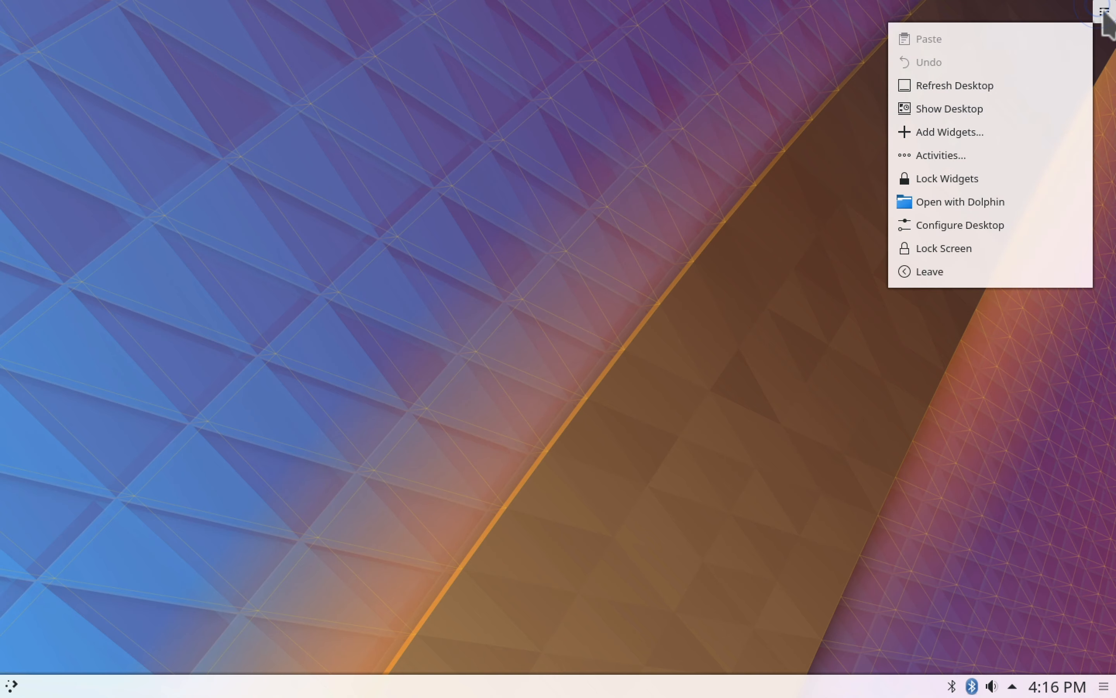
Step: From the Widgets panel add an analog clock right of centre and a Hard Disk I/O Monitor
click(949, 132)
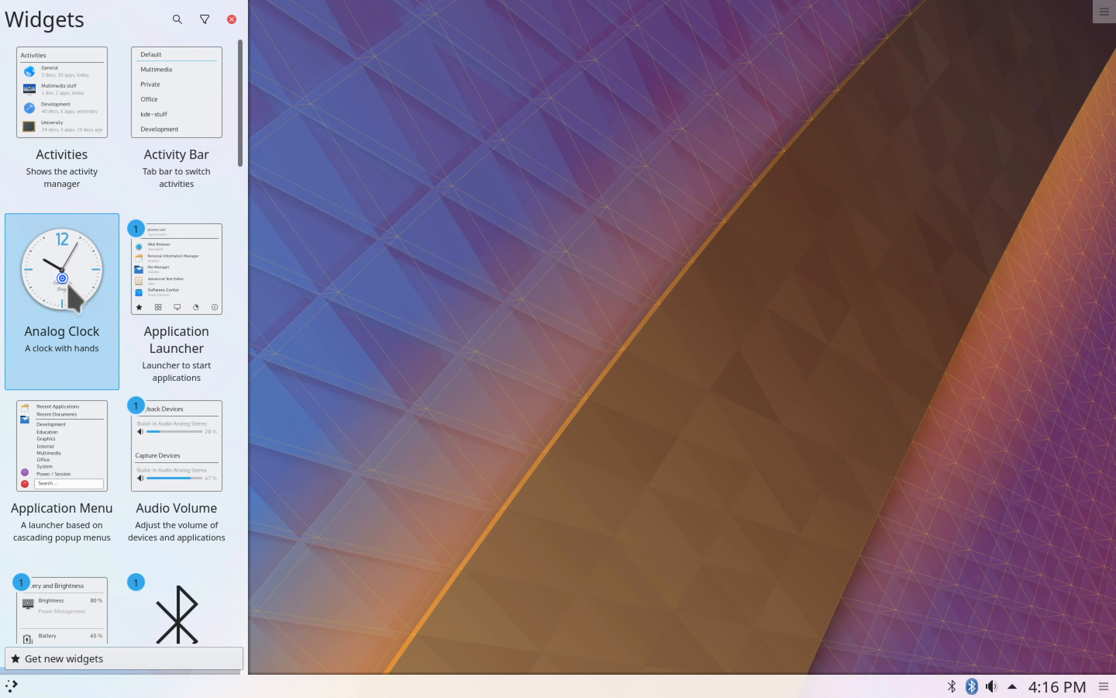
drag(61, 269, 669, 240)
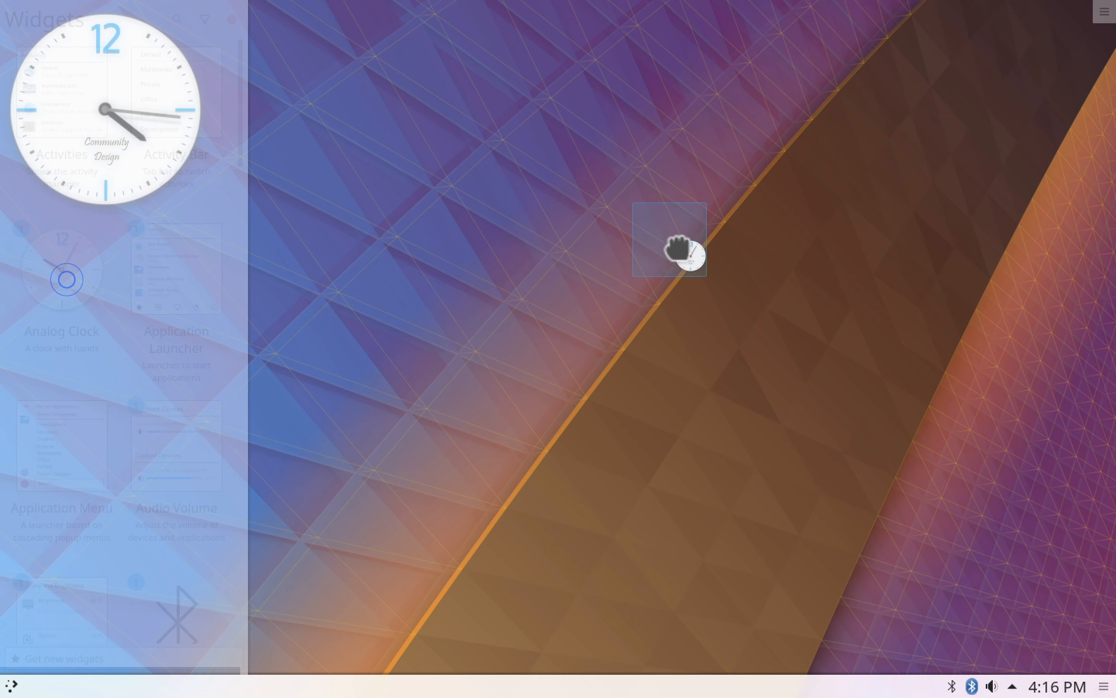
drag(669, 238, 737, 309)
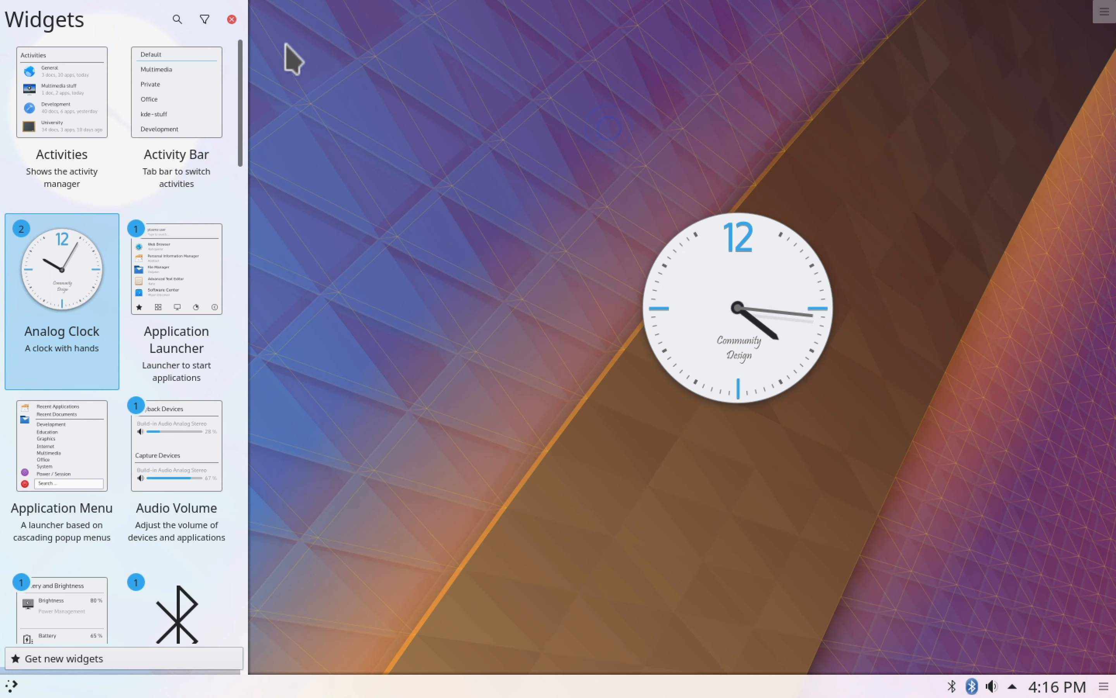
scroll(down, 3)
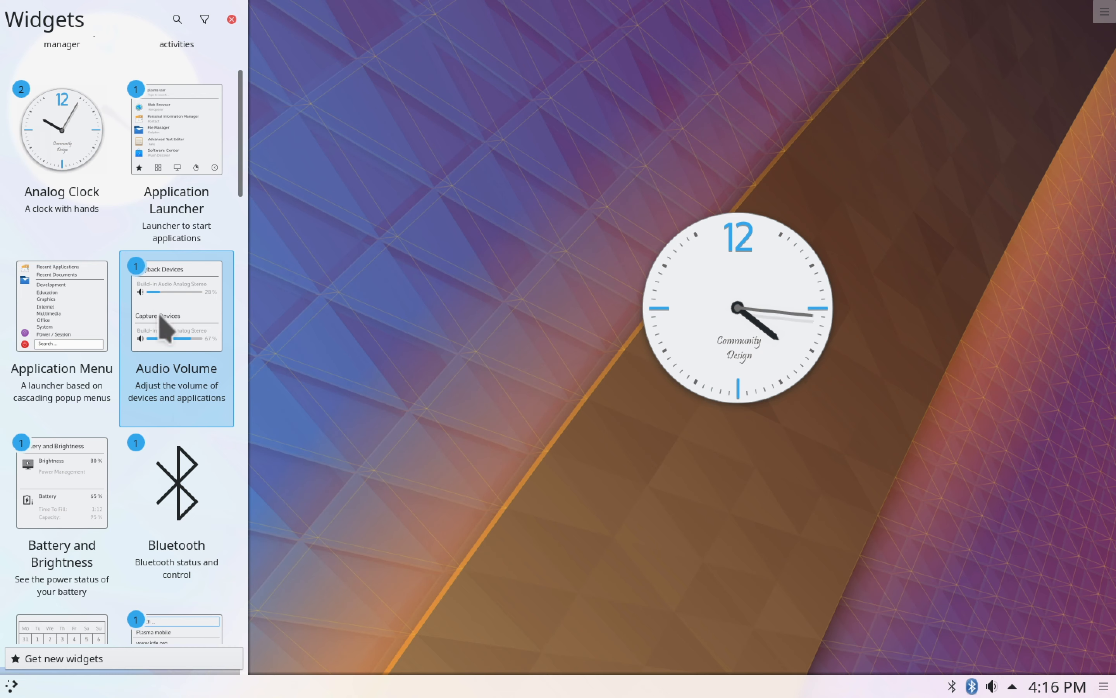
scroll(down, 3)
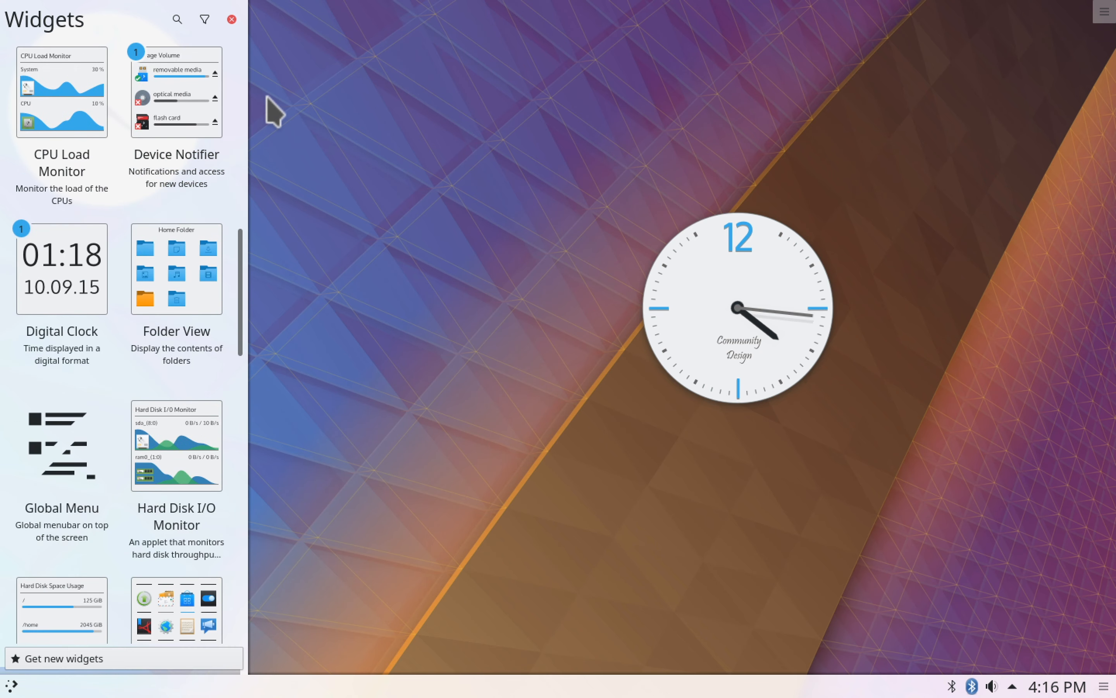
drag(176, 445, 441, 410)
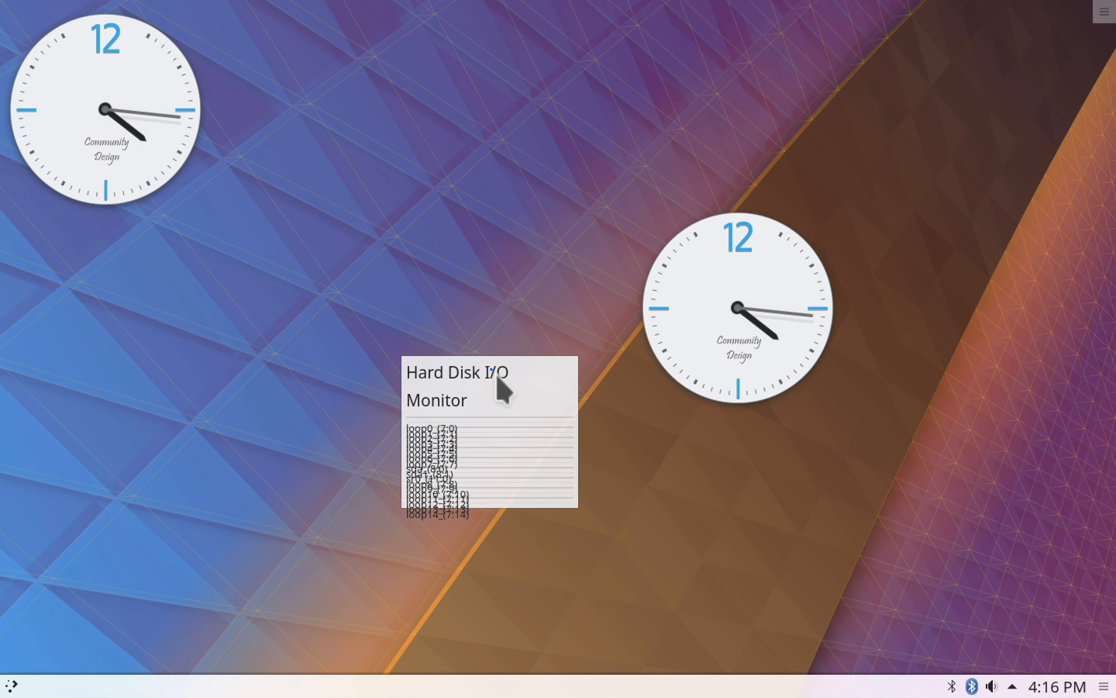
Step: Move the disk monitor widget left, then remove it via its handle
drag(489, 371, 498, 62)
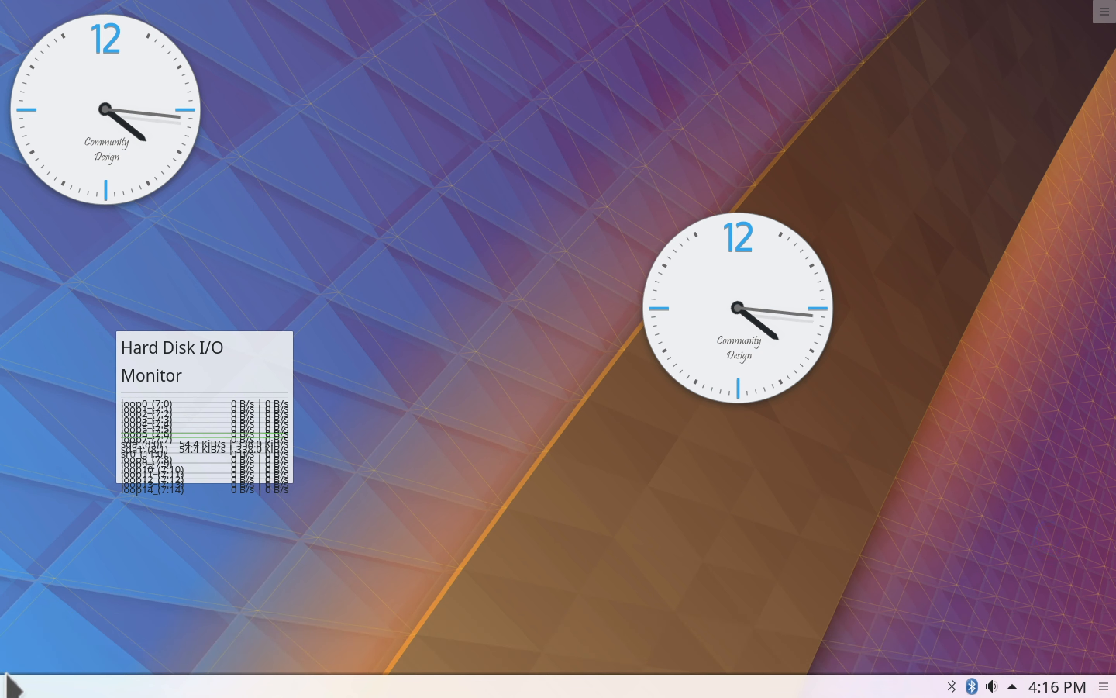
click(192, 368)
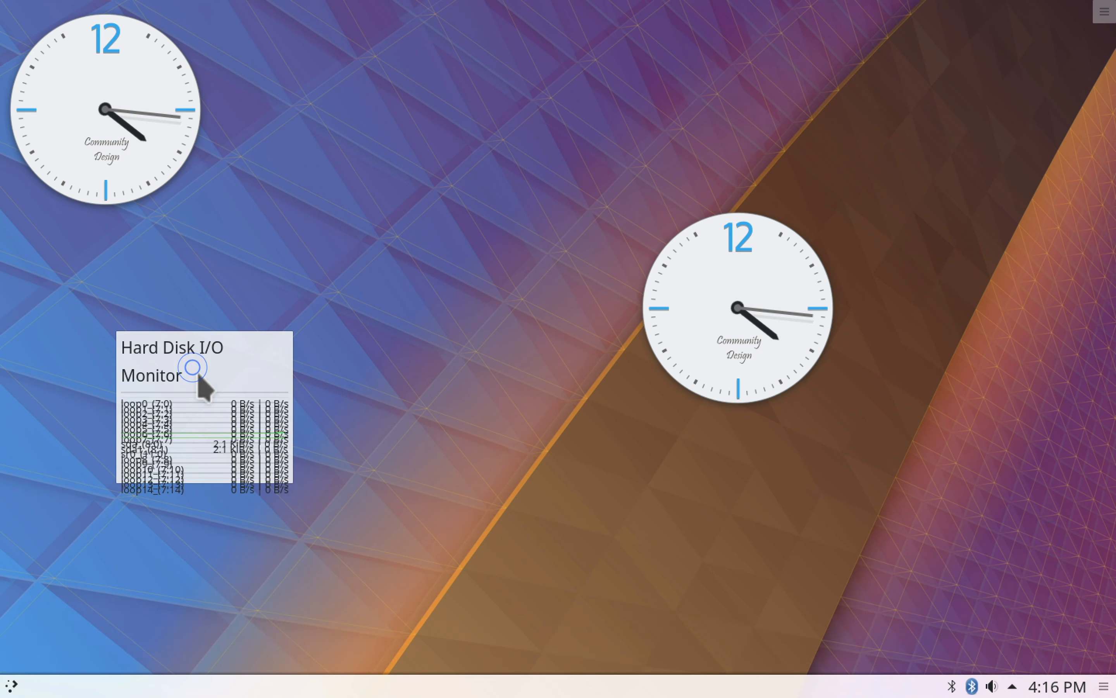
click(193, 367)
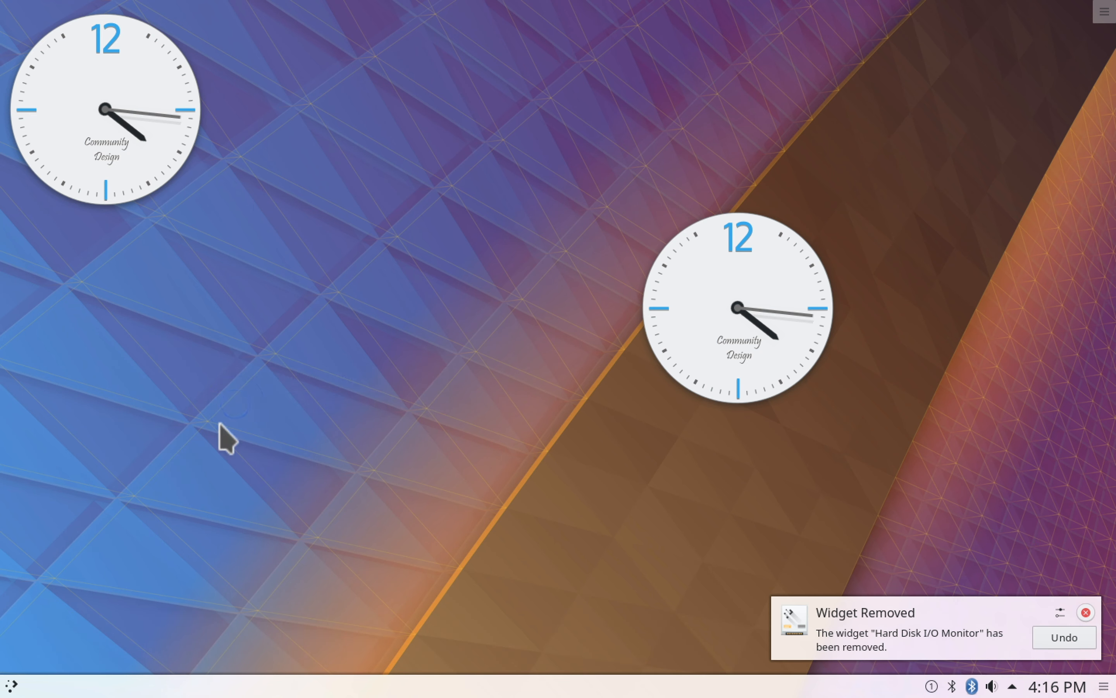
click(9, 687)
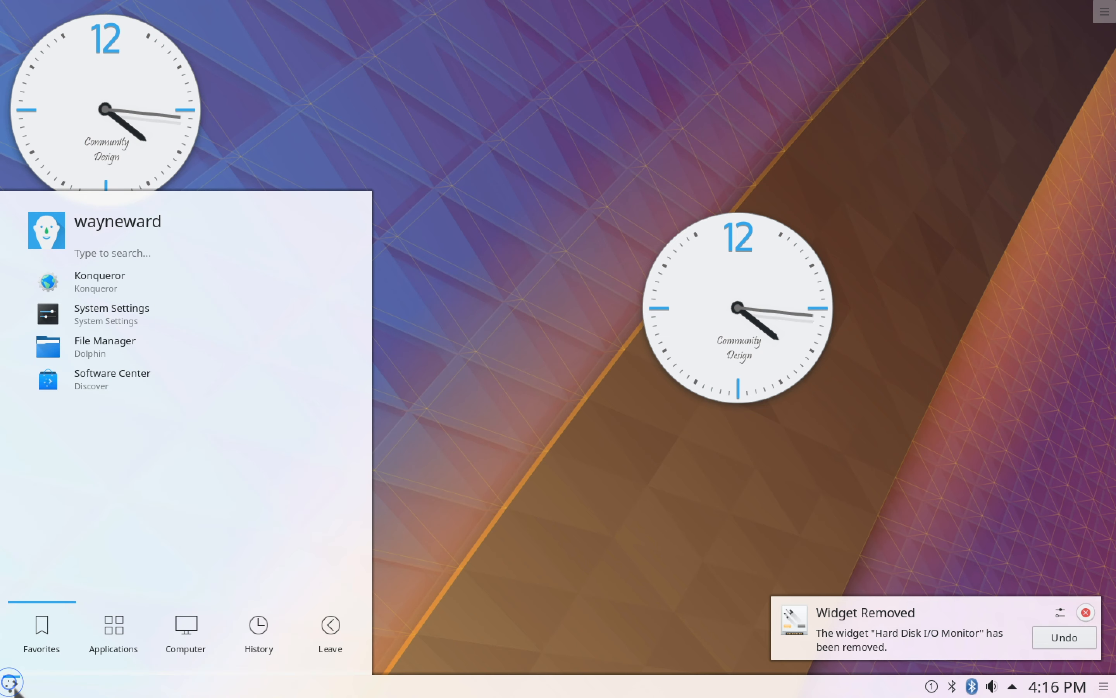
Step: Log out of Plasma from the launcher's Leave tab and confirm with OK
click(330, 632)
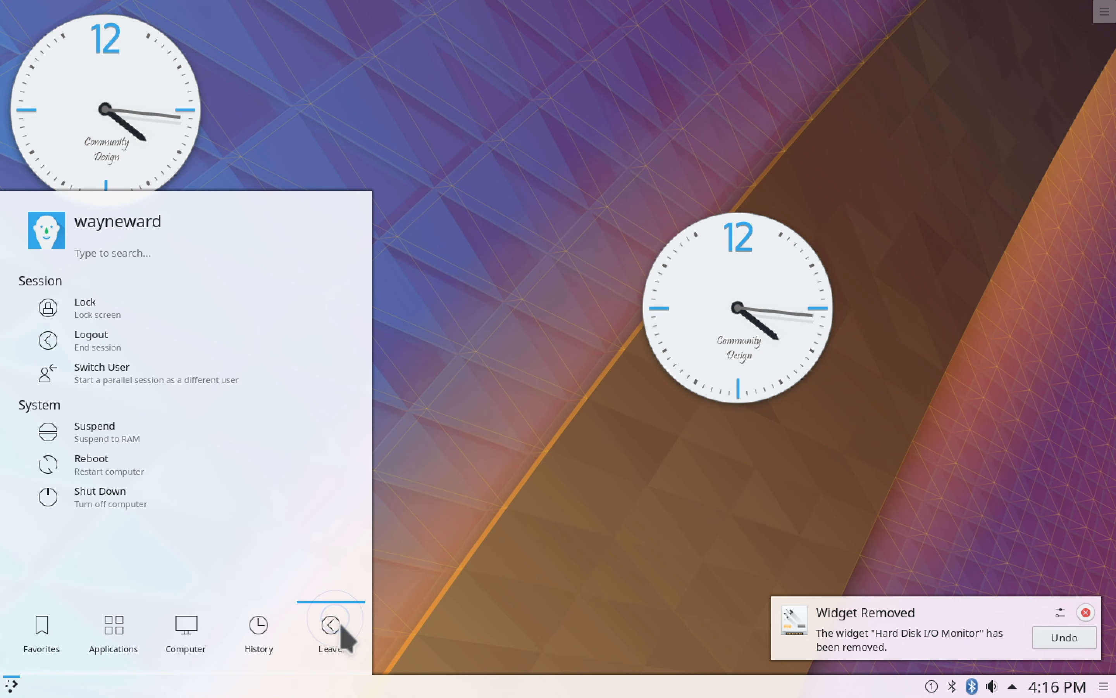
click(155, 333)
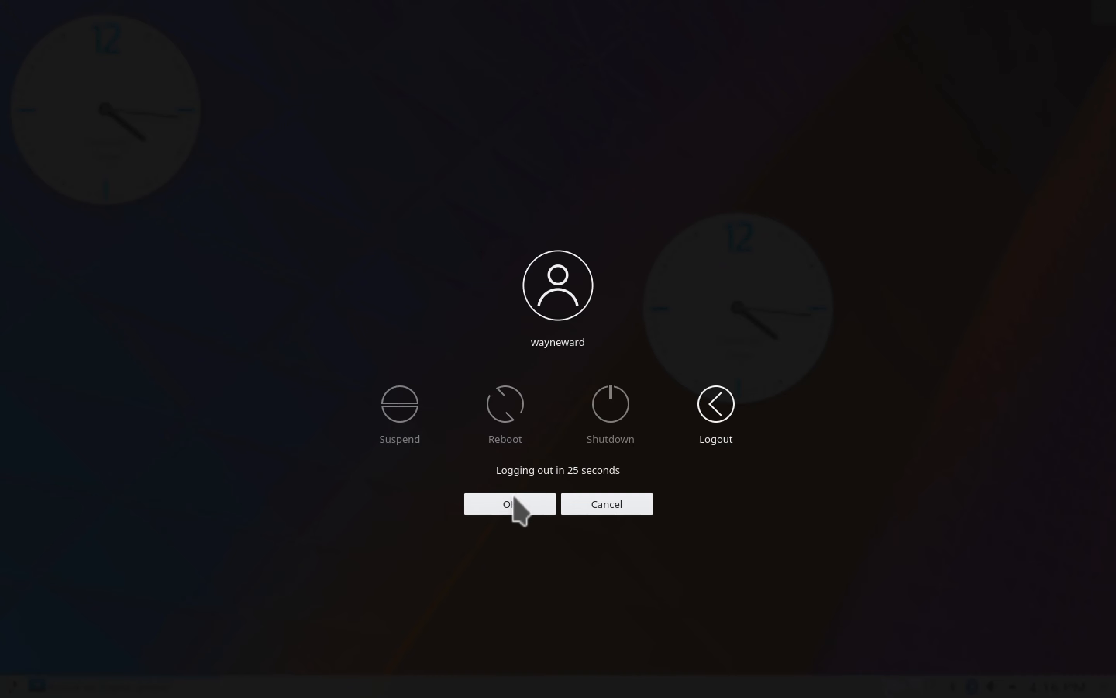
click(509, 503)
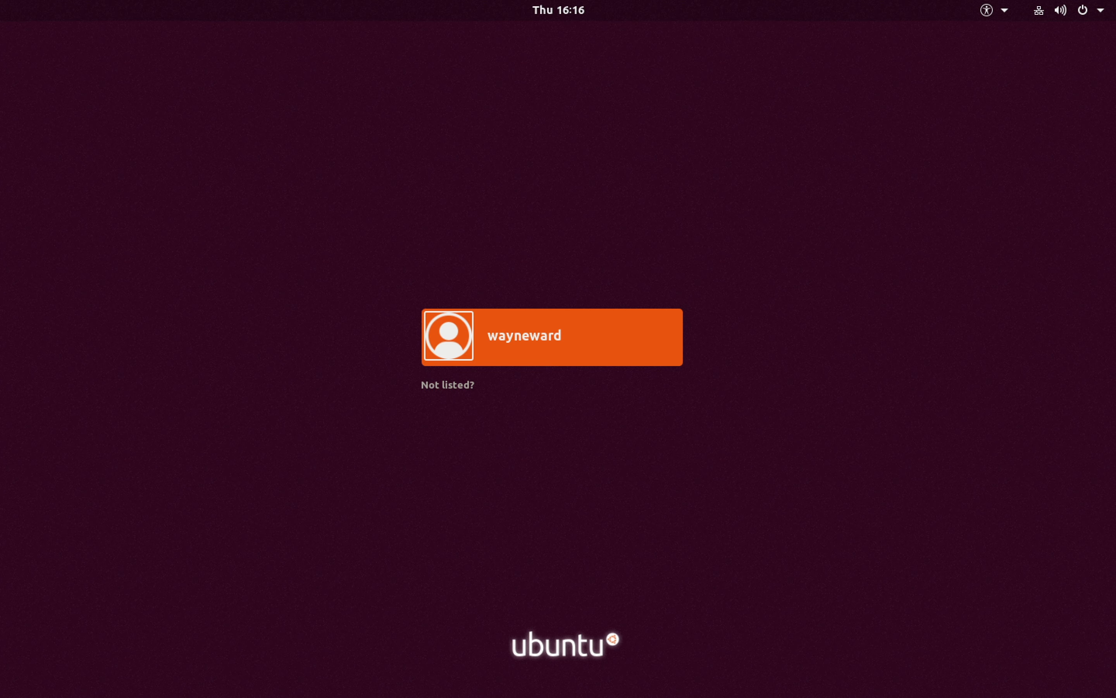
mouse_move(560, 455)
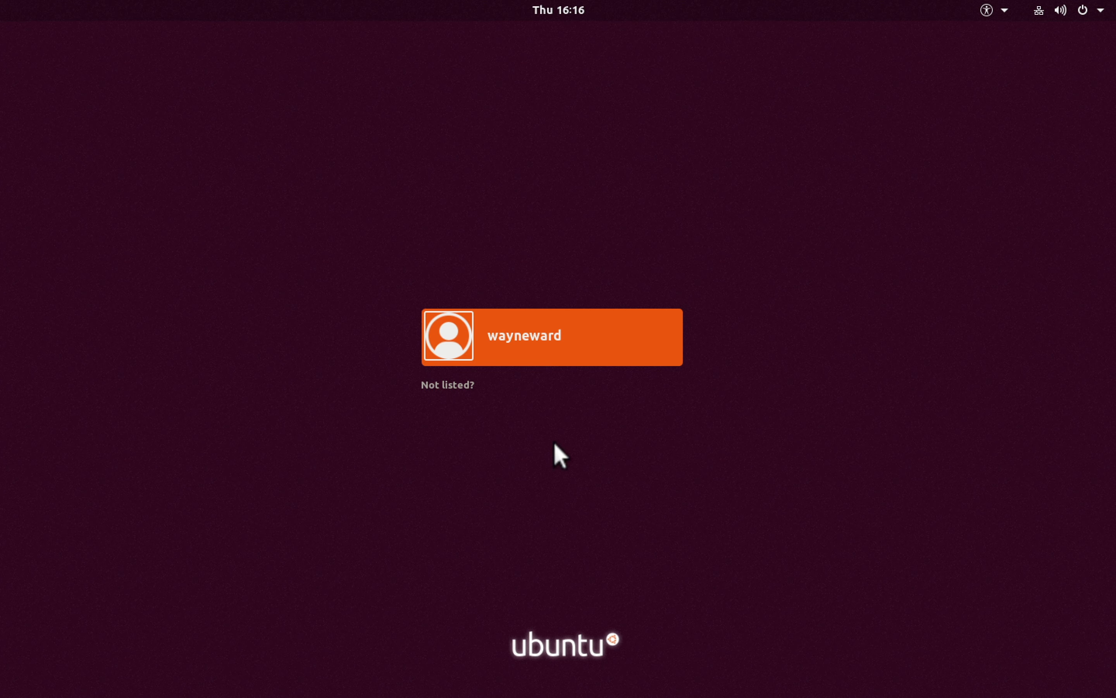
Step: Select the user, enter the password and sign in to the default Ubuntu session
click(552, 336)
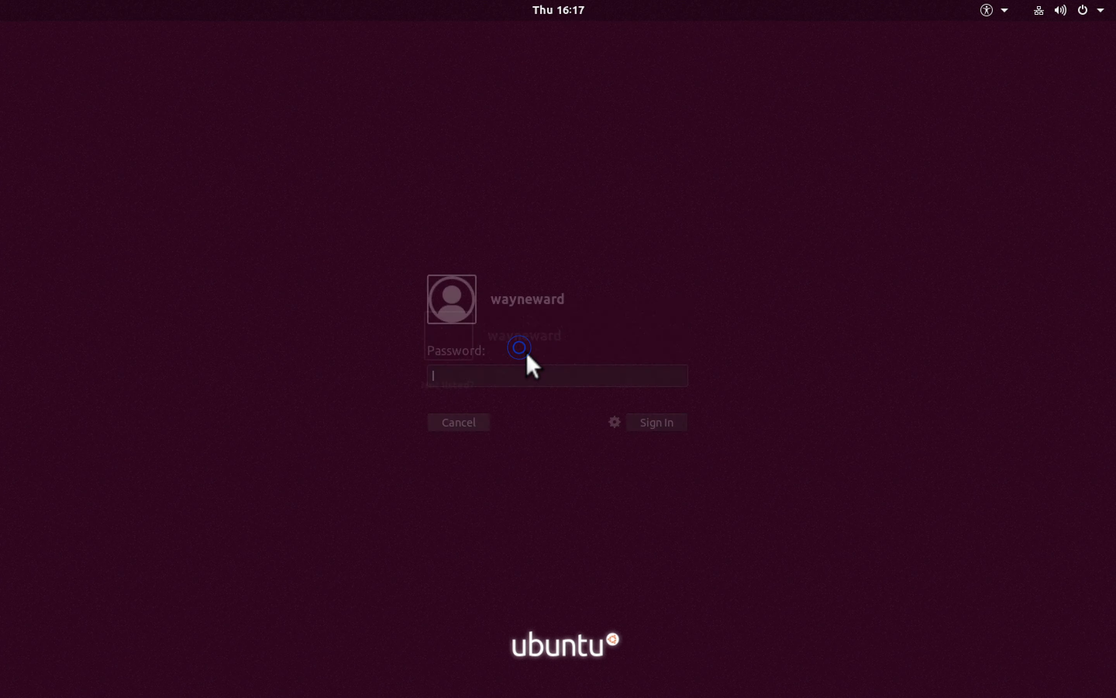
click(614, 422)
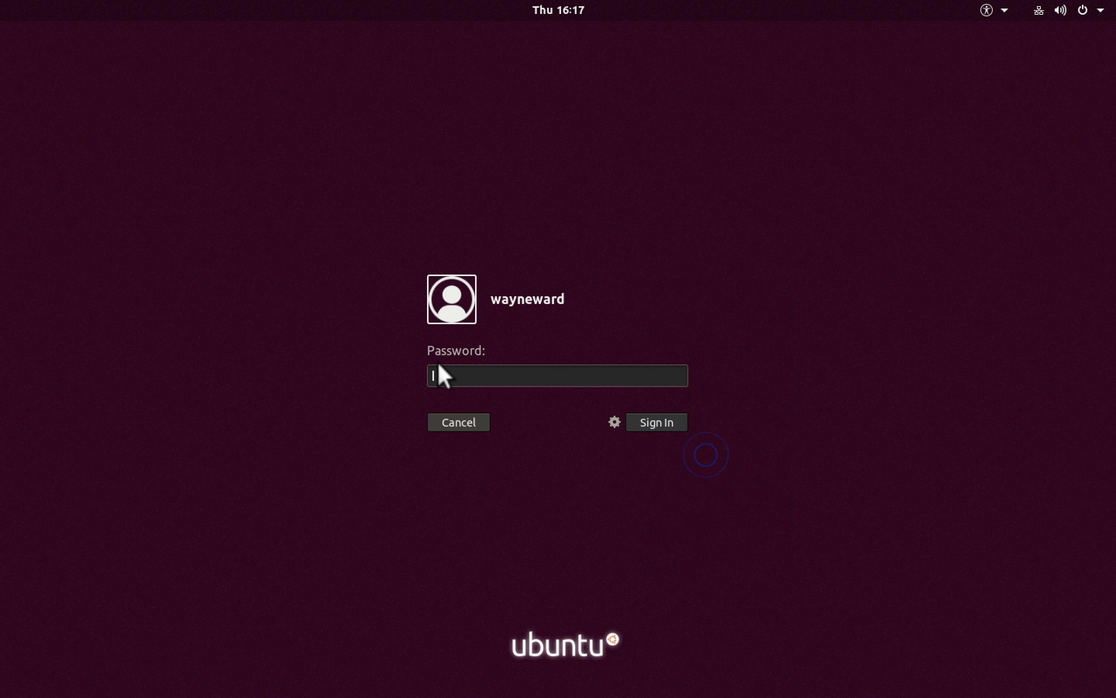
text(••)
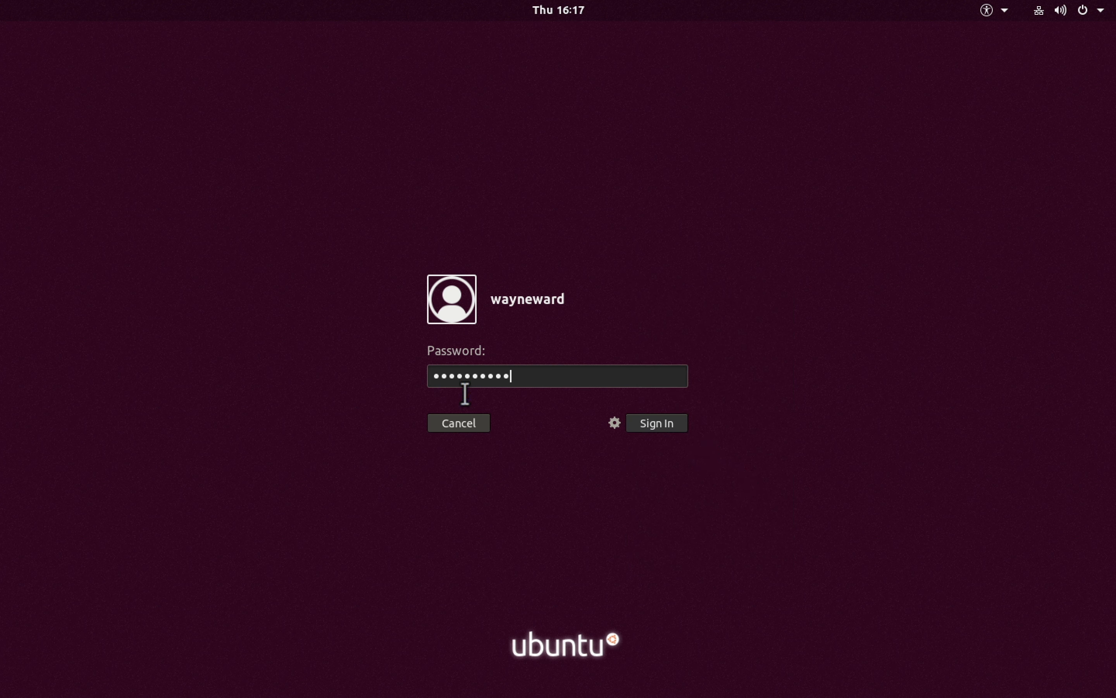
click(655, 422)
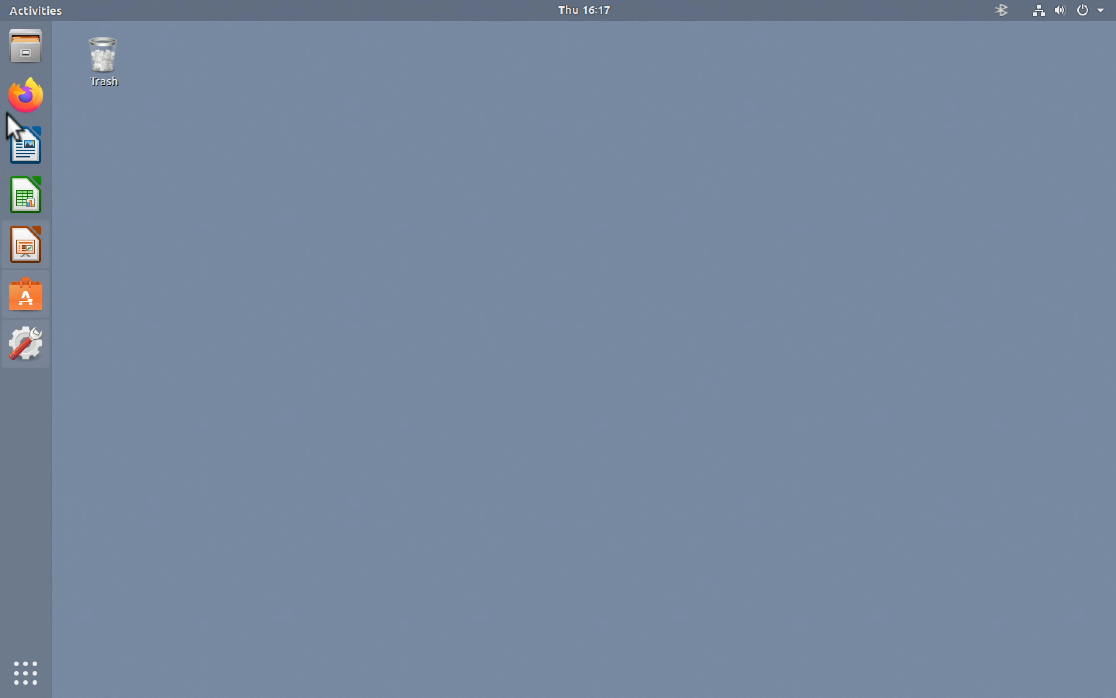
click(25, 293)
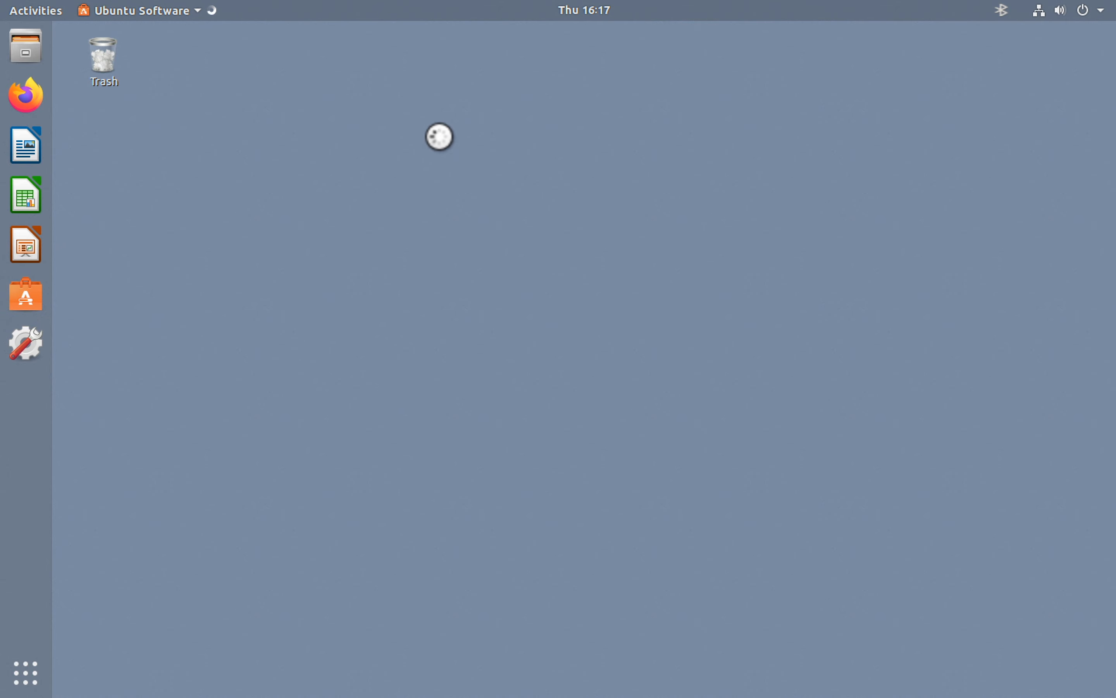
mouse_move(161, 537)
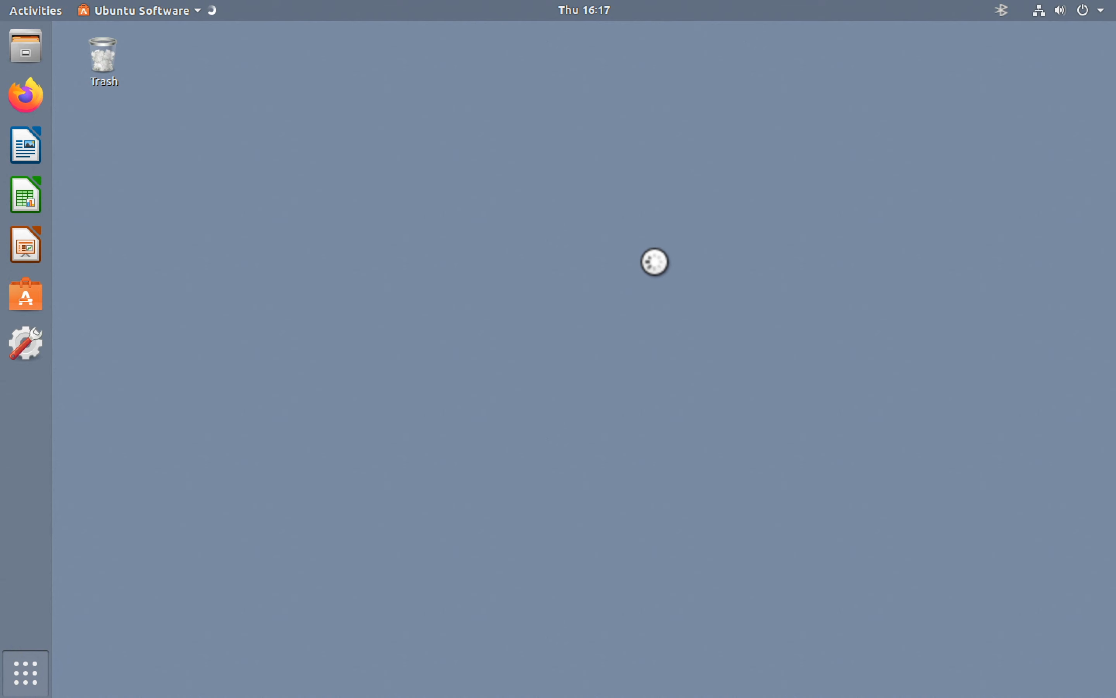
click(25, 671)
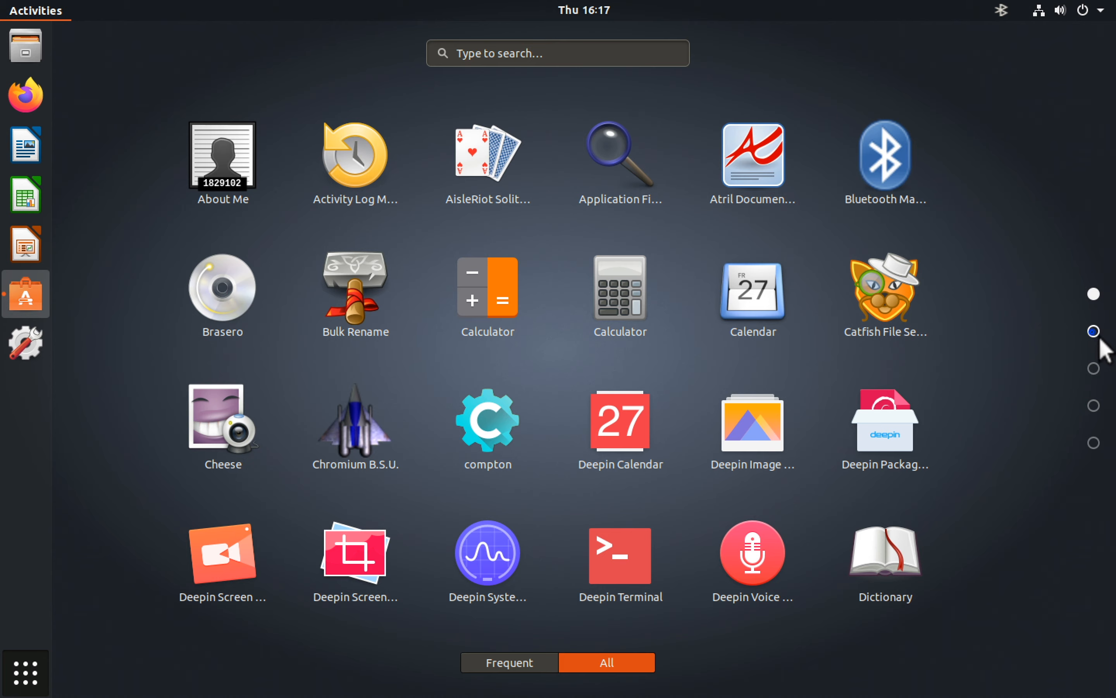
click(1095, 368)
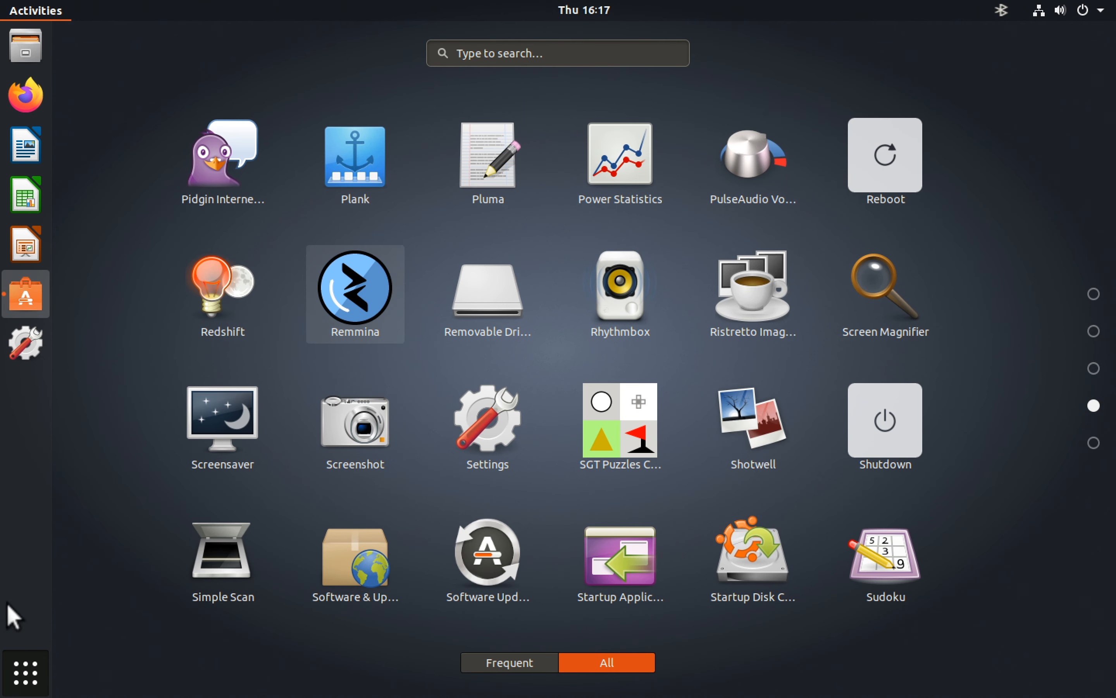
click(24, 293)
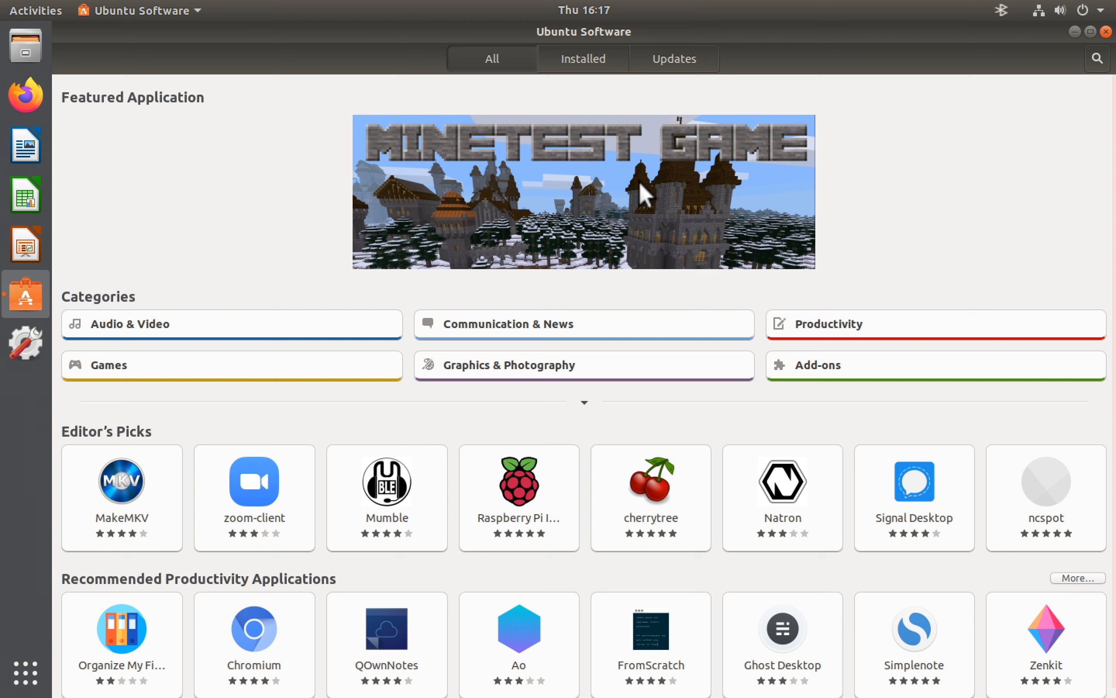
mouse_move(566, 510)
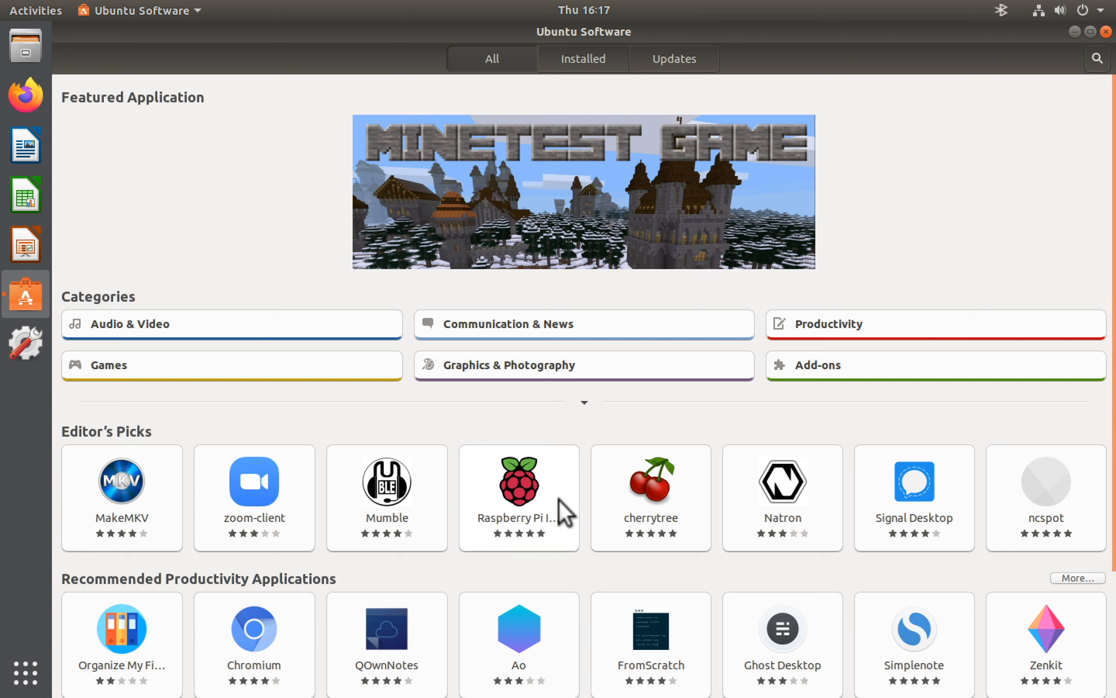
mouse_move(342, 539)
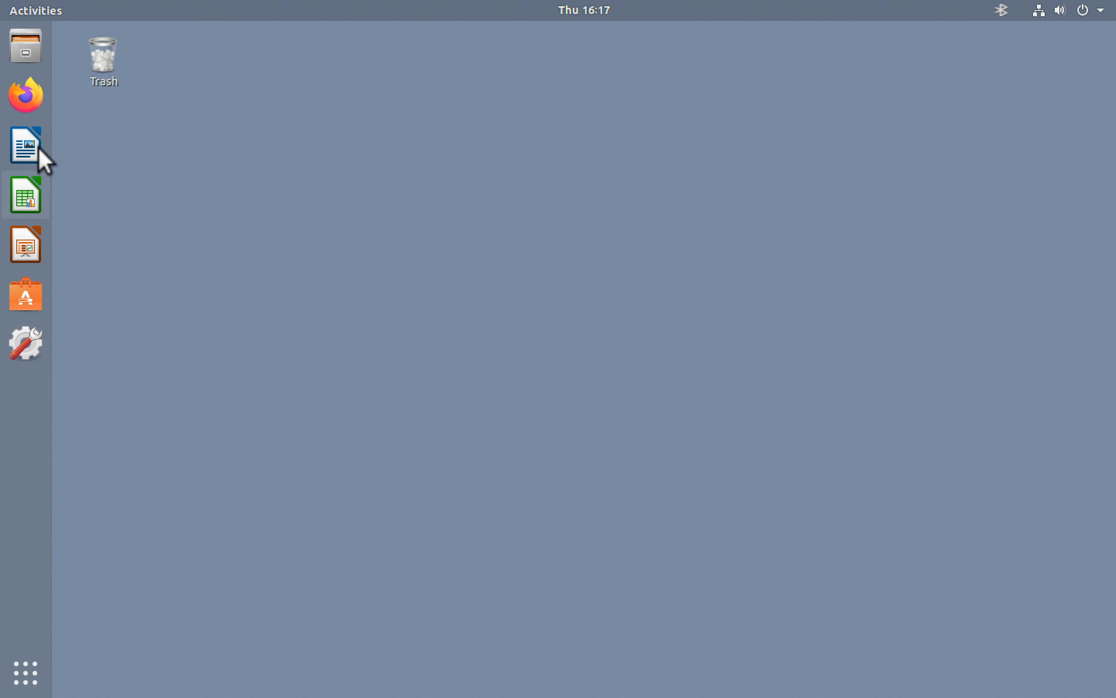
click(25, 146)
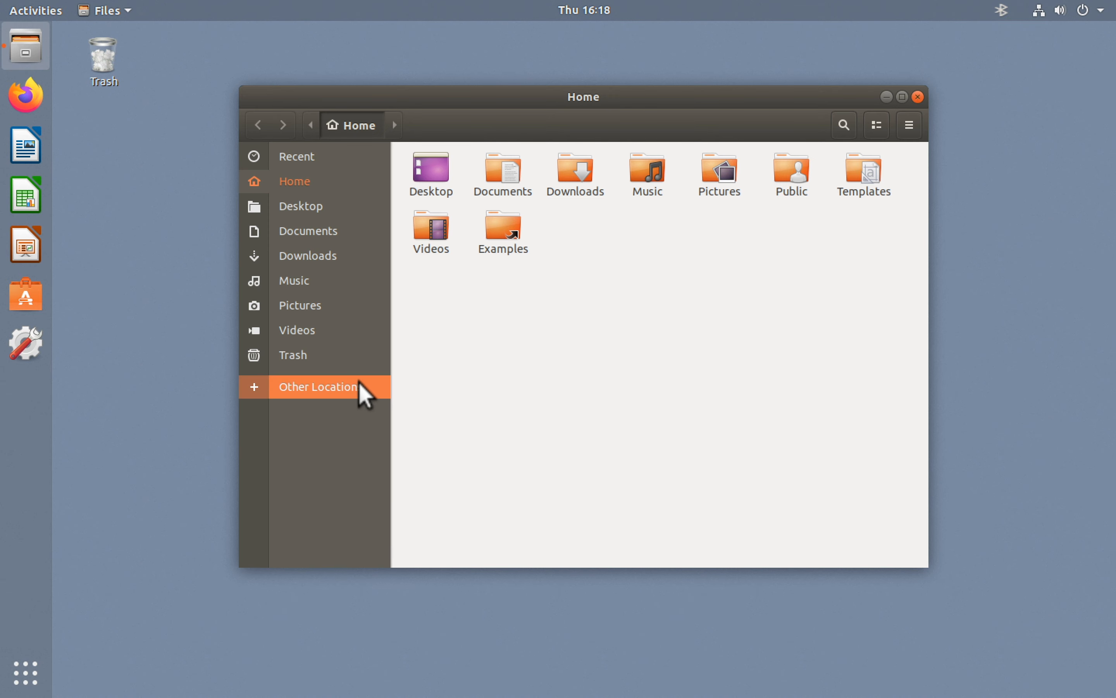
click(320, 386)
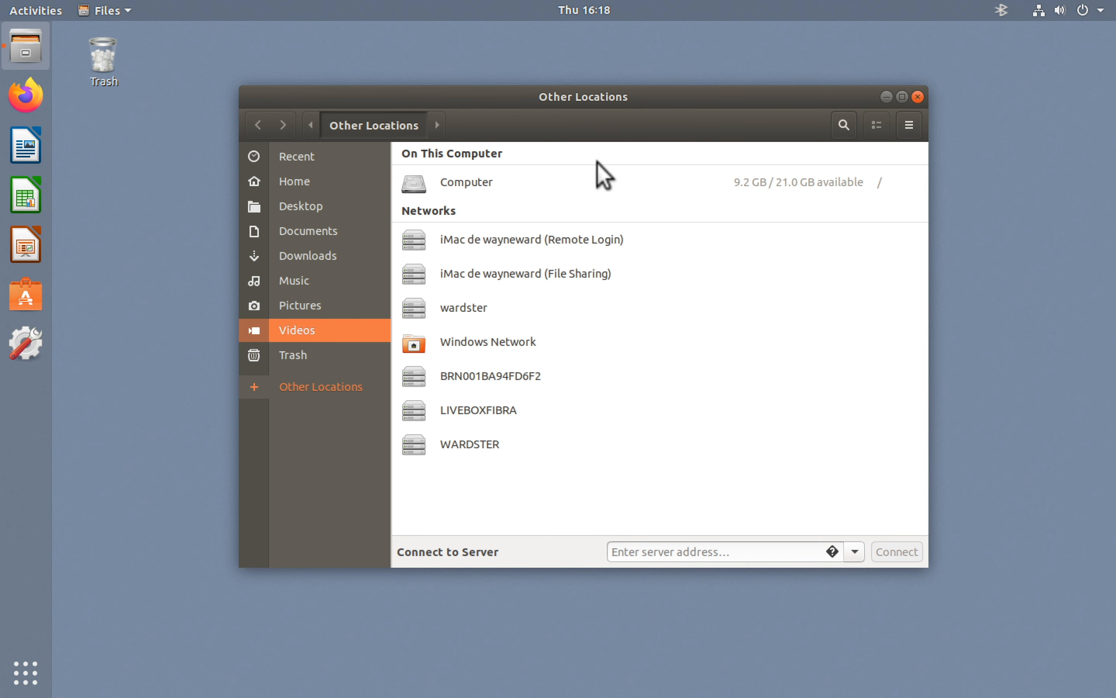
click(296, 155)
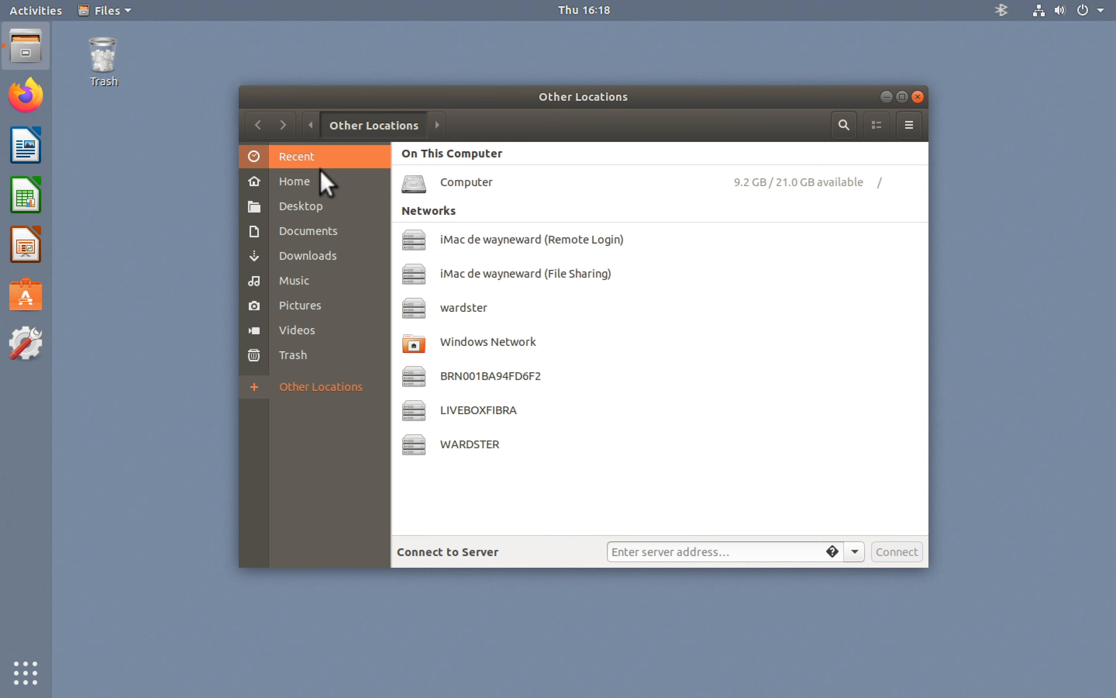
click(293, 181)
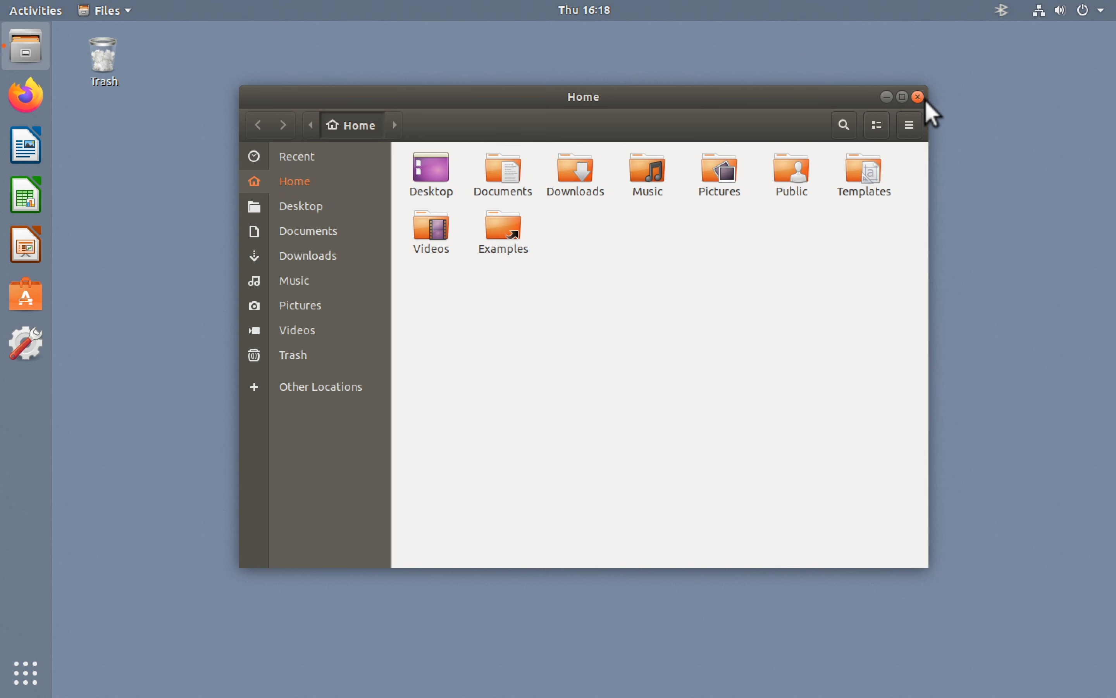
click(918, 96)
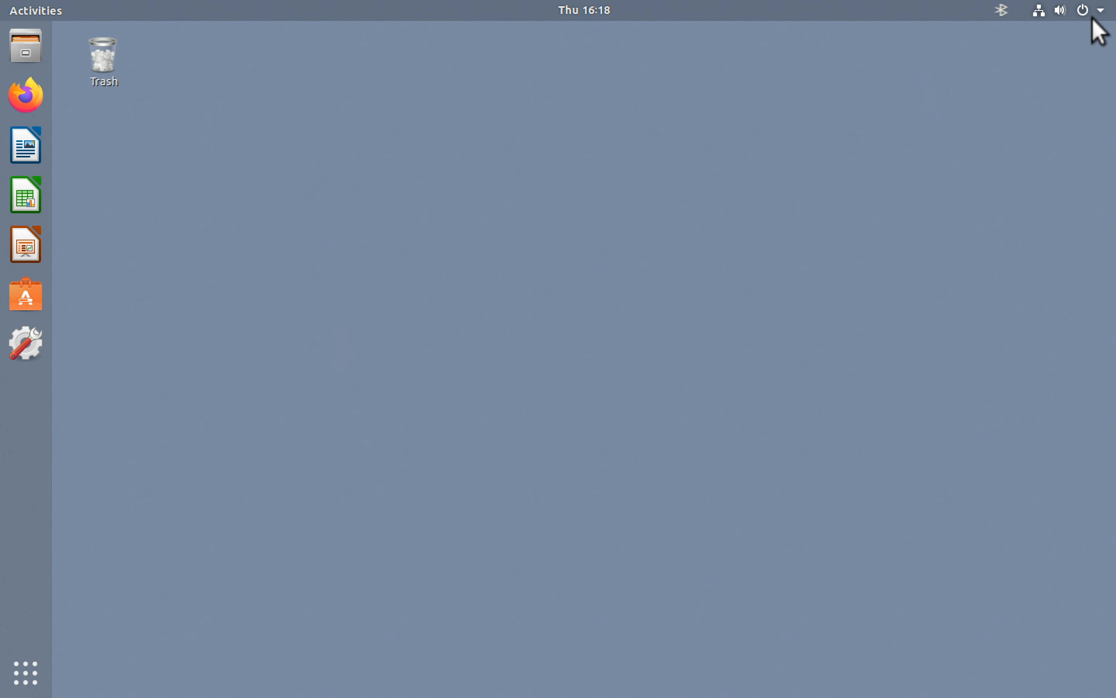
Step: Log out of GNOME, select the user and open the session list at GDM
click(1081, 10)
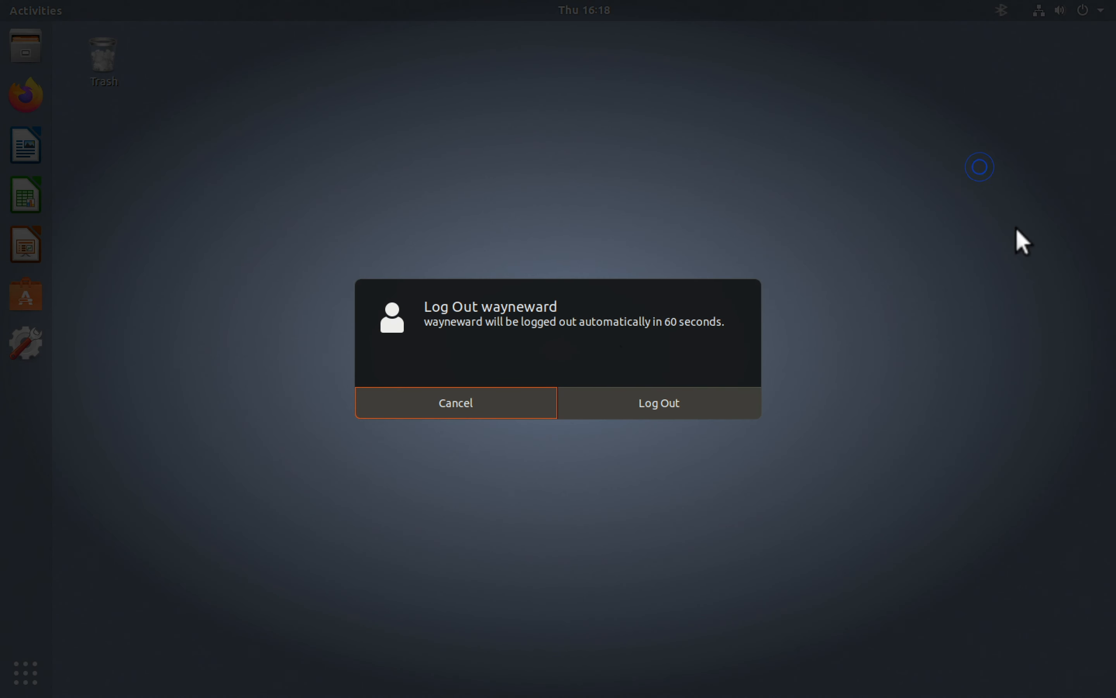
click(657, 403)
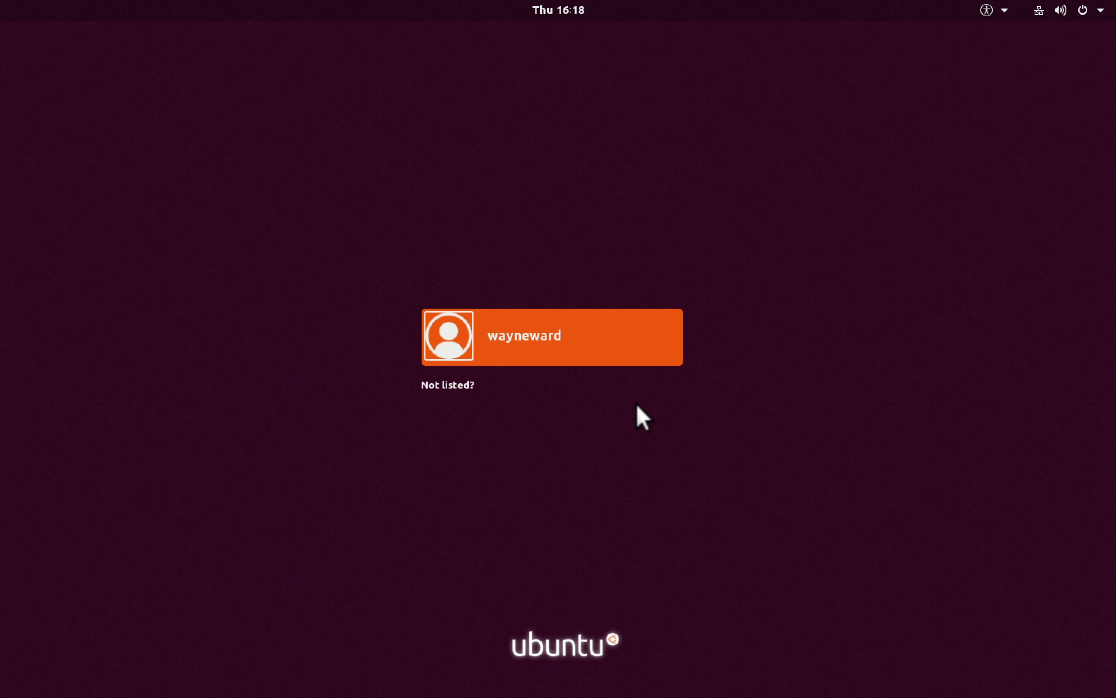
click(552, 336)
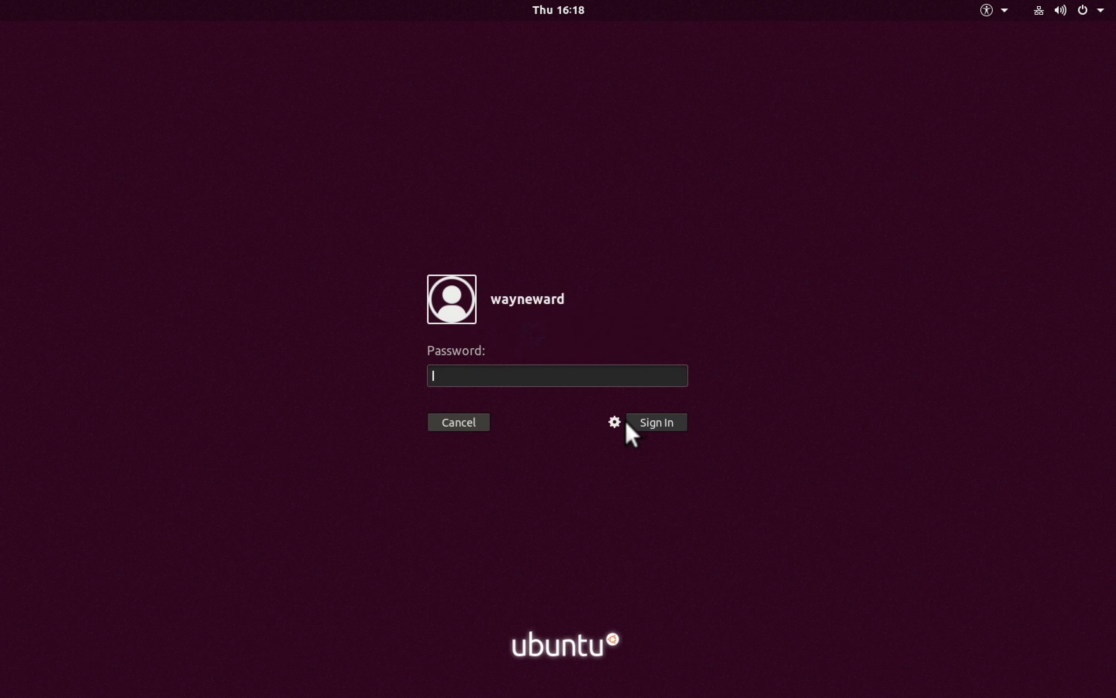
click(613, 422)
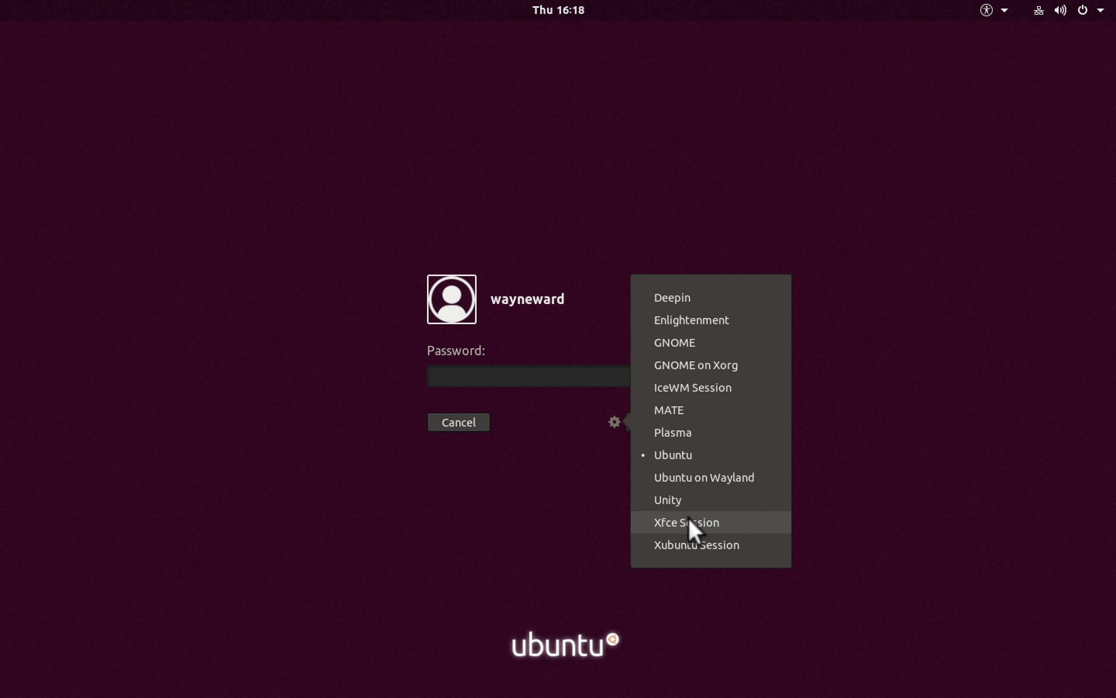
mouse_move(750, 319)
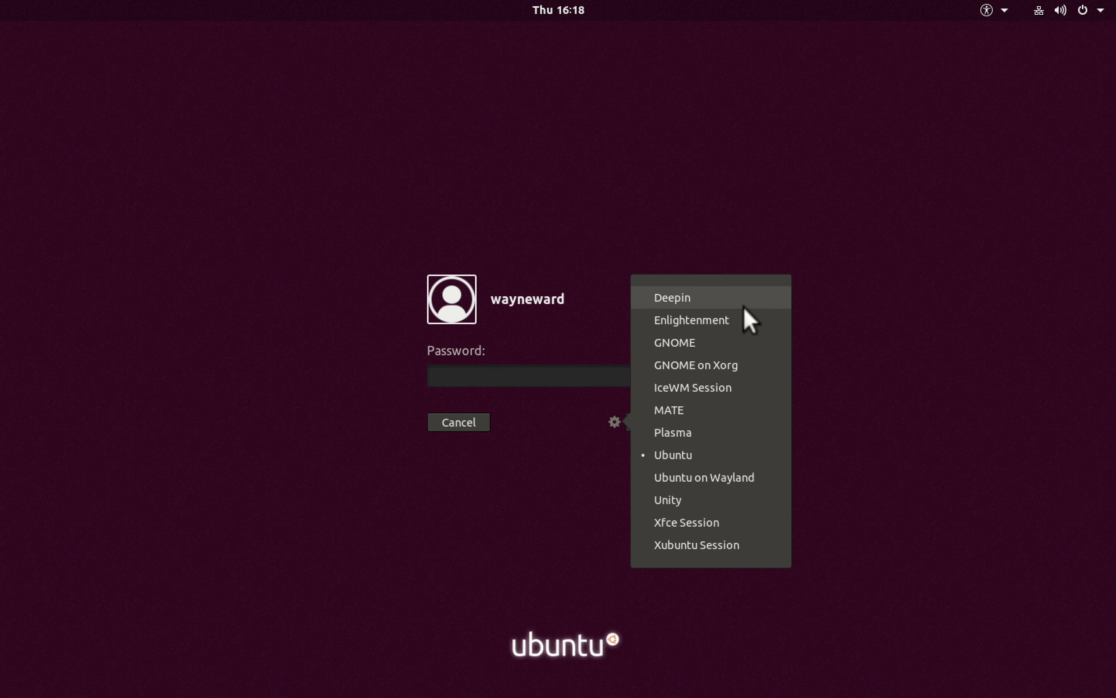
Step: Enter the password and sign in, reaching Deepin's Effect/Common Mode reminder
click(557, 375)
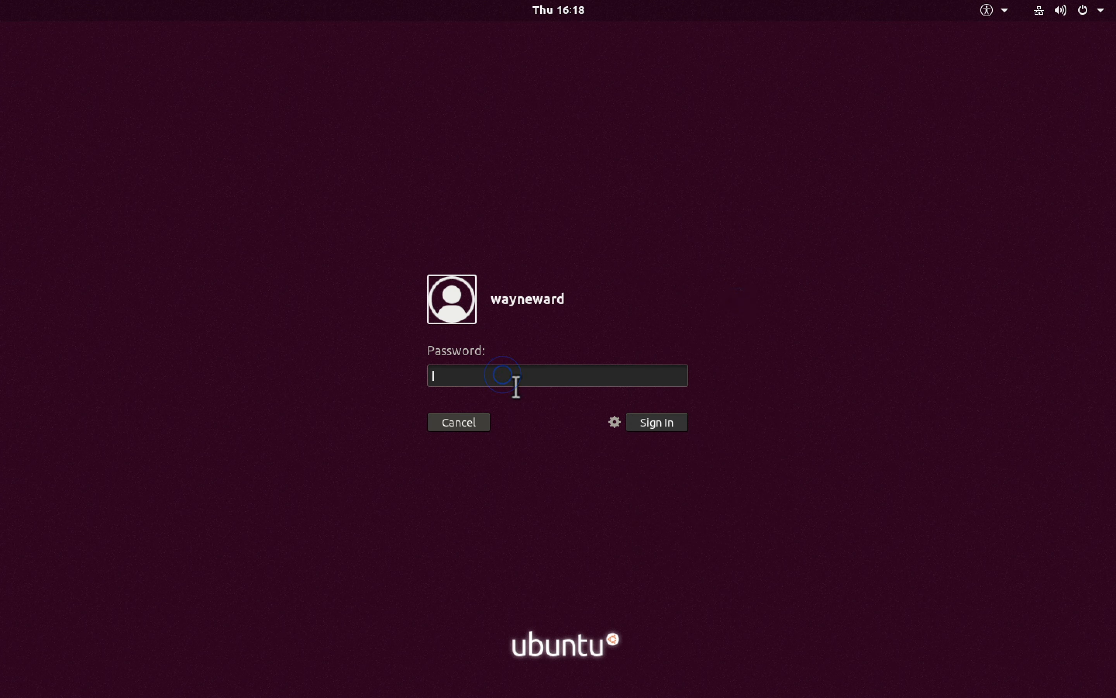
text(password)
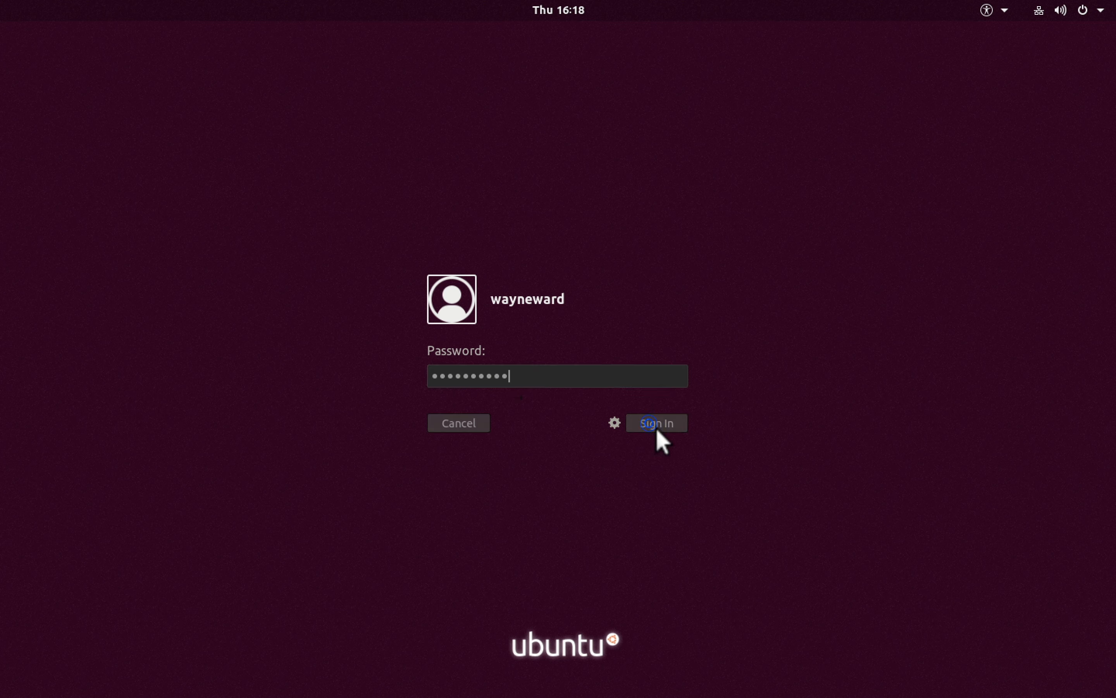
click(656, 423)
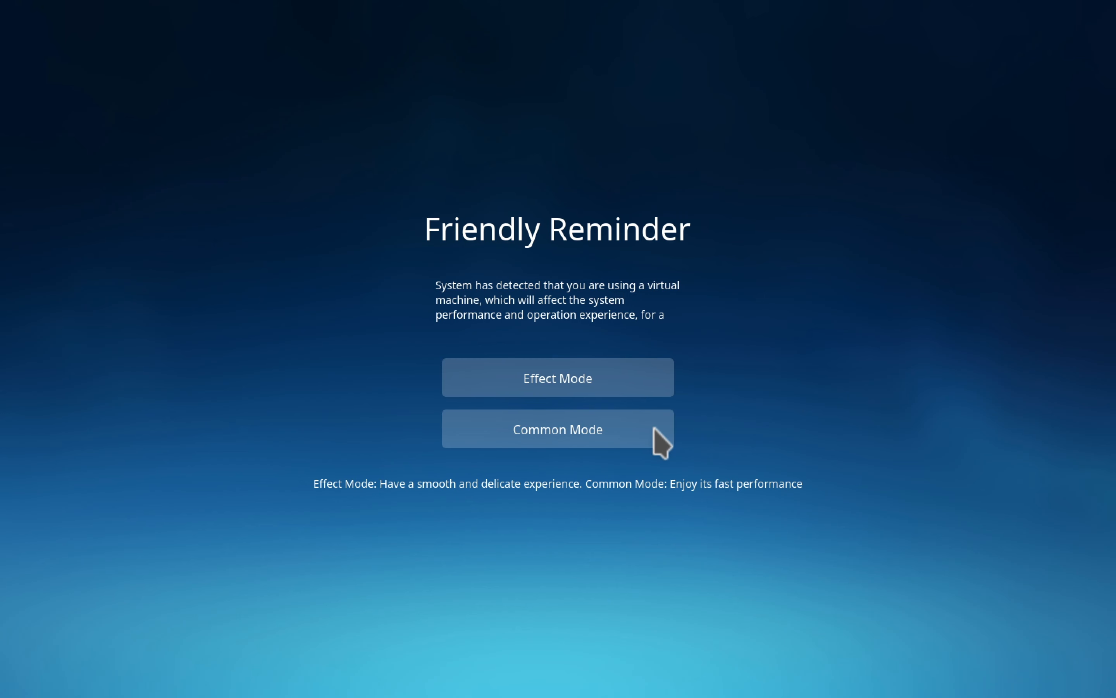
Step: Choose Common Mode on the Friendly Reminder and confirm the update welcome to reach the desktop
click(558, 429)
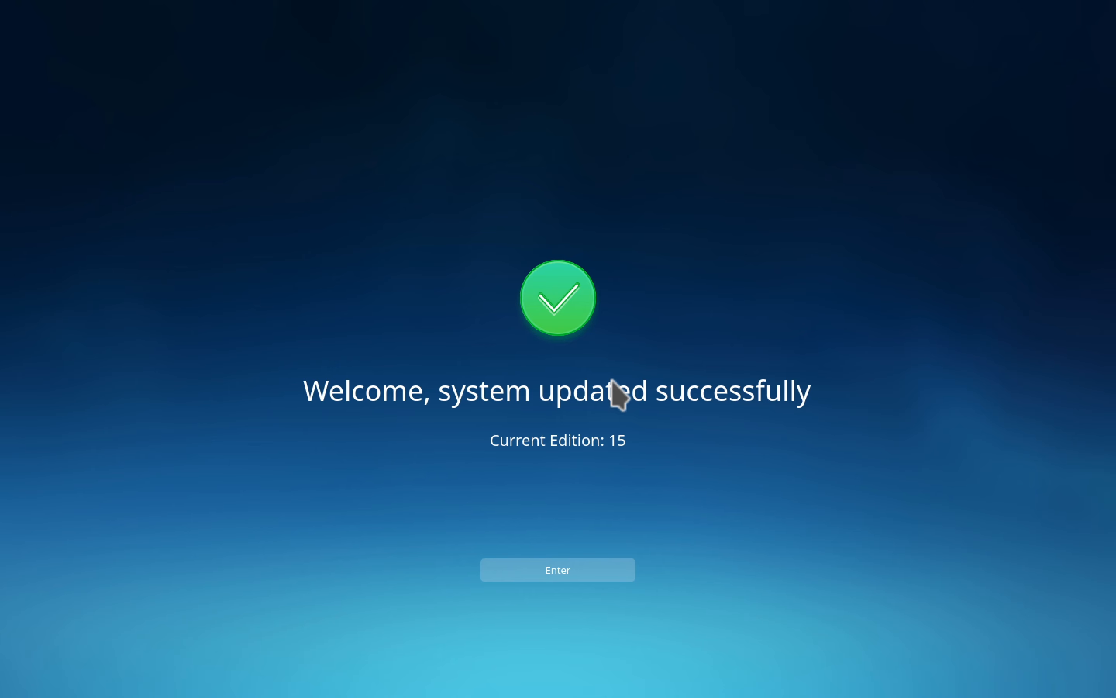
mouse_move(528, 438)
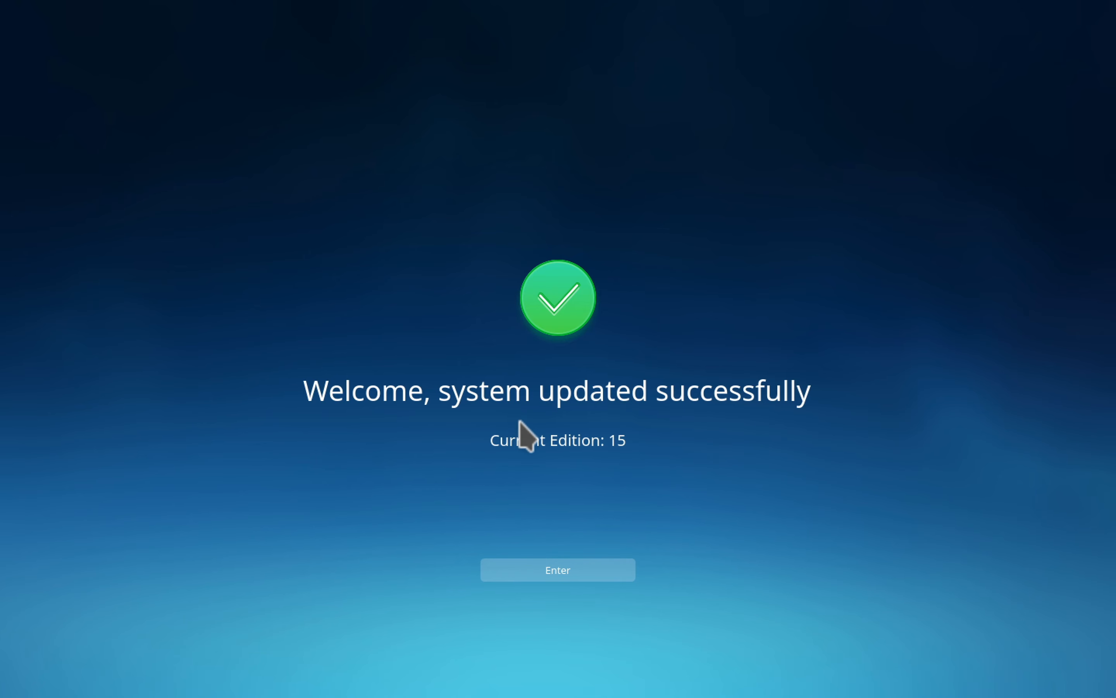
mouse_move(595, 595)
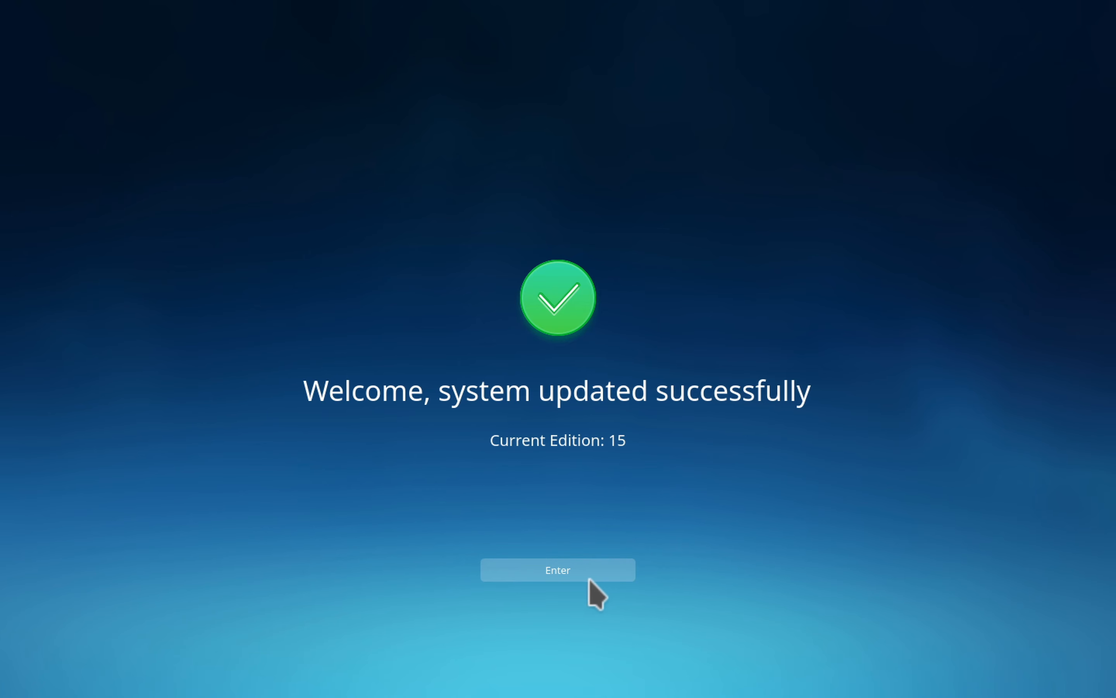
click(558, 570)
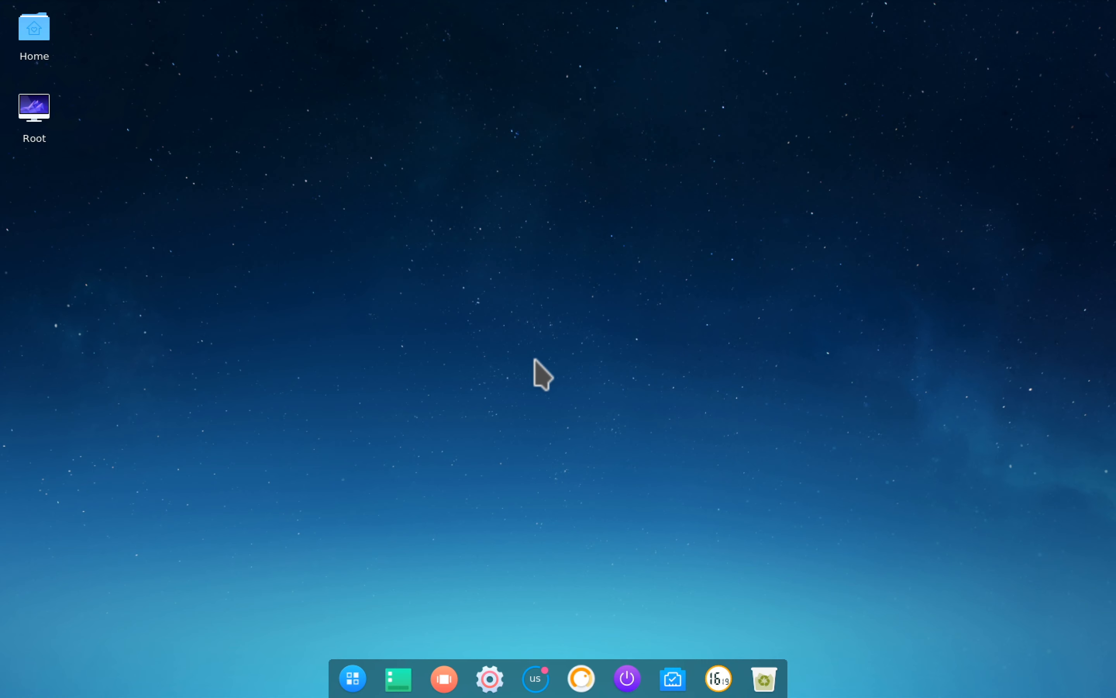
mouse_move(382, 686)
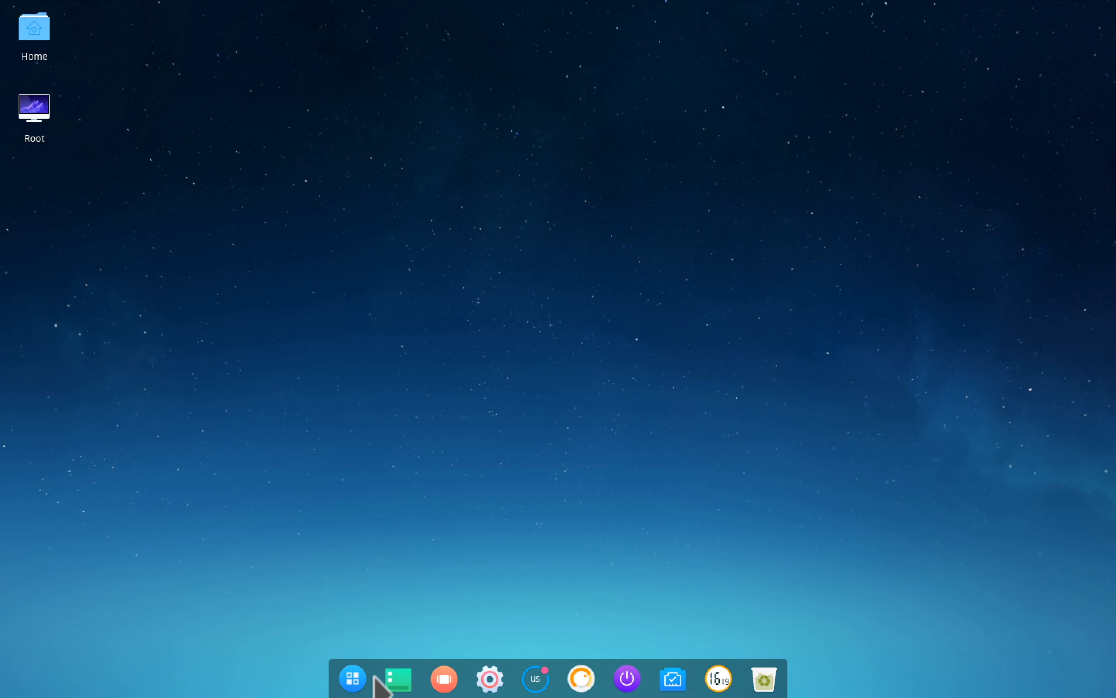
mouse_move(499, 295)
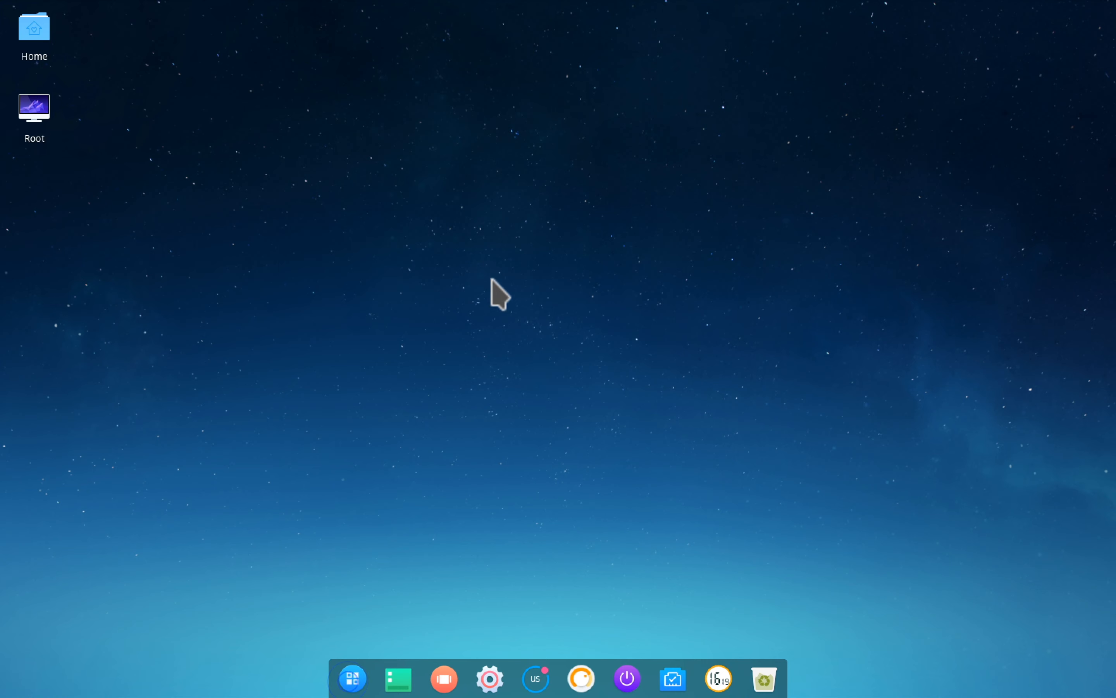
click(352, 678)
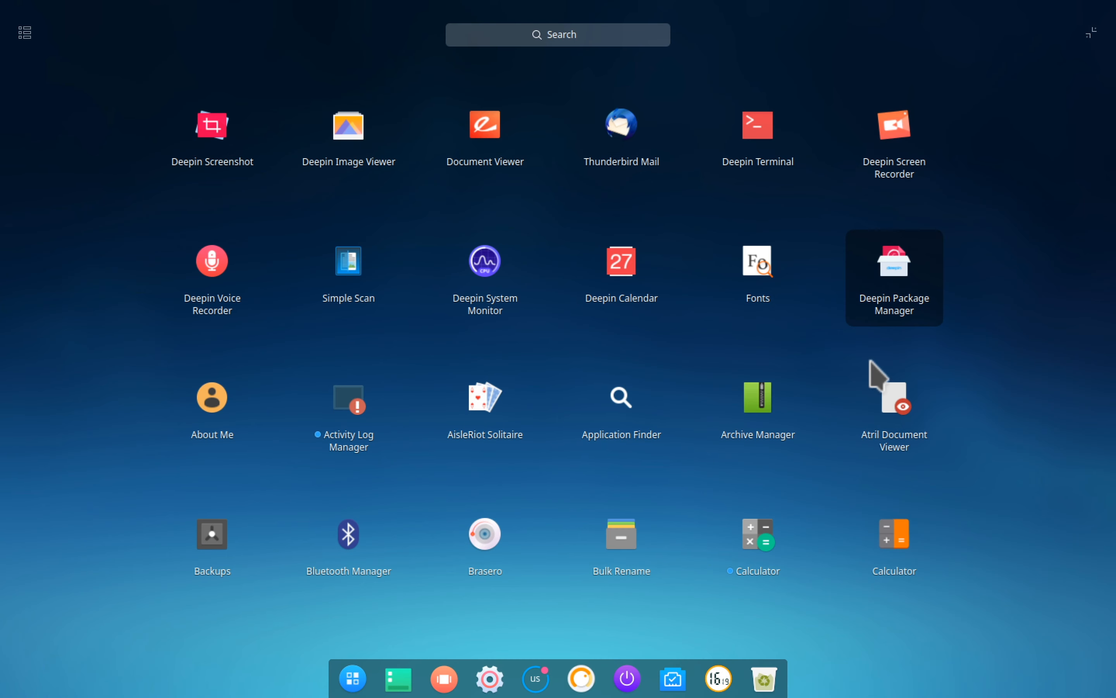
scroll(down, 3)
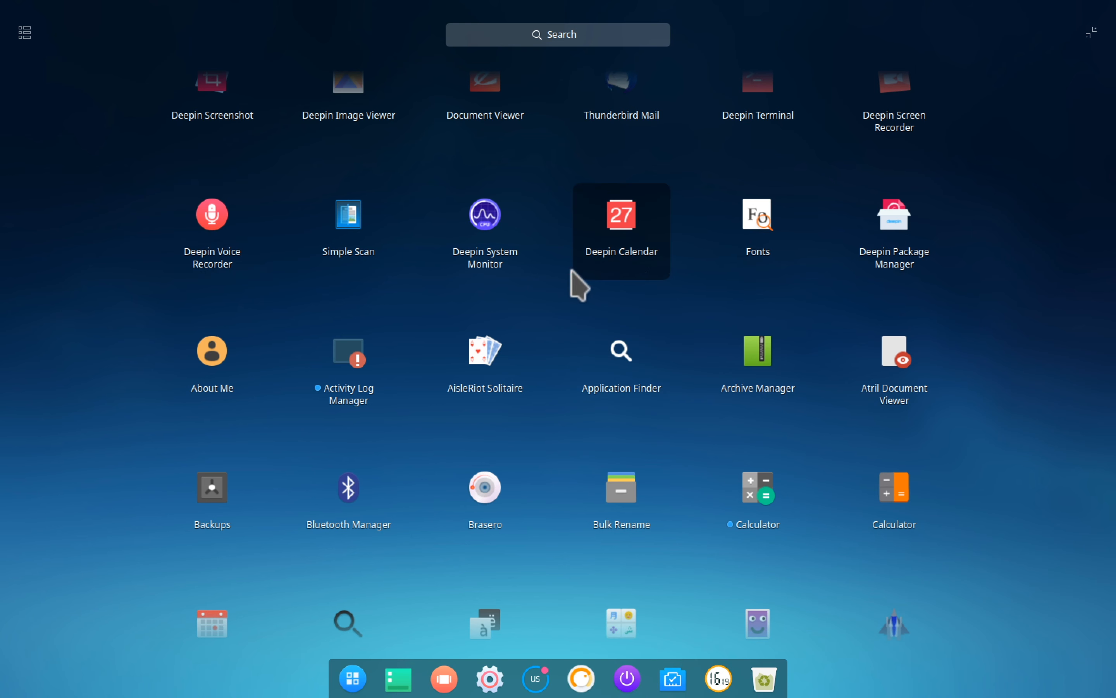
mouse_move(552, 327)
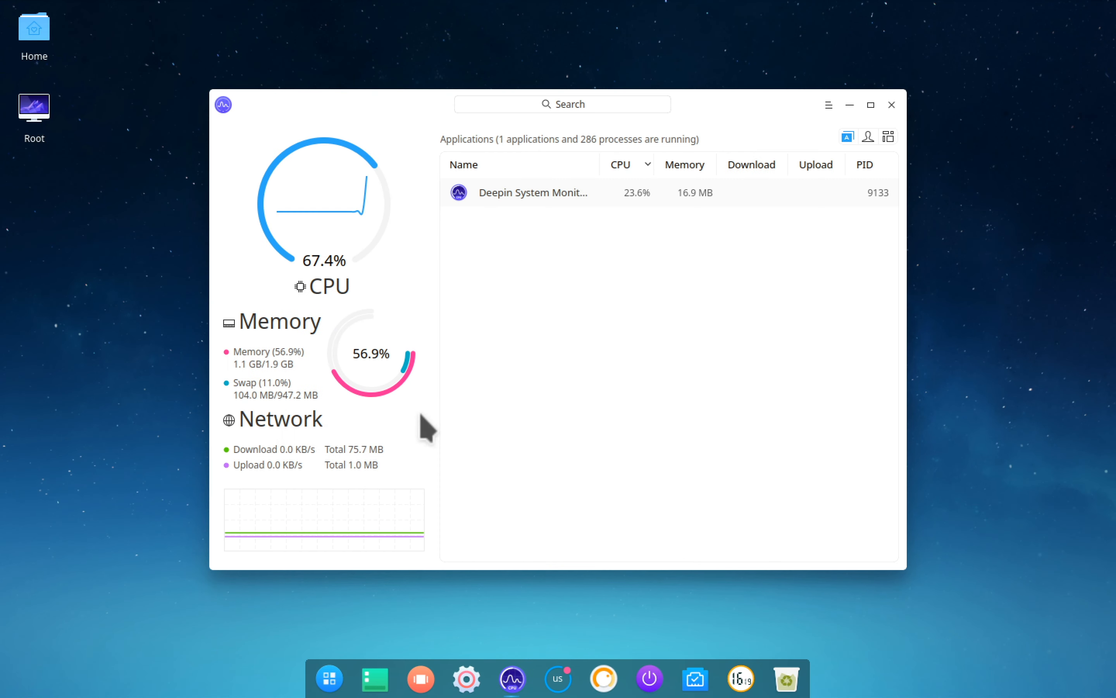
mouse_move(854, 263)
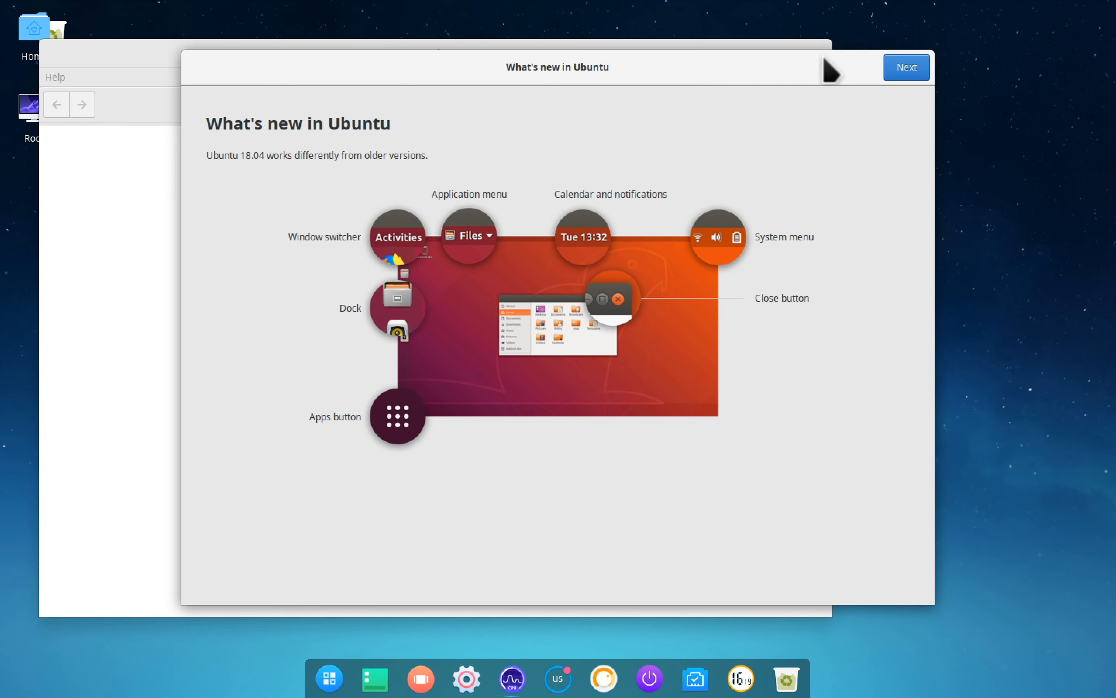
click(906, 67)
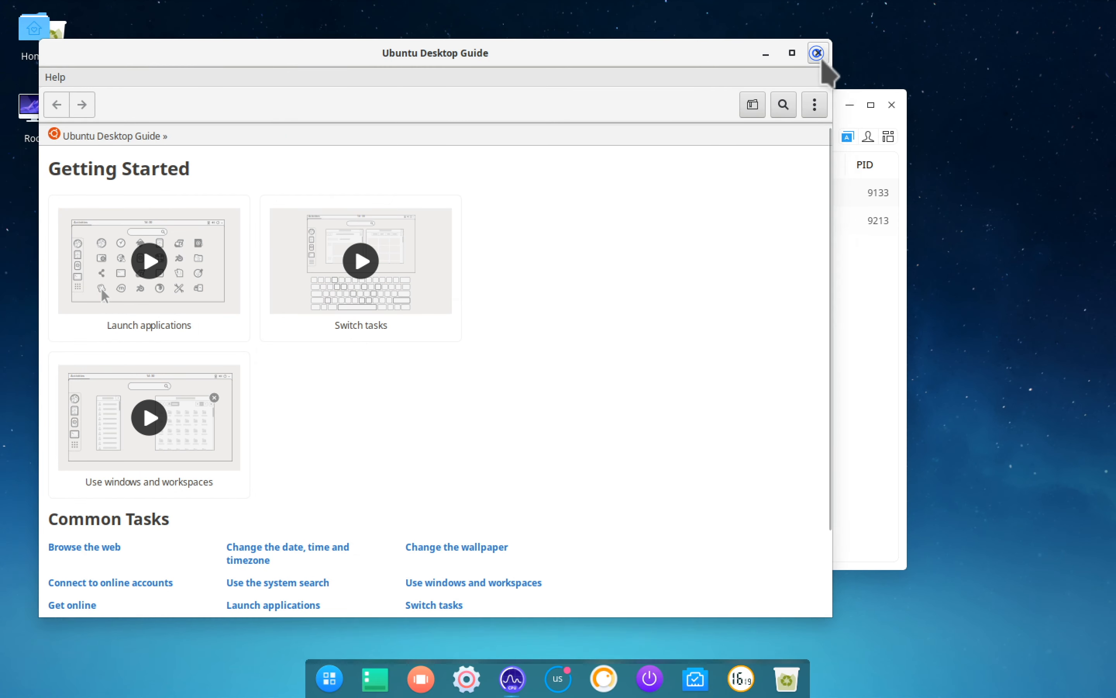
click(816, 52)
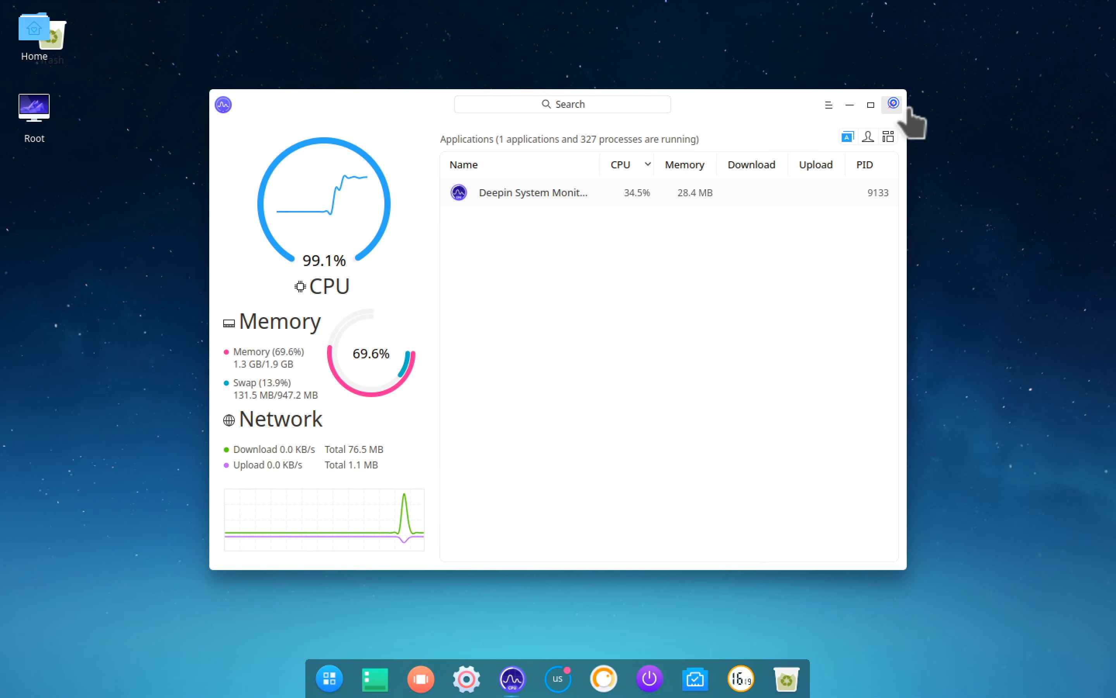
click(894, 104)
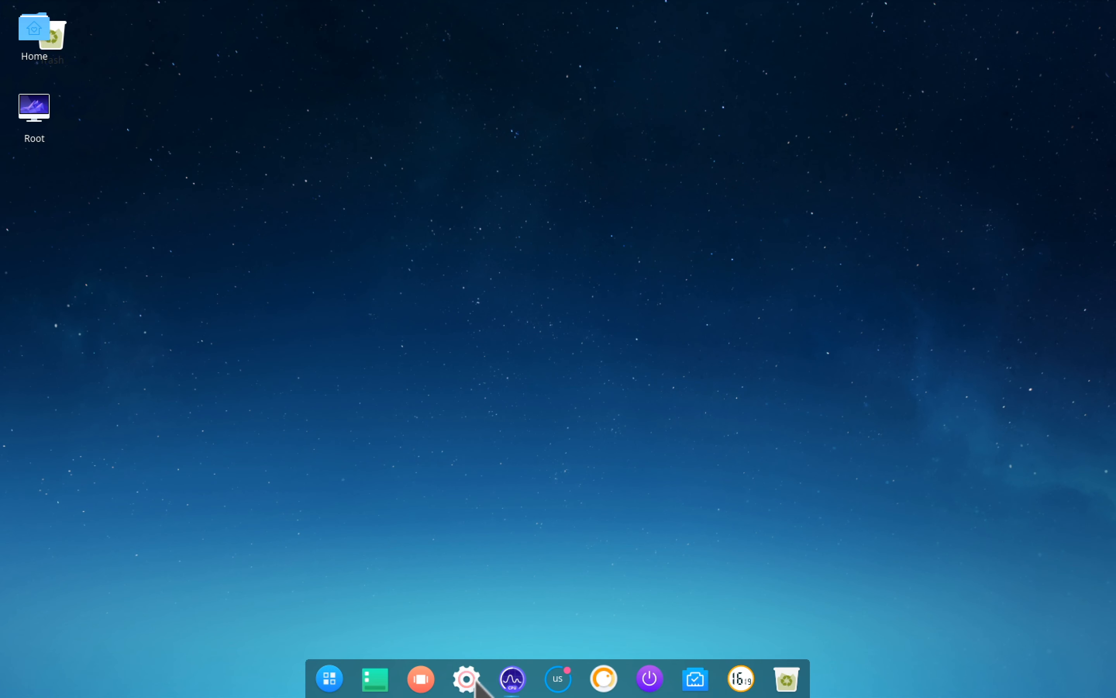
mouse_move(605, 304)
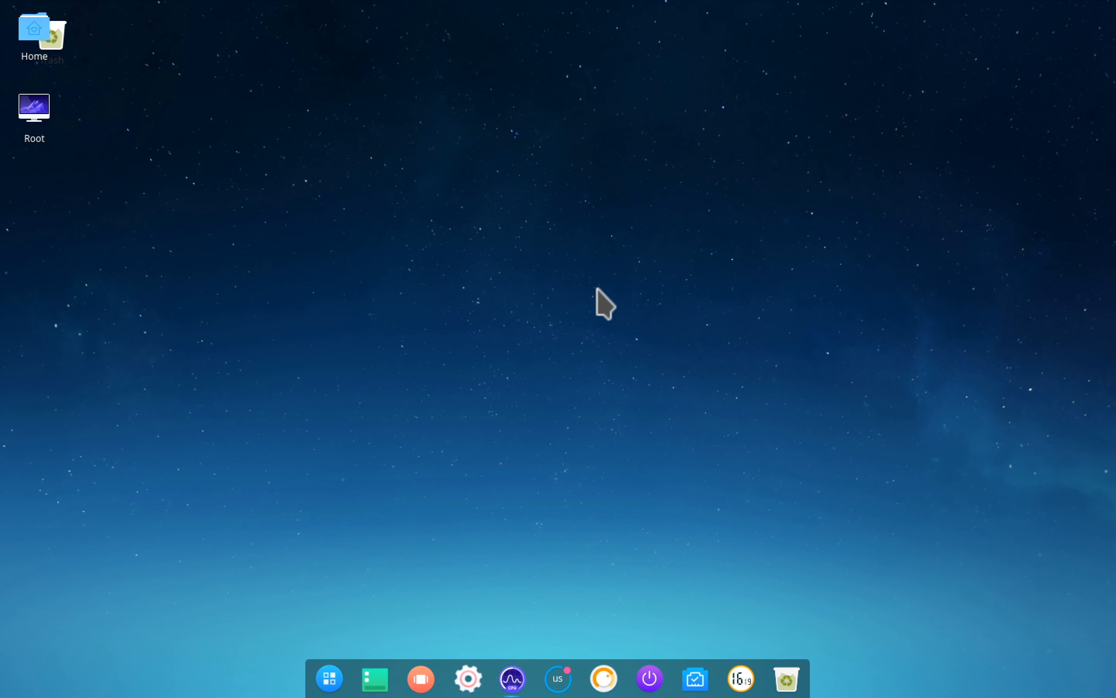
mouse_move(420, 678)
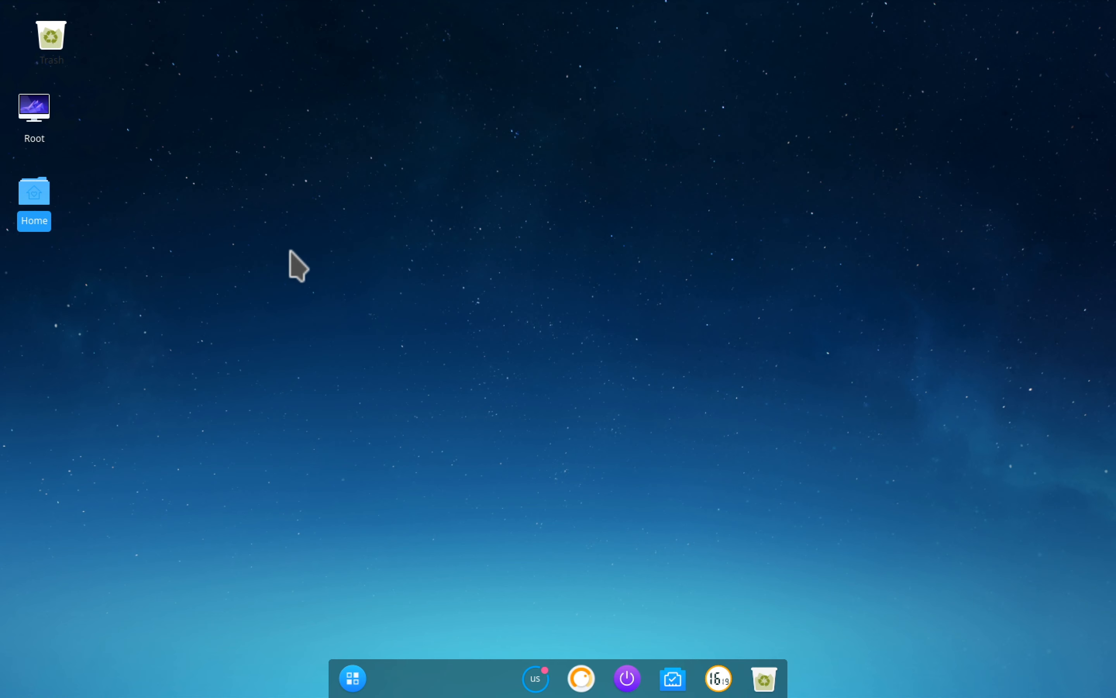
mouse_move(60, 231)
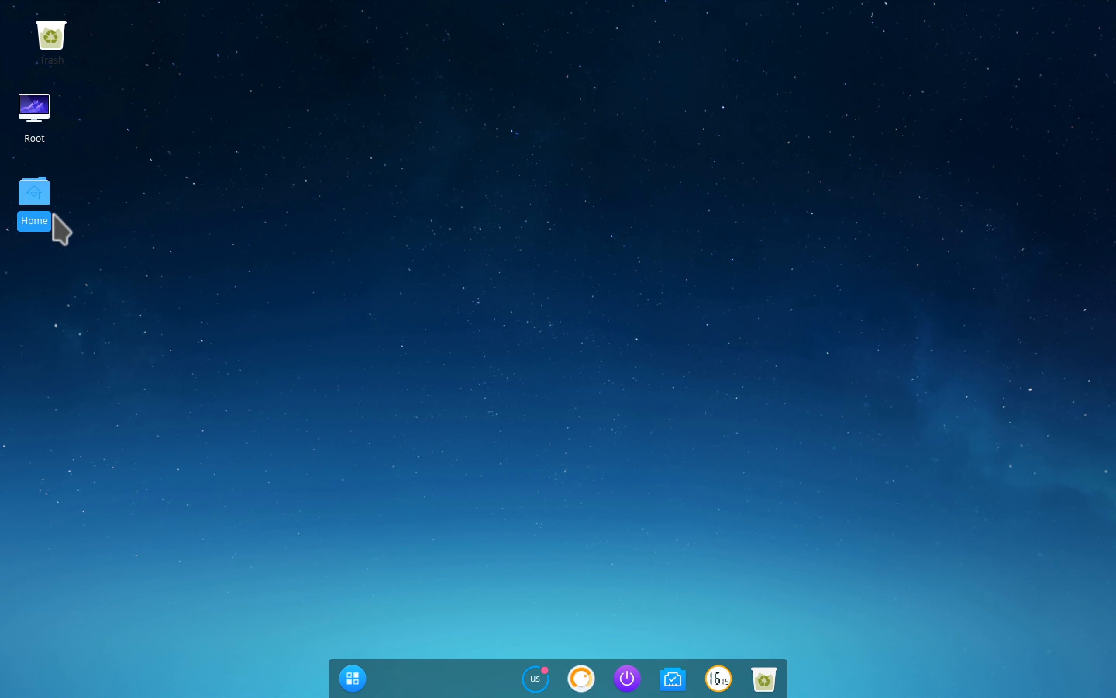
mouse_move(170, 243)
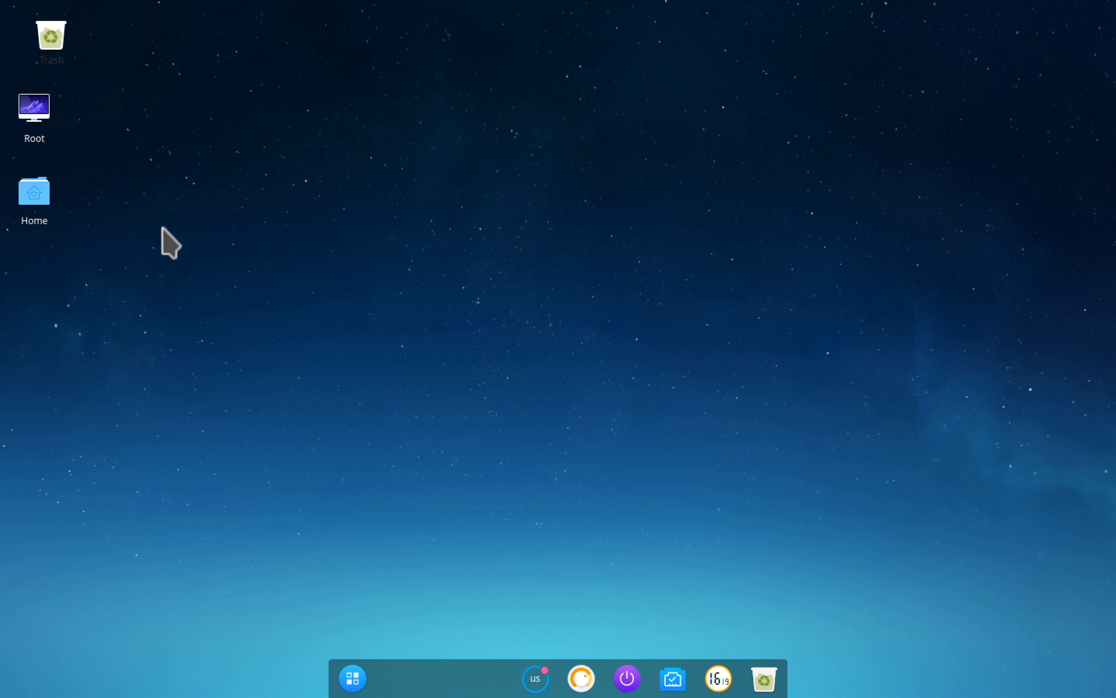
Step: Open the Home folder, then use Set Wallpaper to switch the starry blue sky to the grey line-art image
right_click(34, 190)
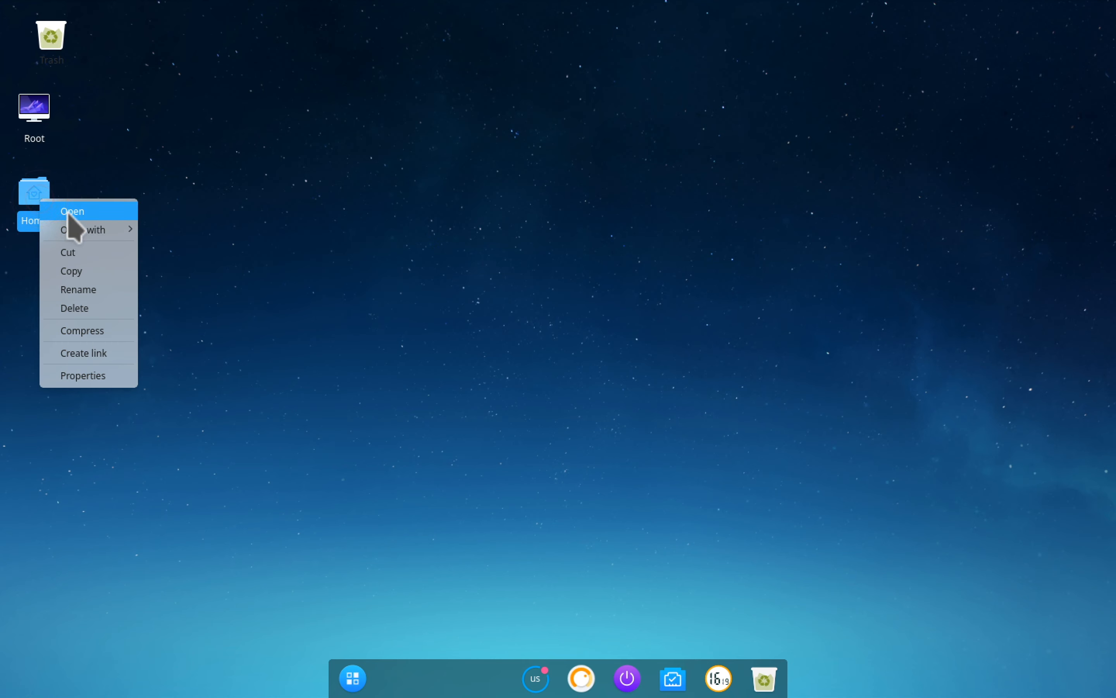
click(626, 528)
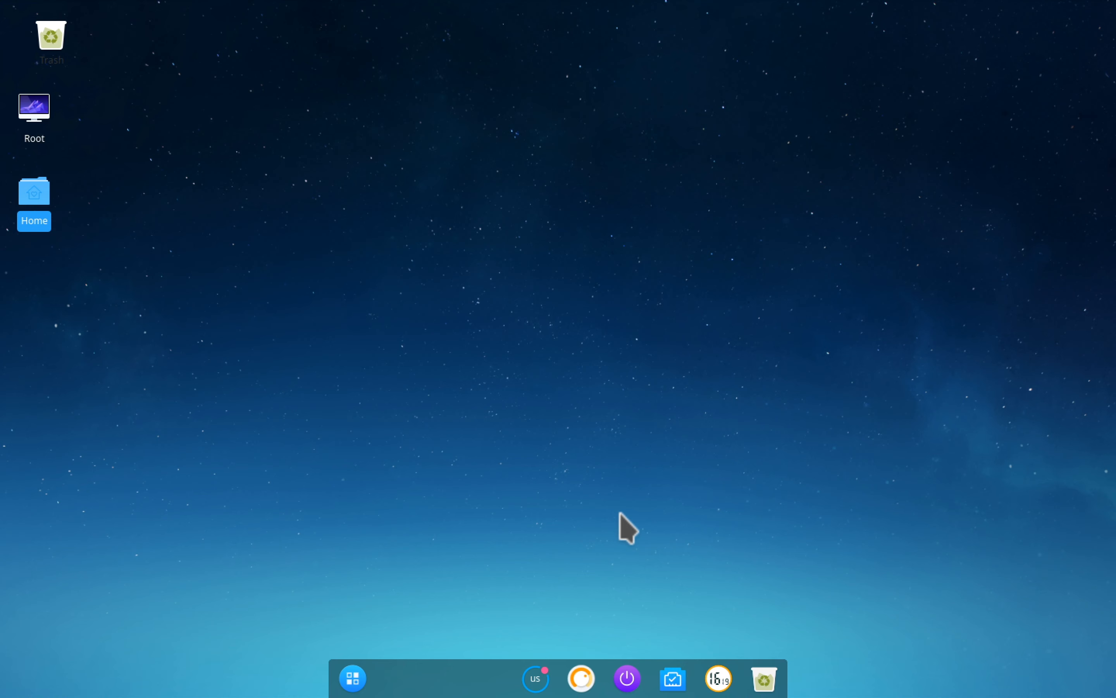
mouse_move(296, 28)
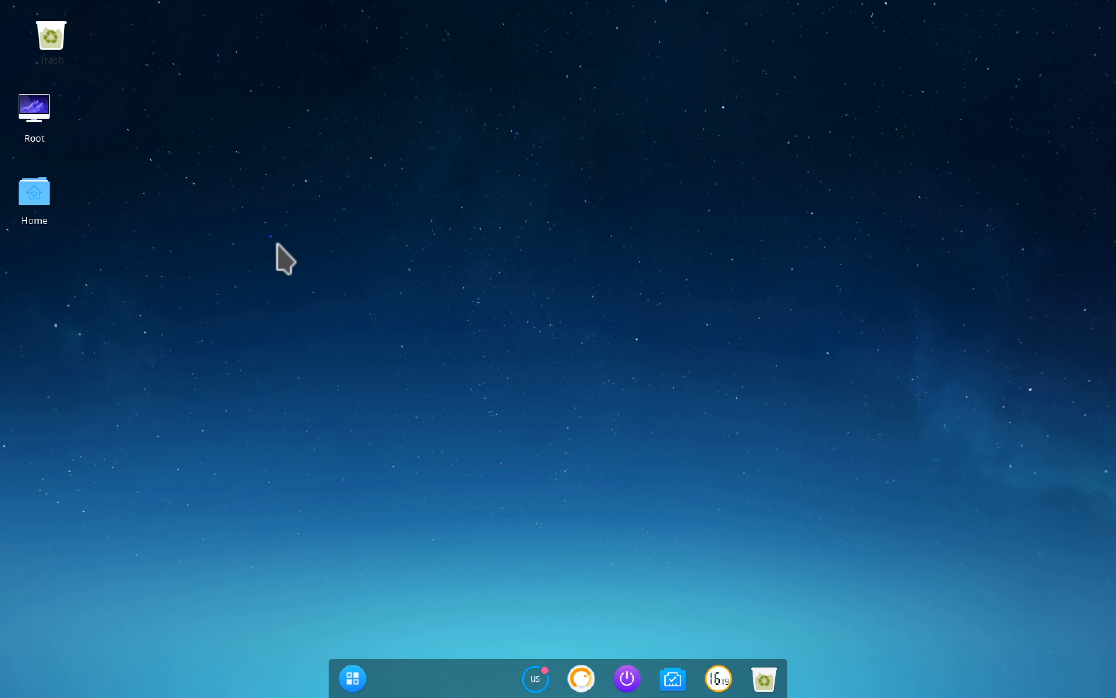
right_click(282, 257)
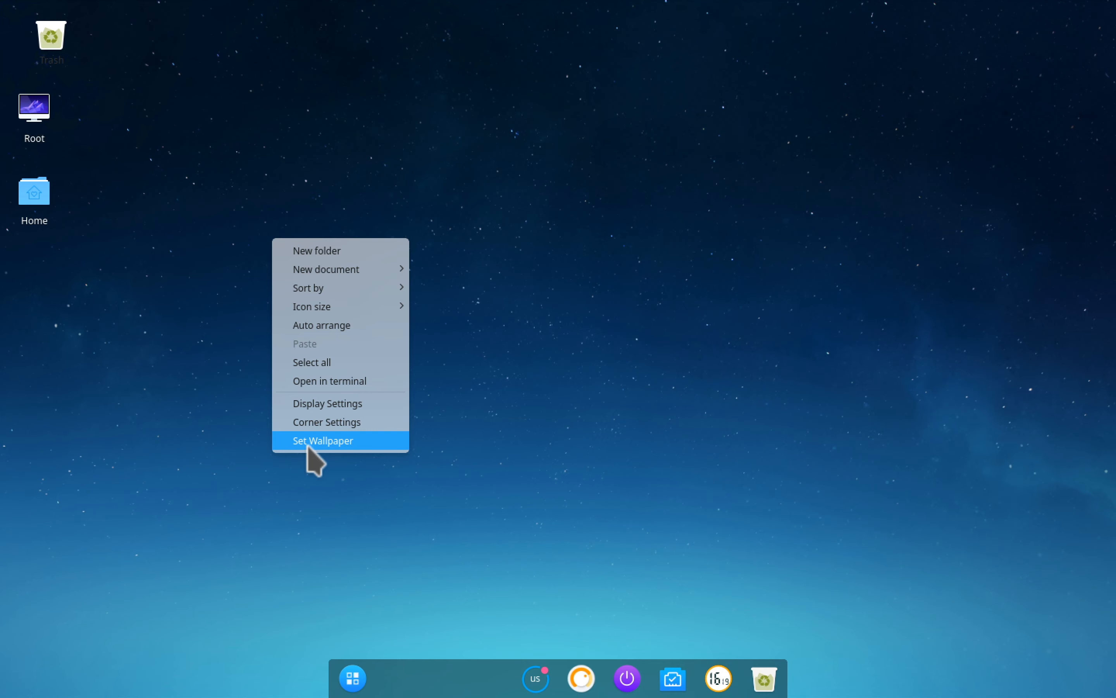
click(323, 440)
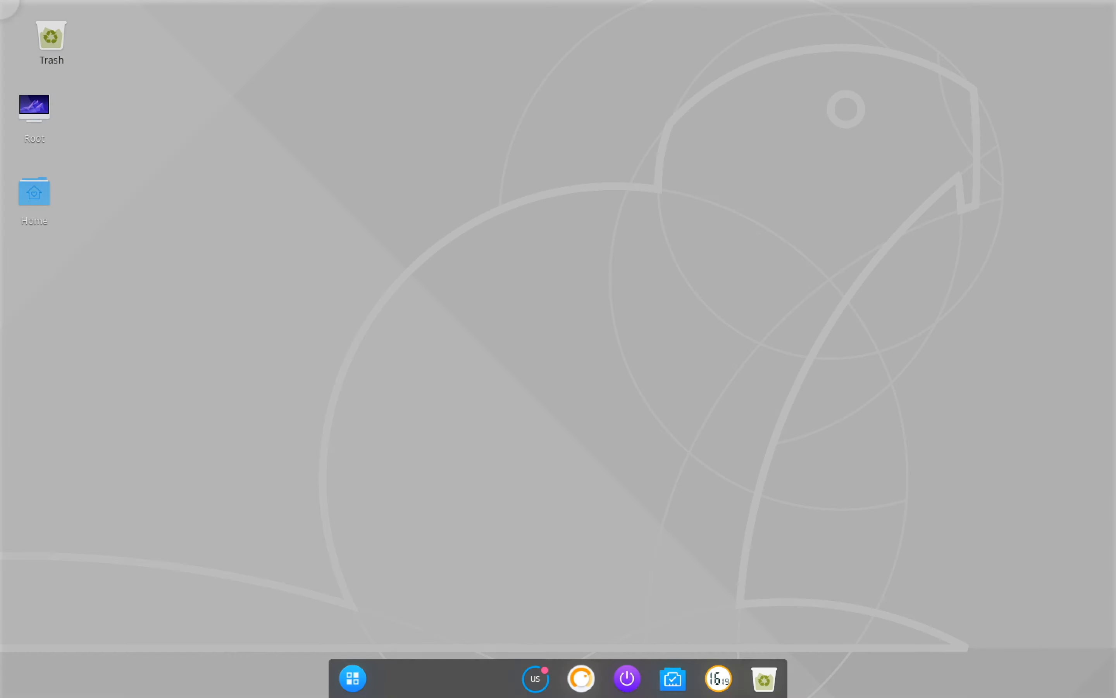
Step: Reveal the VMware Fusion toolbar and show Deepin's full application launcher from the dock
click(351, 677)
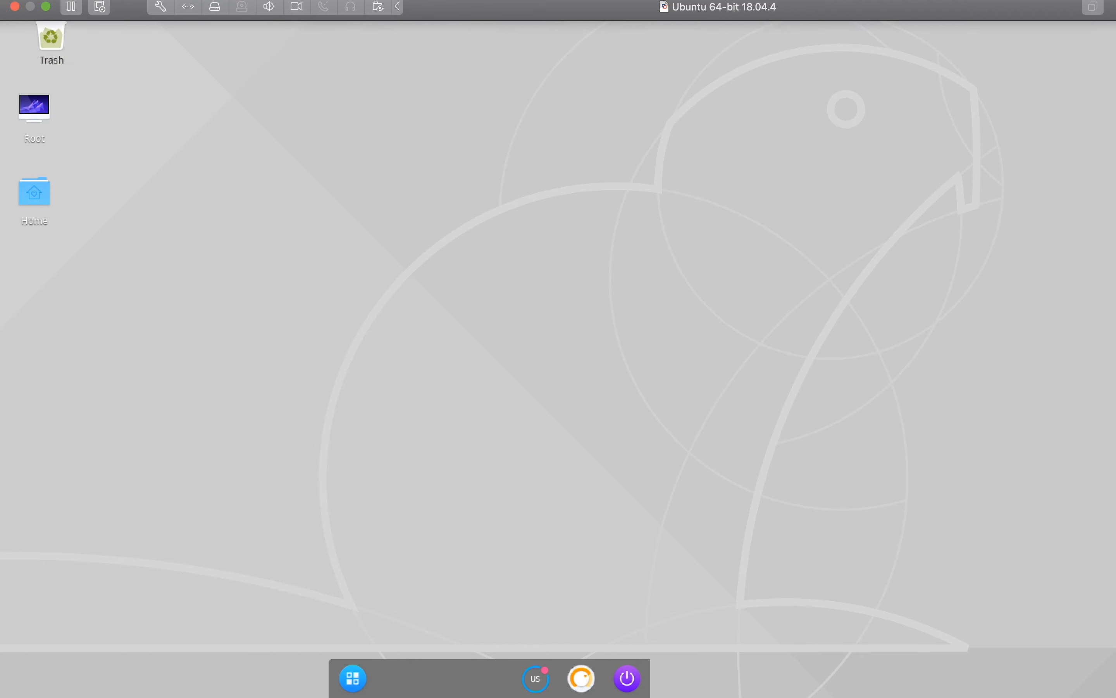
click(353, 676)
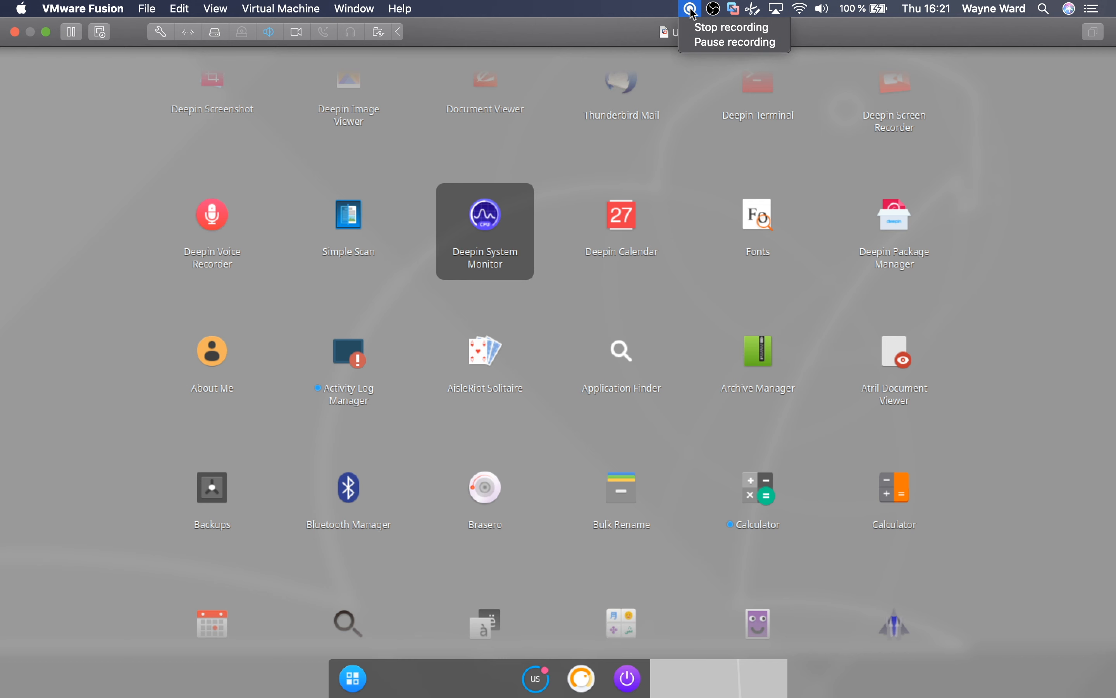
mouse_move(732, 27)
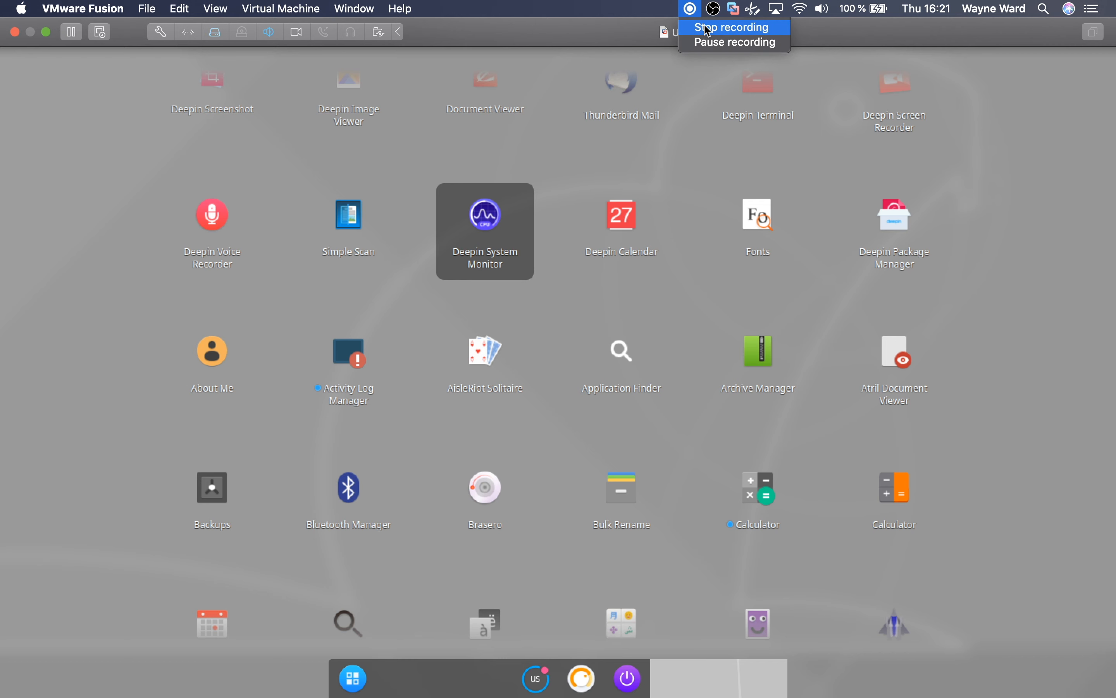